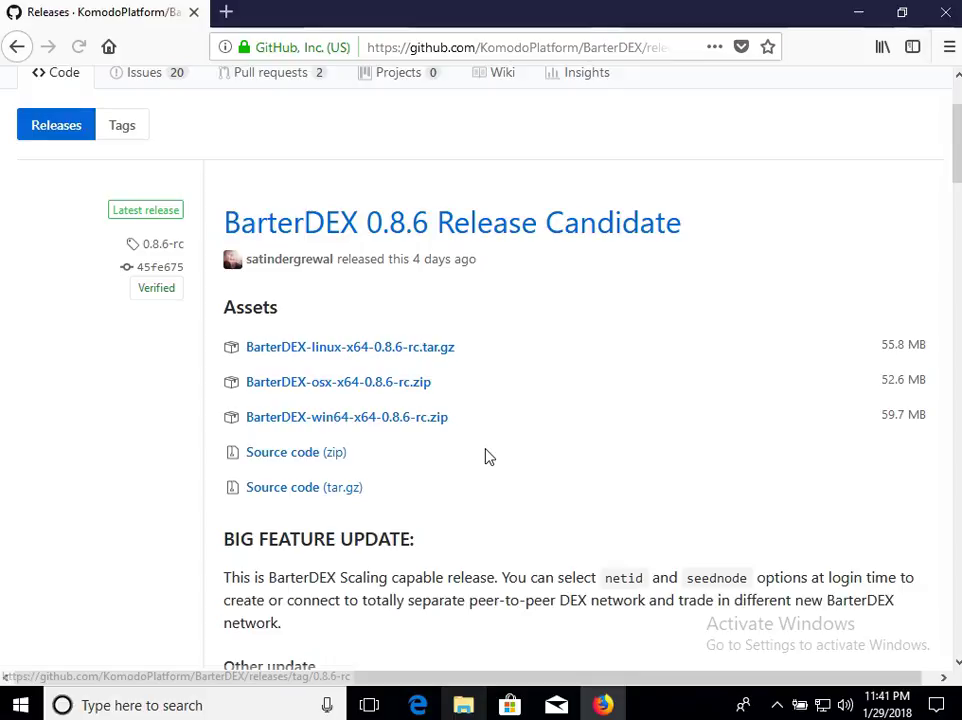
- Download the BarterDEX 0.8.6 win64 zip from the GitHub releases page, choosing Save File
scroll(down, 3)
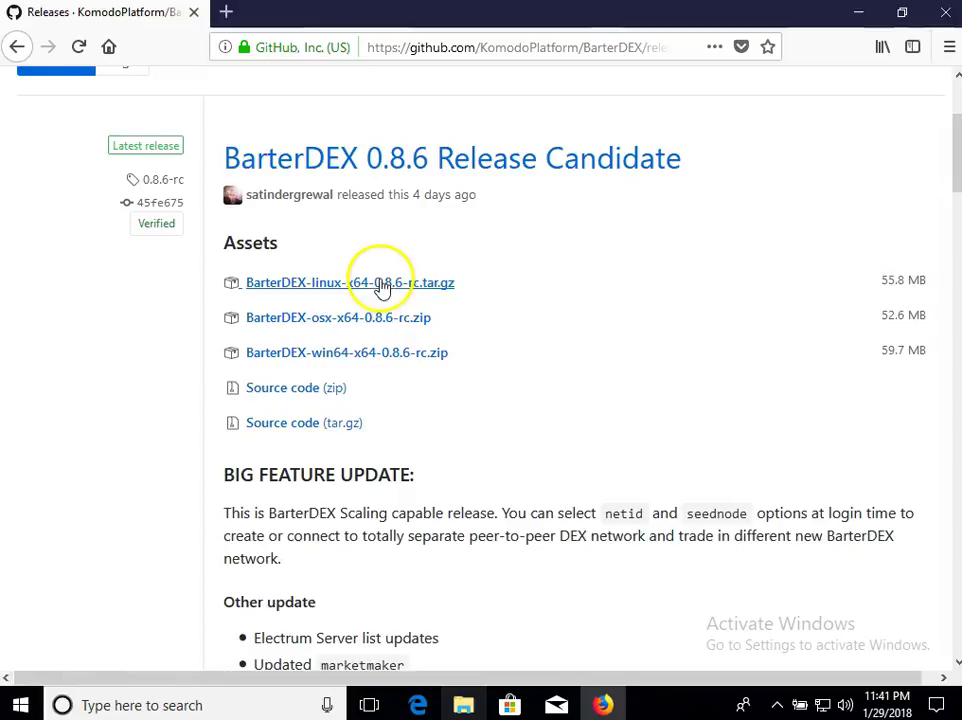
click(350, 282)
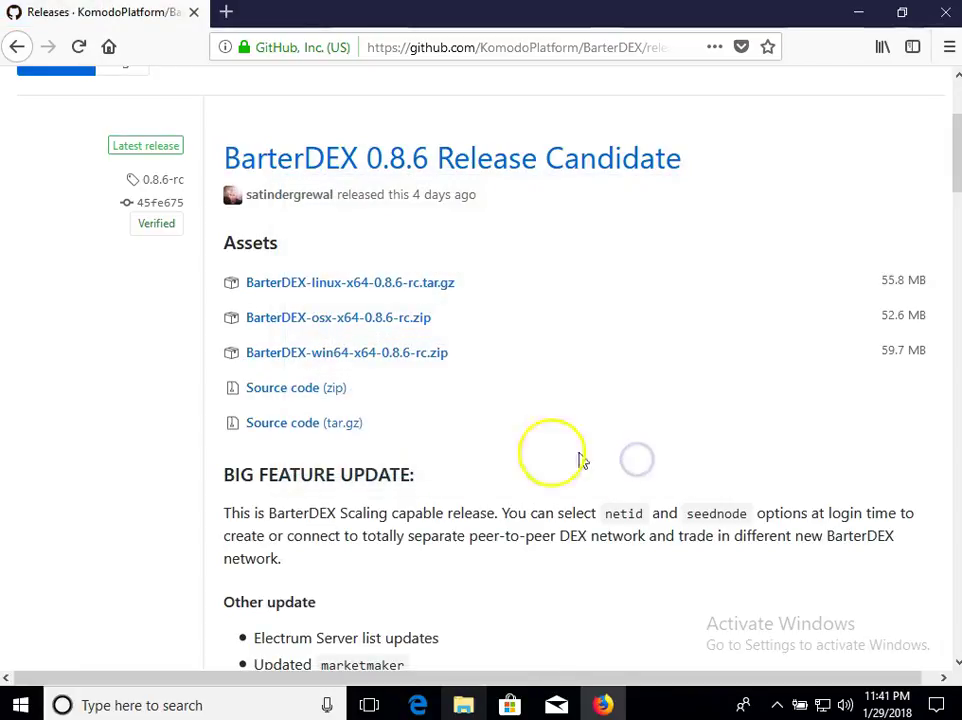
click(348, 352)
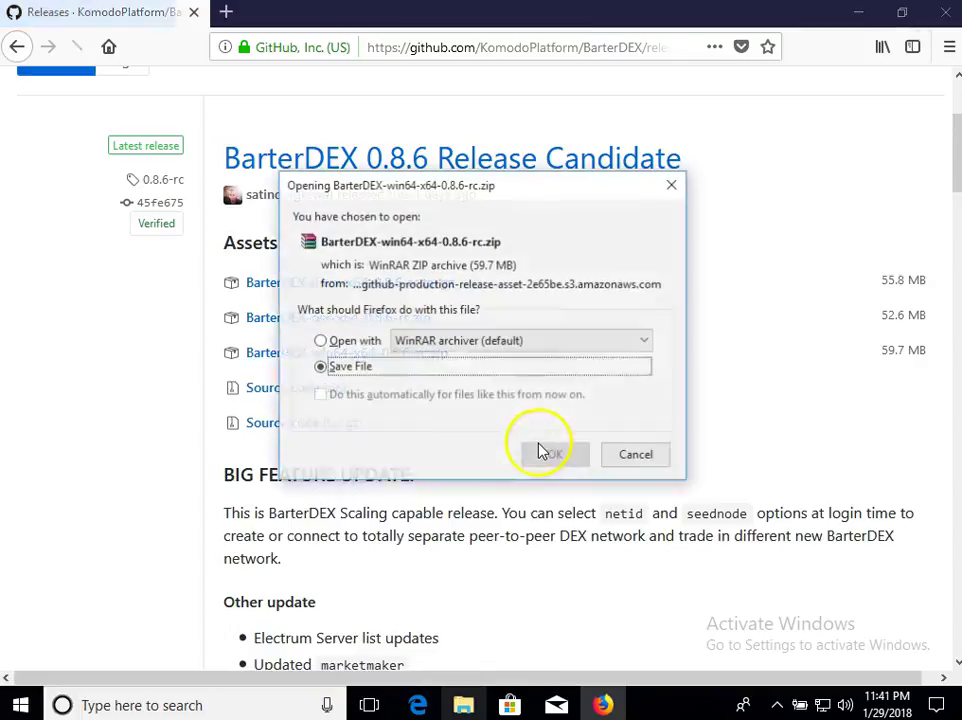
click(552, 454)
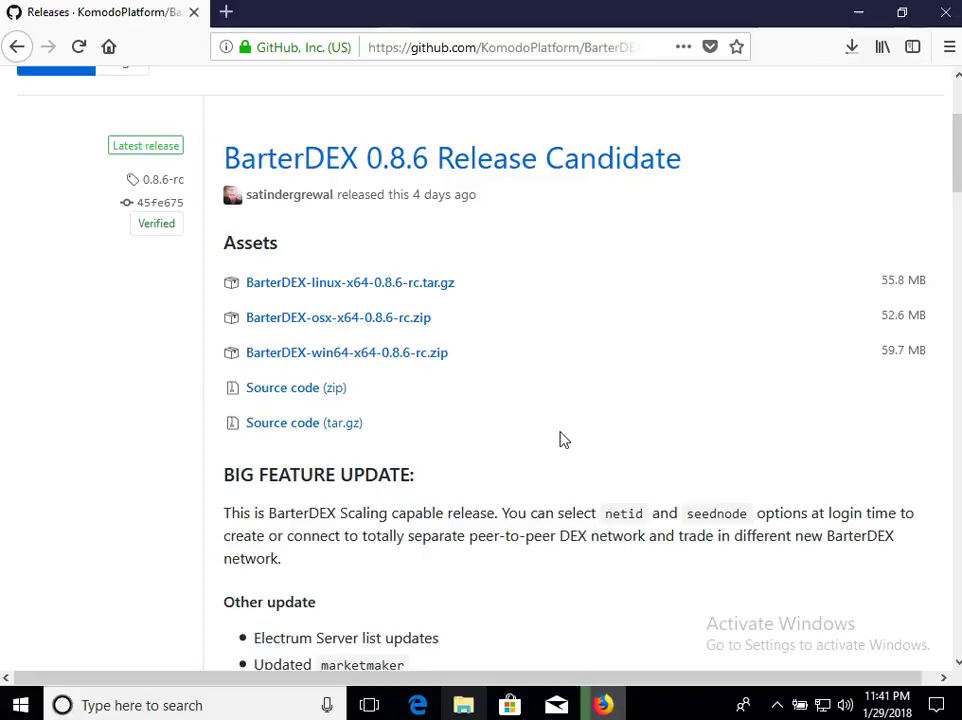
mouse_move(108, 616)
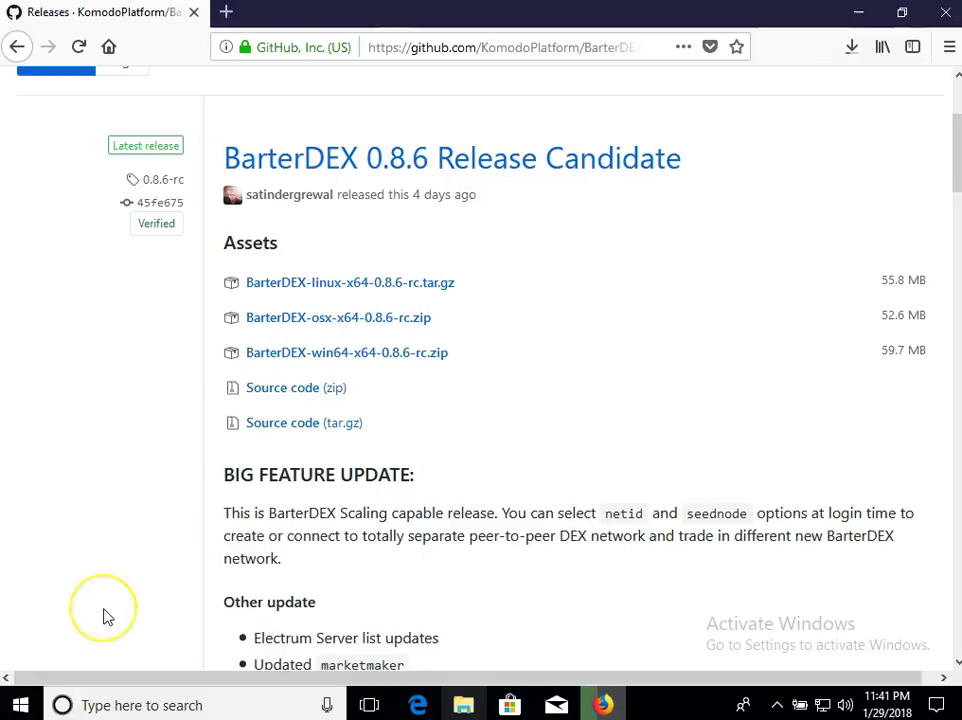
mouse_move(108, 616)
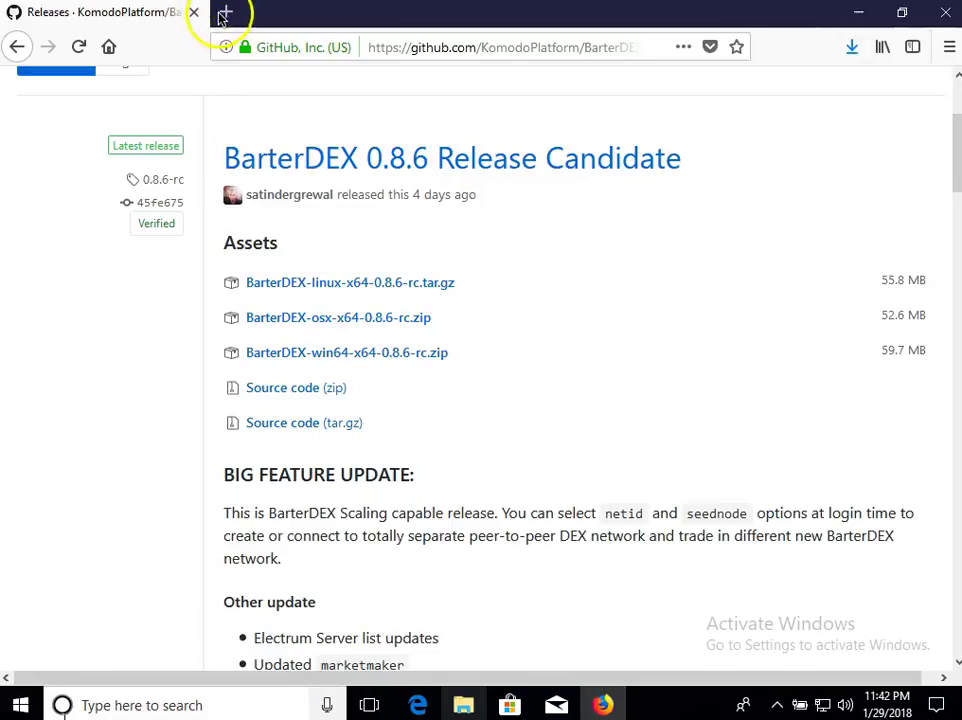
- In a new tab, browse the artifact index to the AgamaApp 0.2.0.27b beta Windows installer zip and save it
click(226, 12)
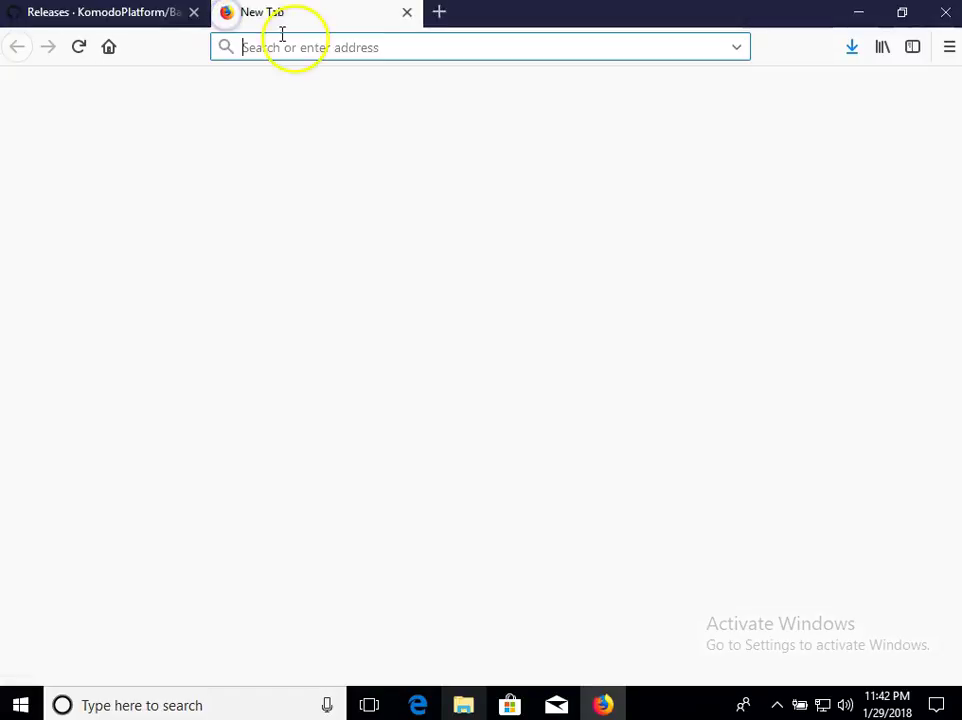
right_click(280, 48)
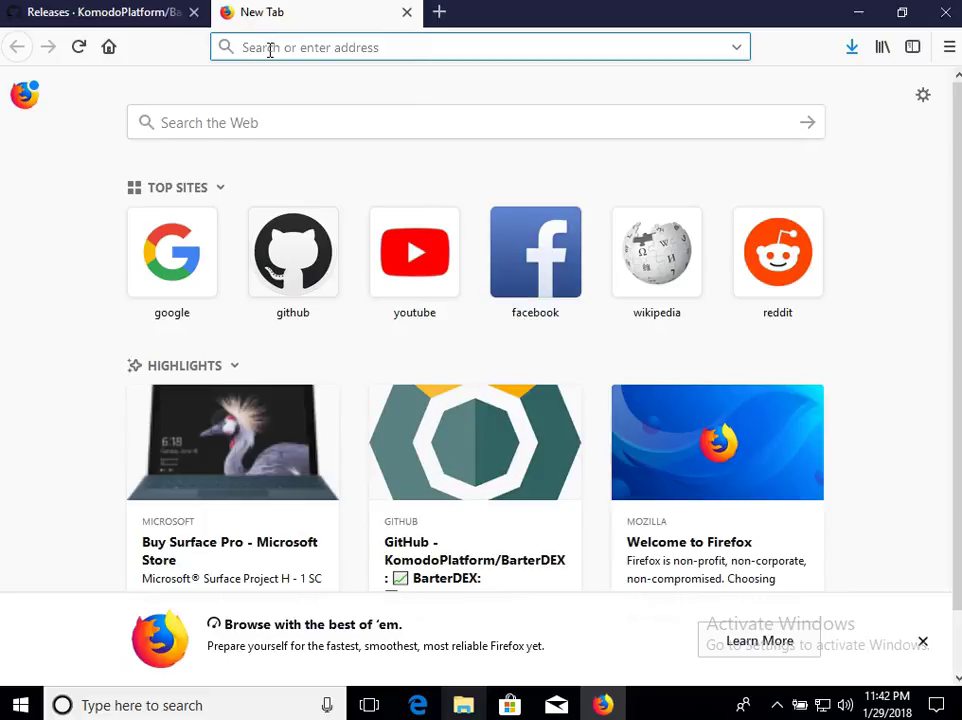
text(agama)
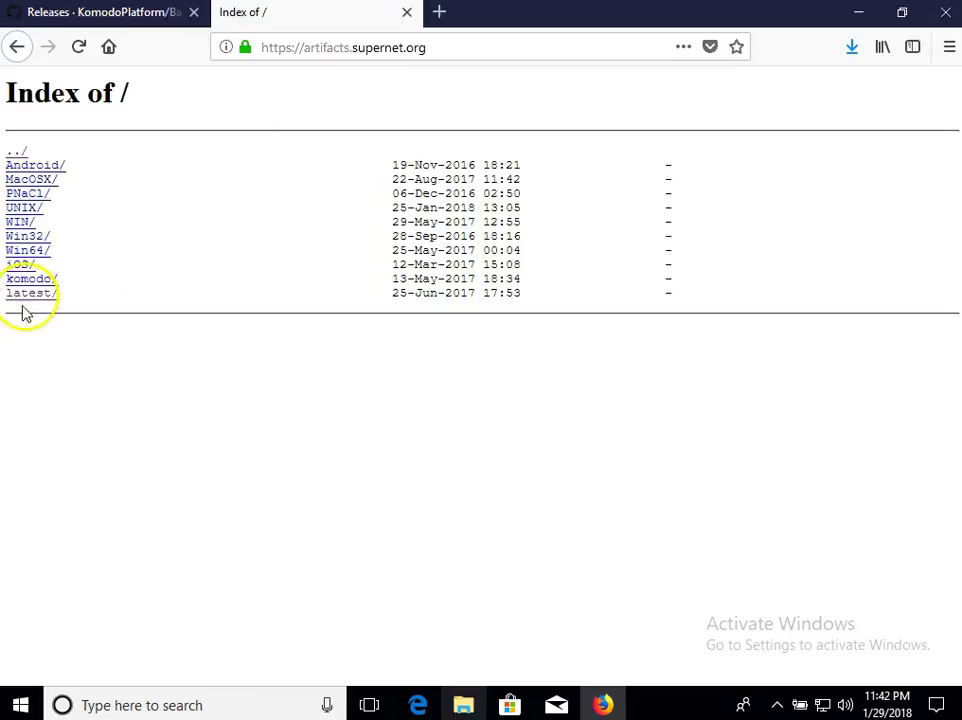
click(30, 292)
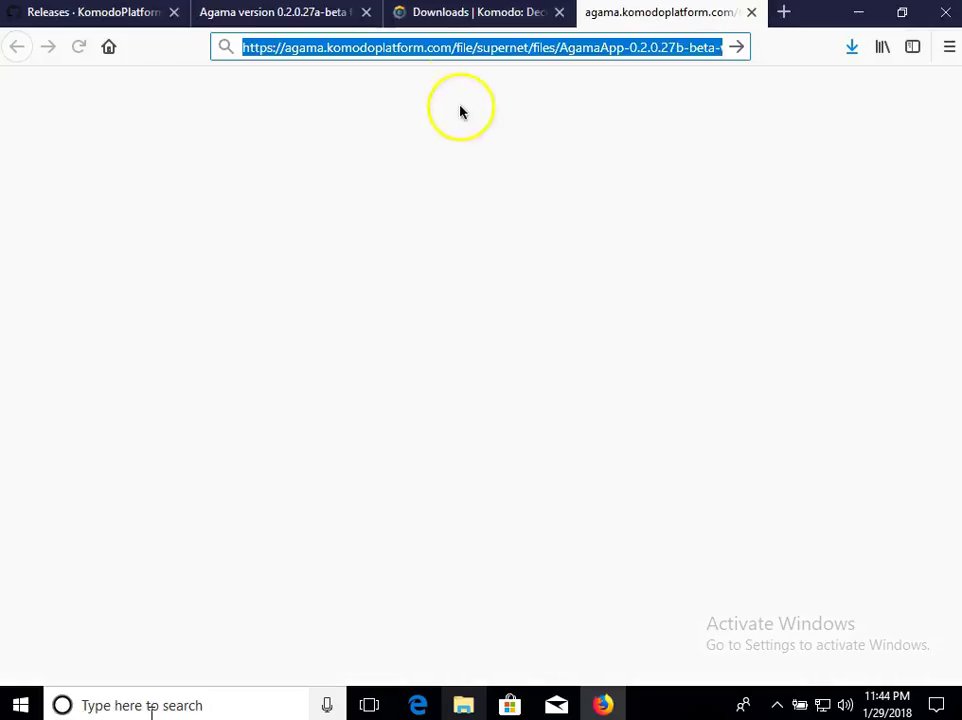
mouse_move(556, 84)
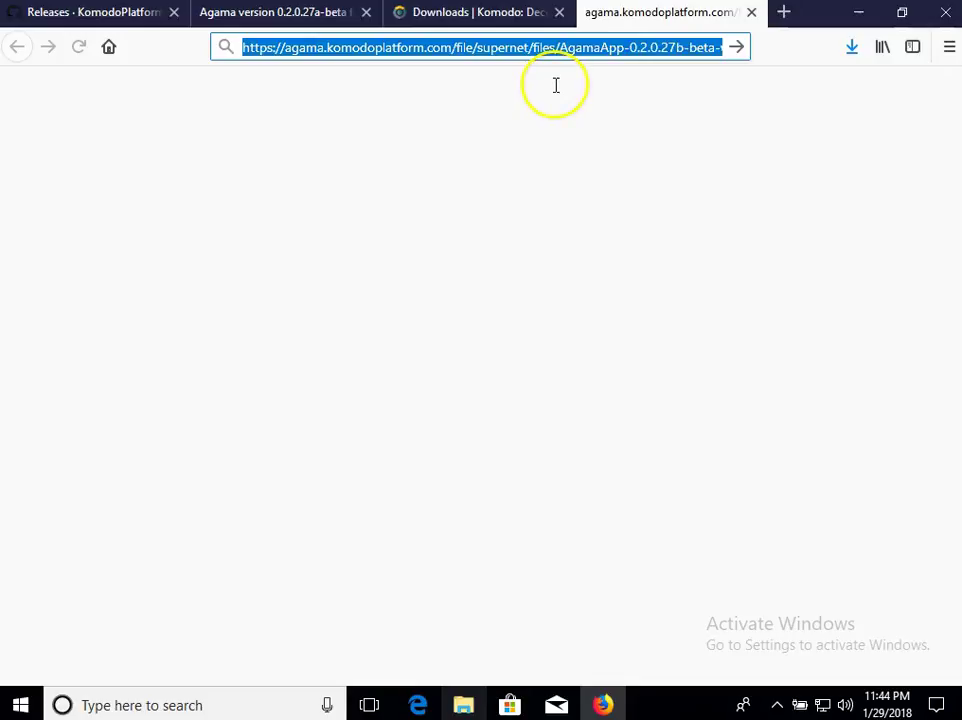
key(Return)
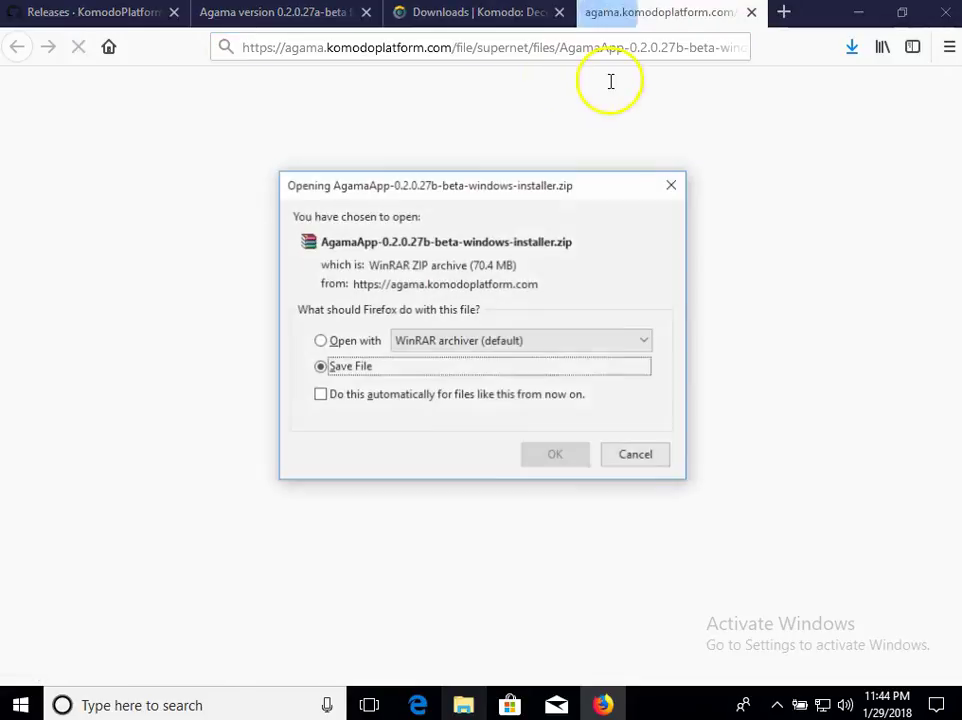
click(556, 454)
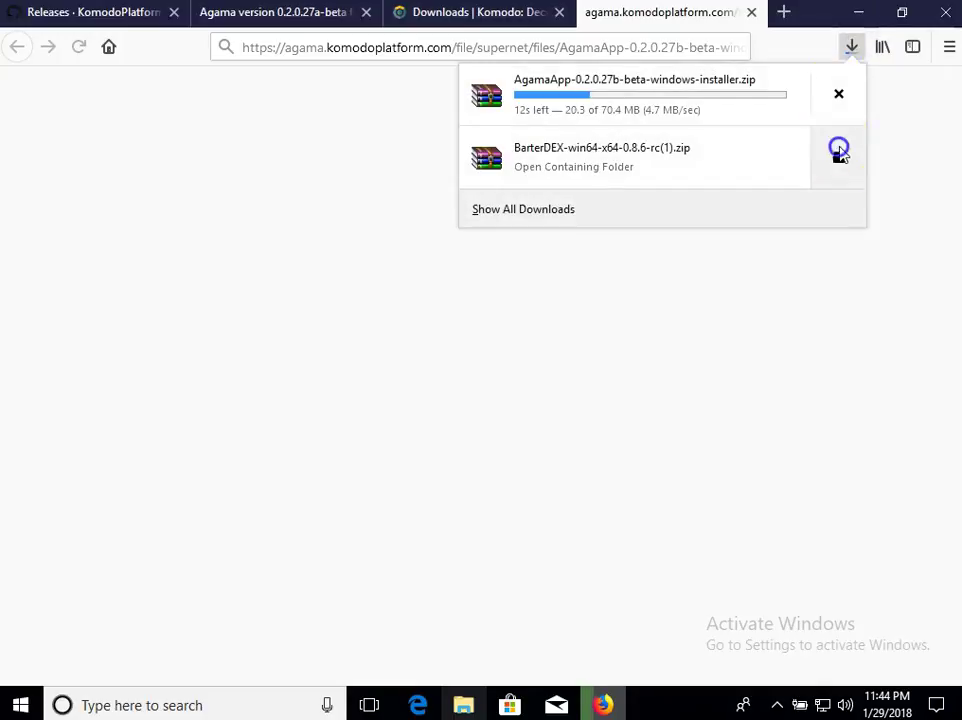
- Extract the AgamaApp installer zip in Downloads with Extract Here and open the extracted folder
click(840, 148)
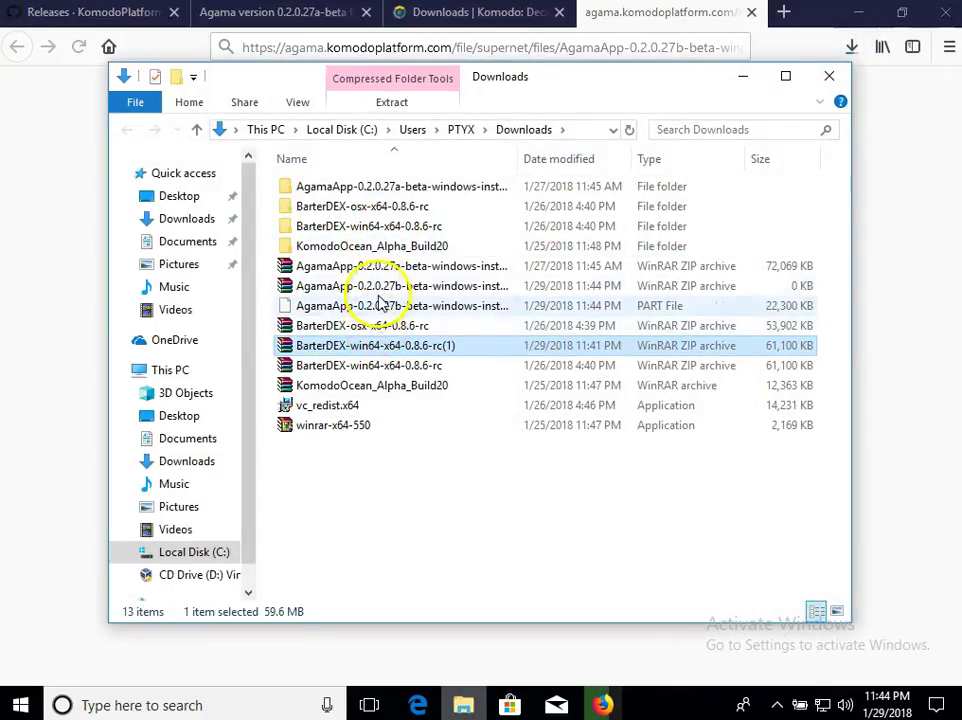
click(400, 284)
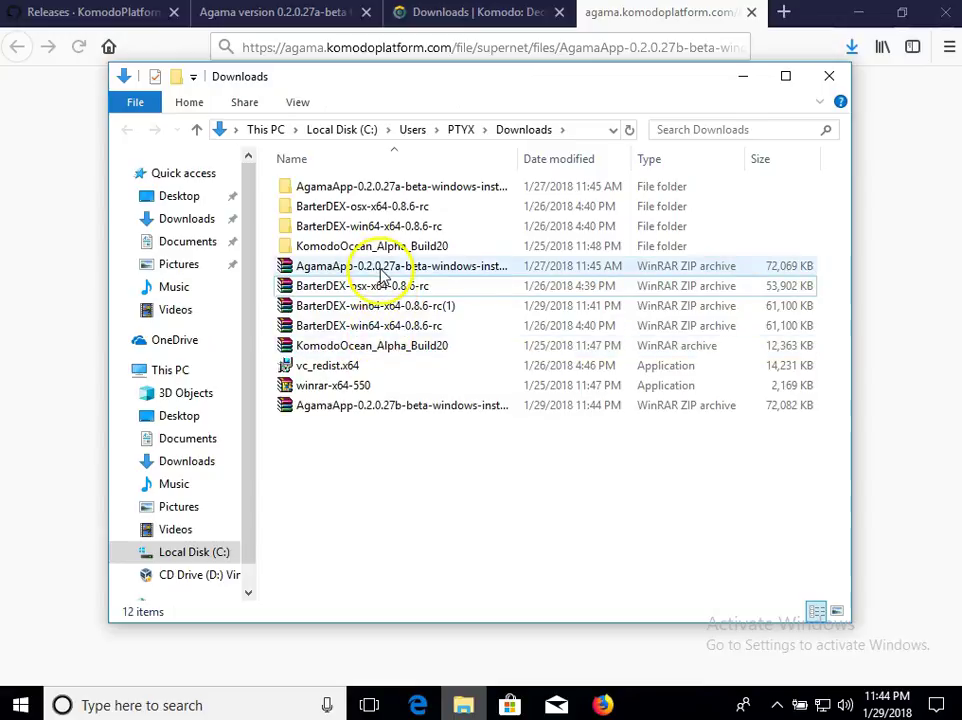
mouse_move(400, 266)
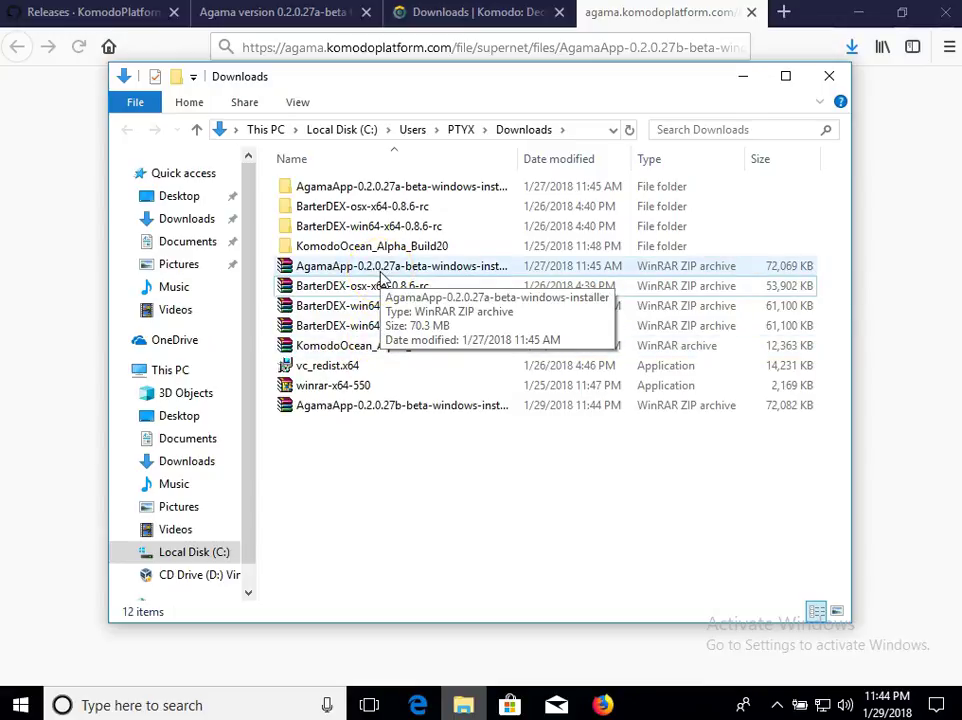
right_click(392, 404)
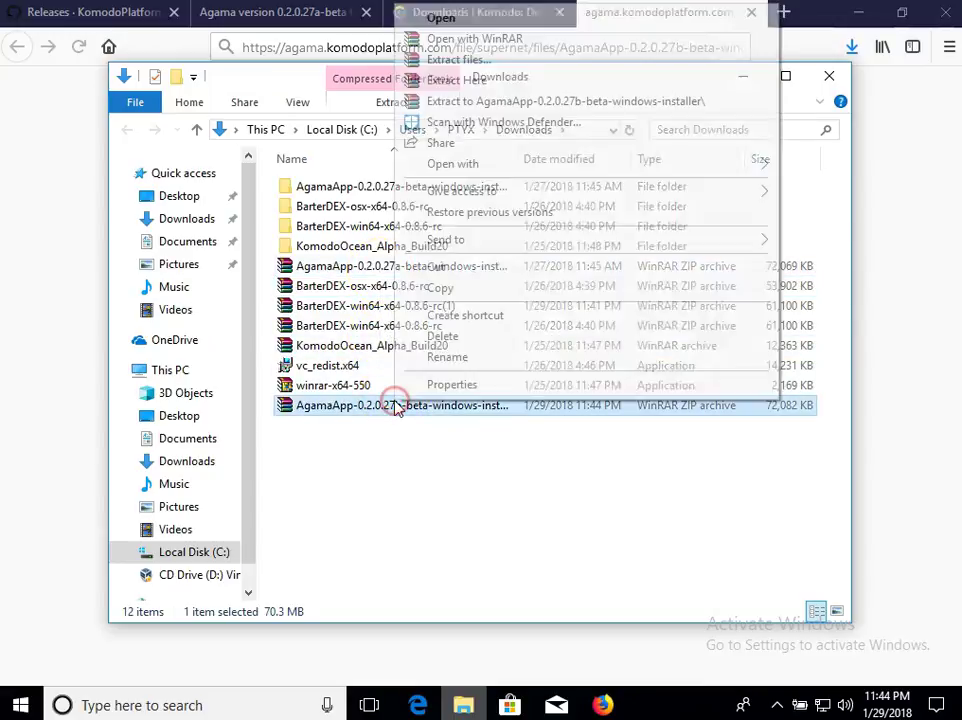
click(456, 80)
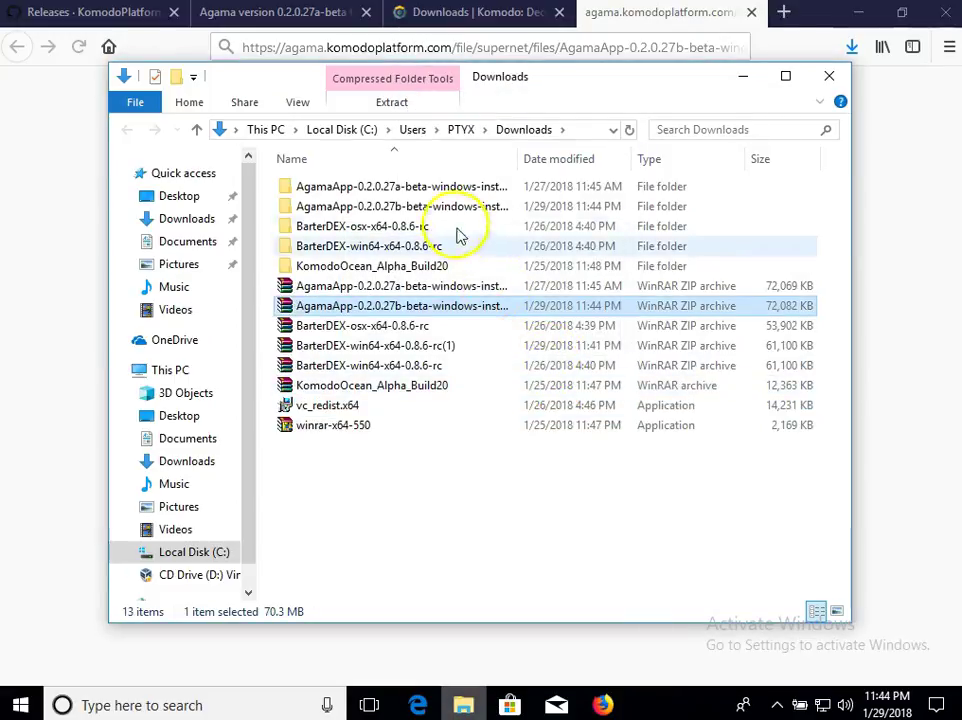
double_click(400, 206)
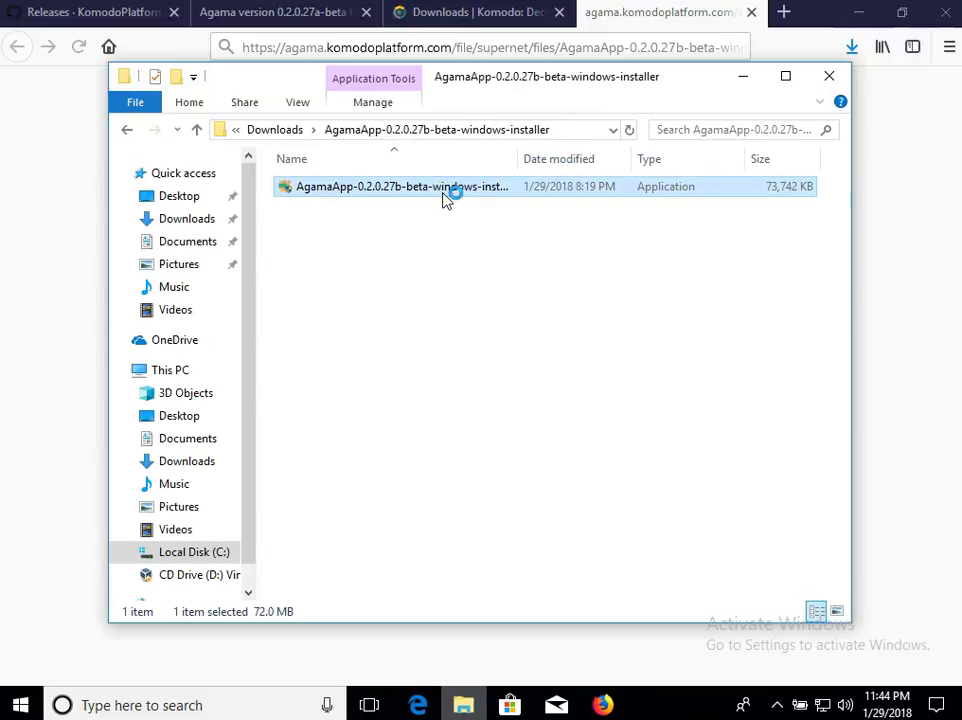
- Launch the Agama installer, allow it to make changes and pass the welcome step
double_click(400, 186)
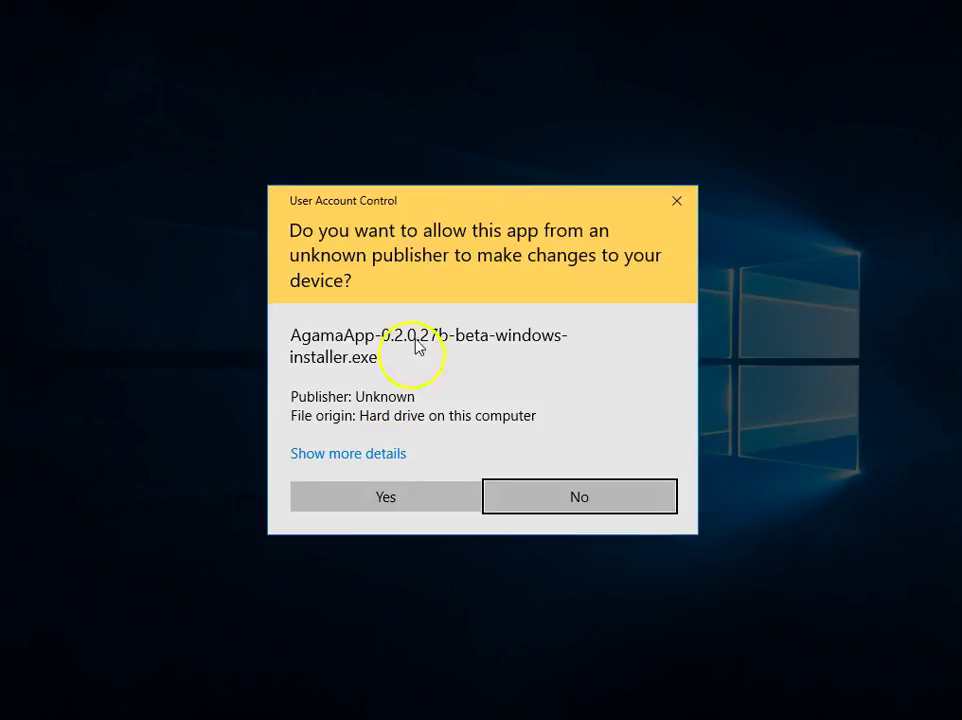
click(384, 496)
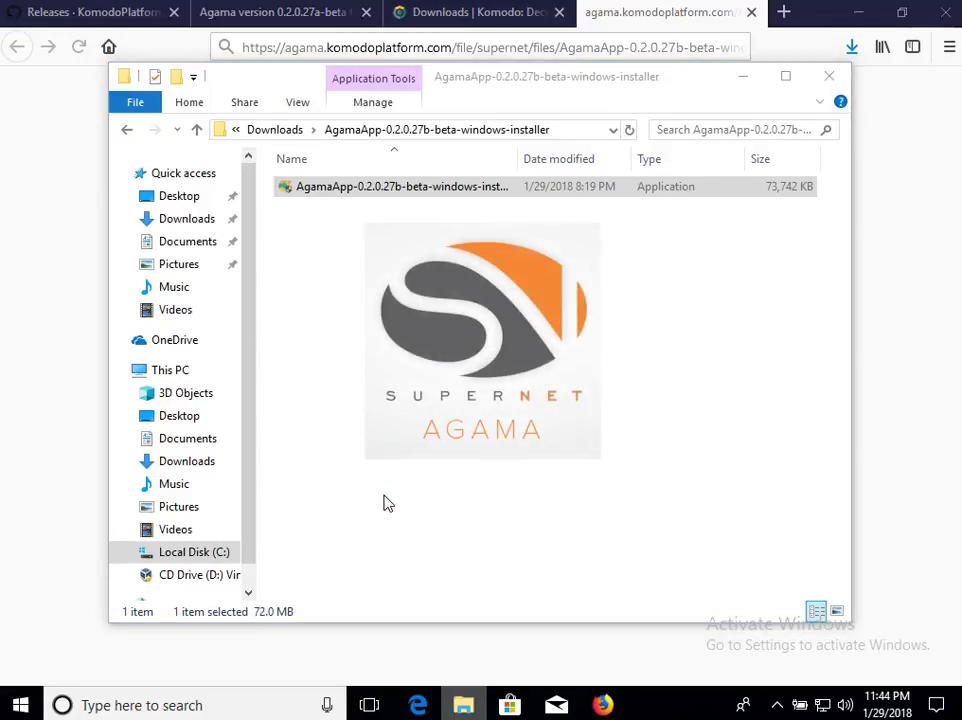
double_click(400, 186)
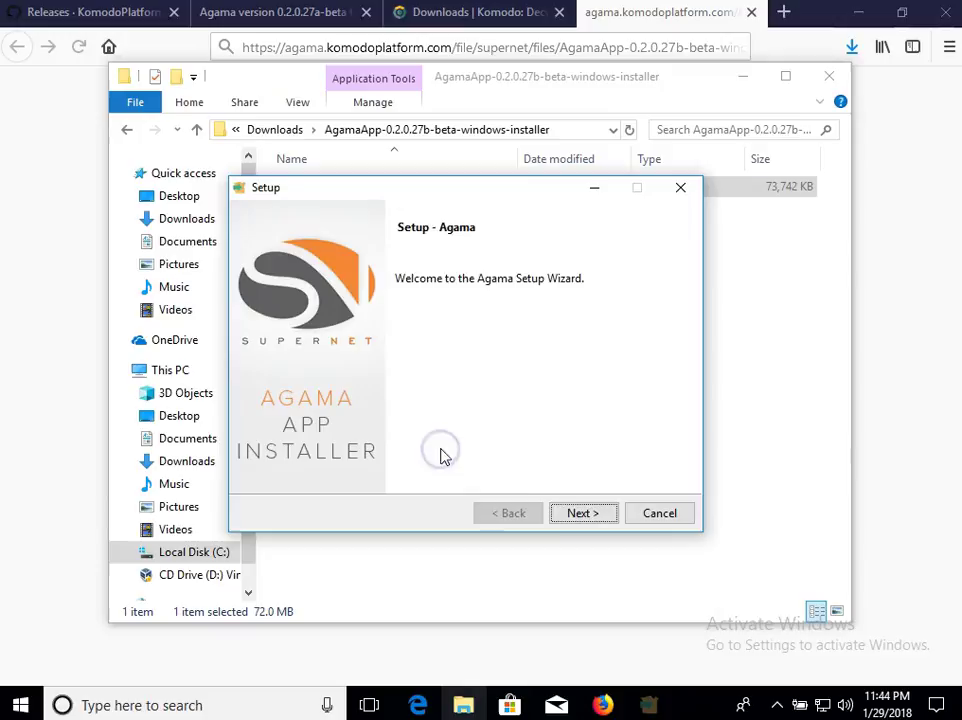
click(584, 512)
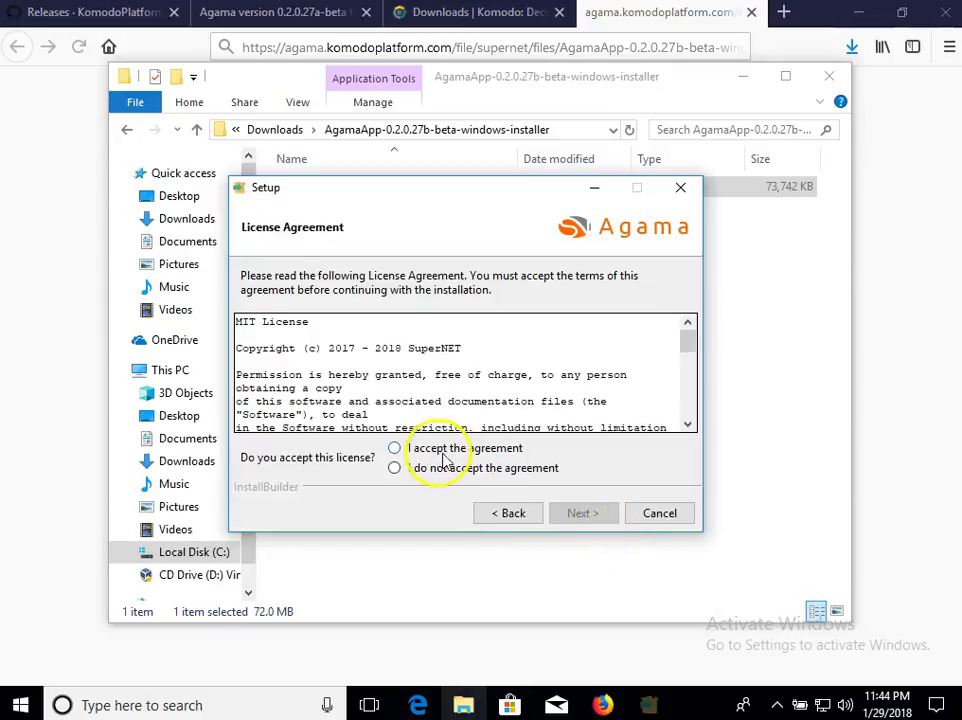
- Accept the licence, keep the default directory, choose Re-install current version and start installing
click(584, 512)
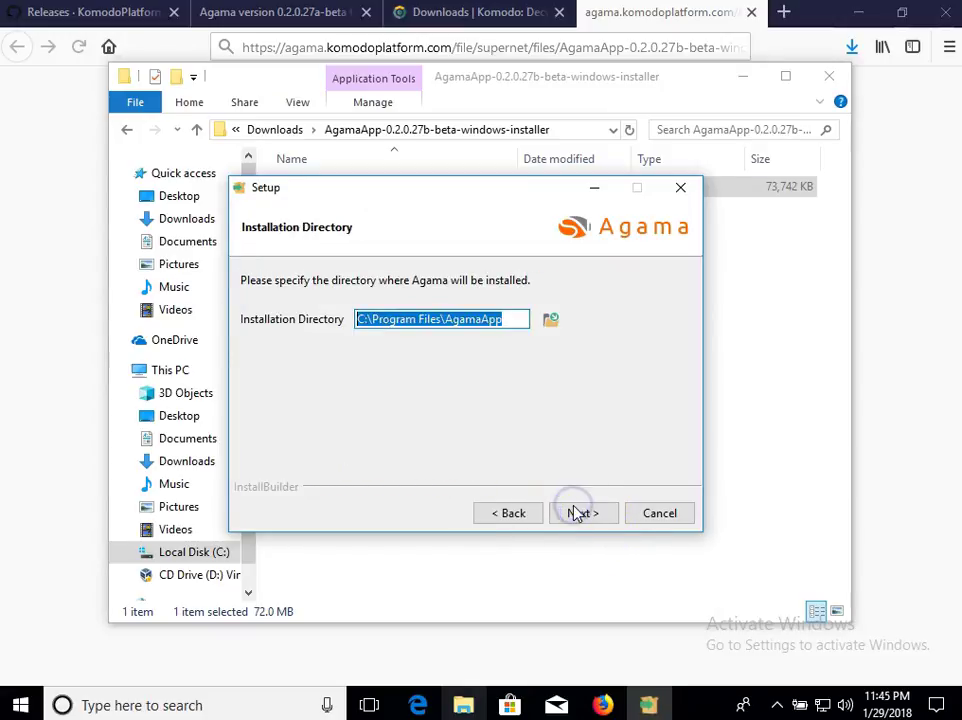
click(578, 512)
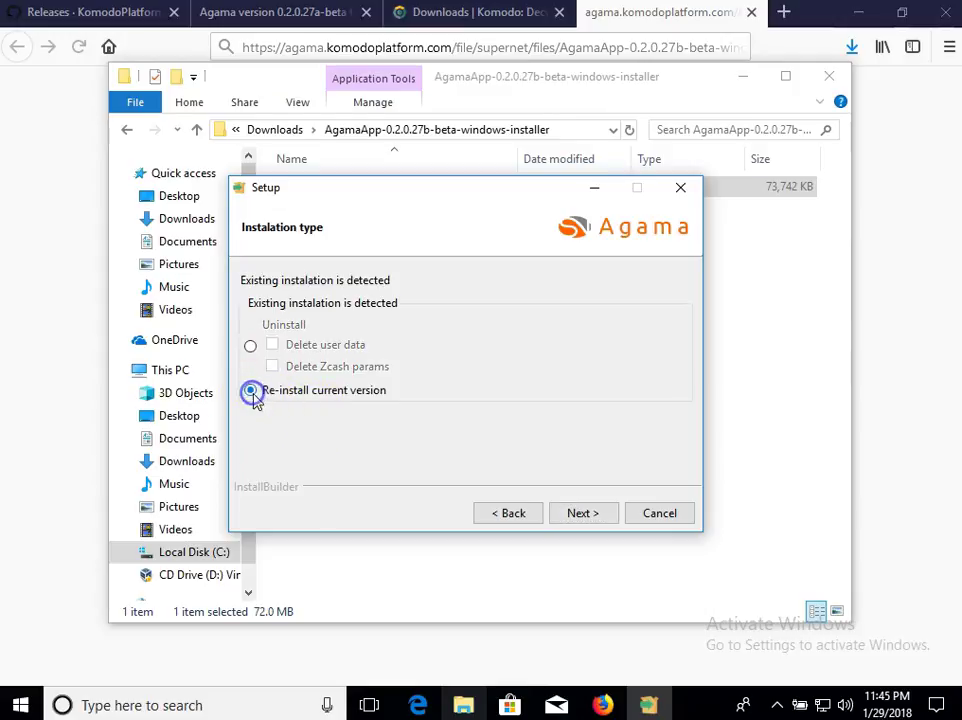
click(584, 512)
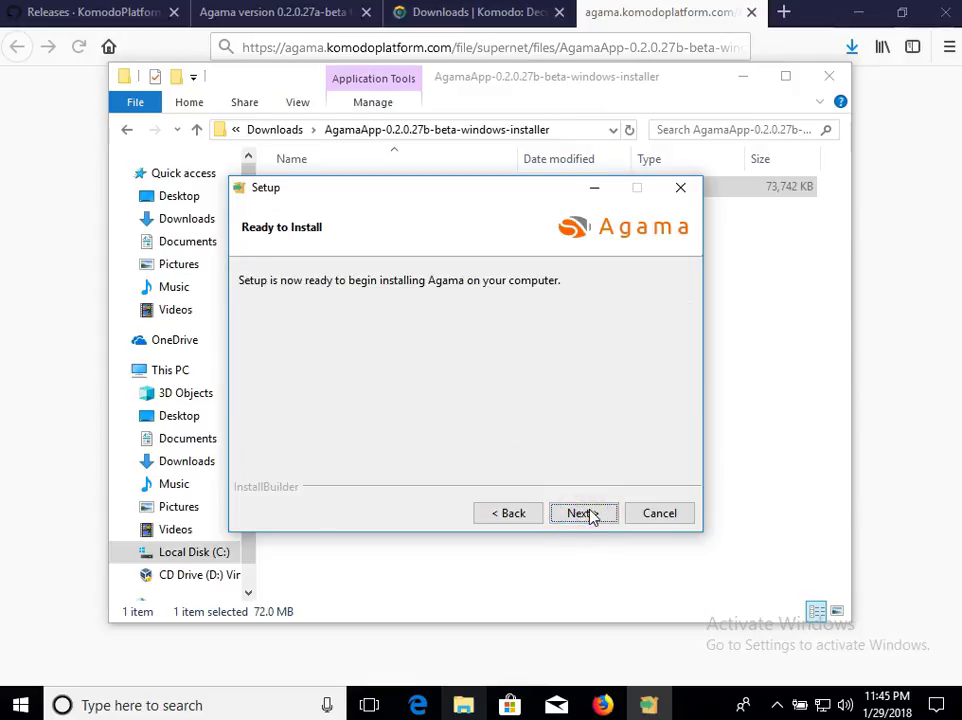
click(584, 512)
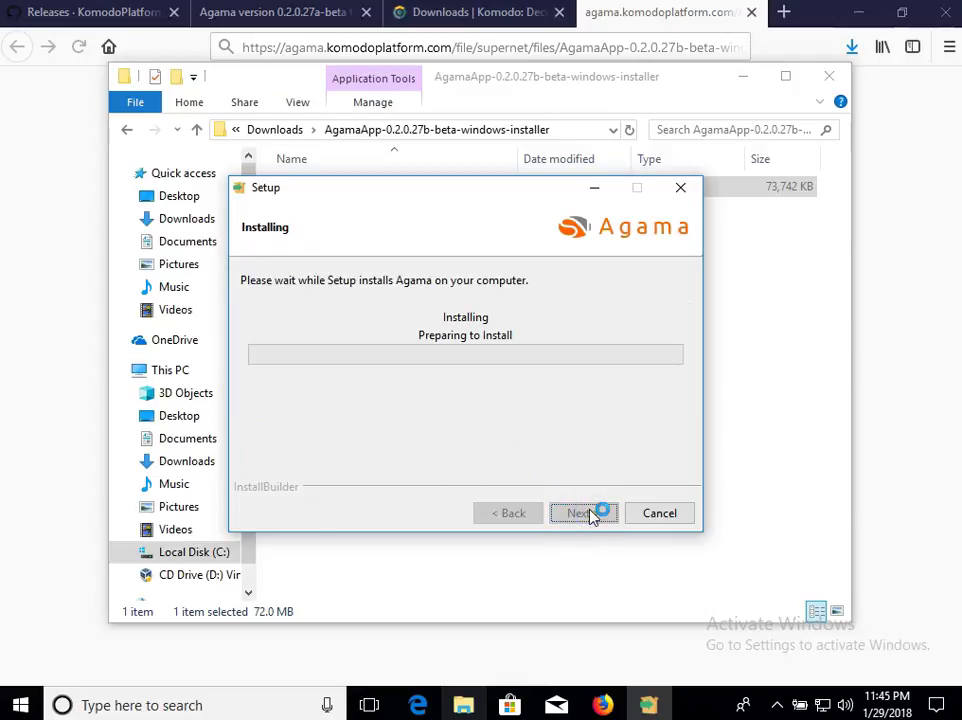
mouse_move(724, 198)
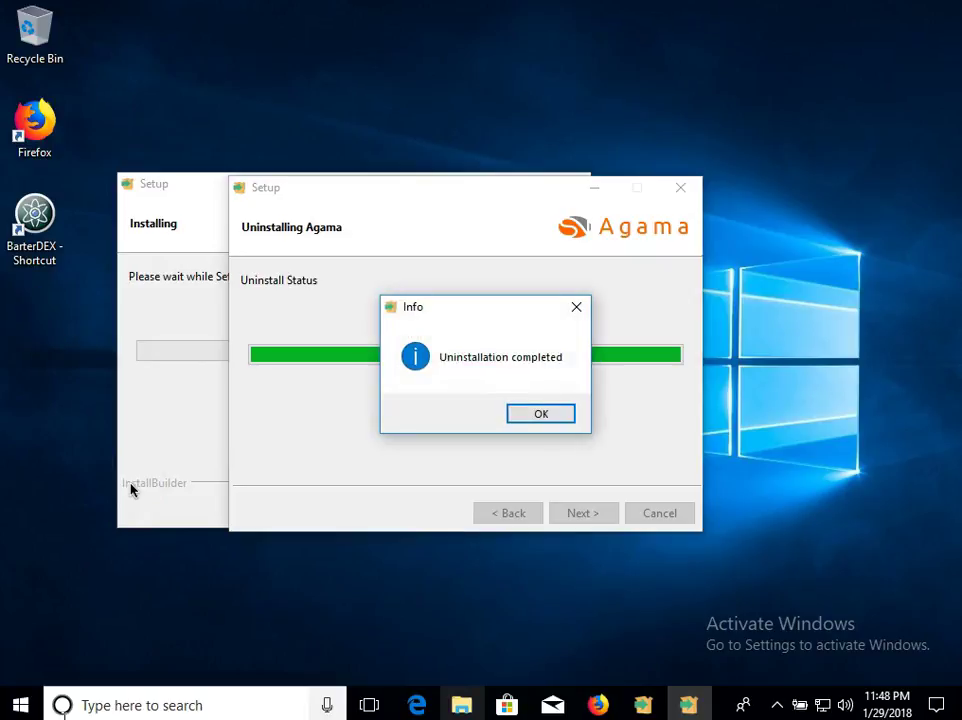
mouse_move(304, 224)
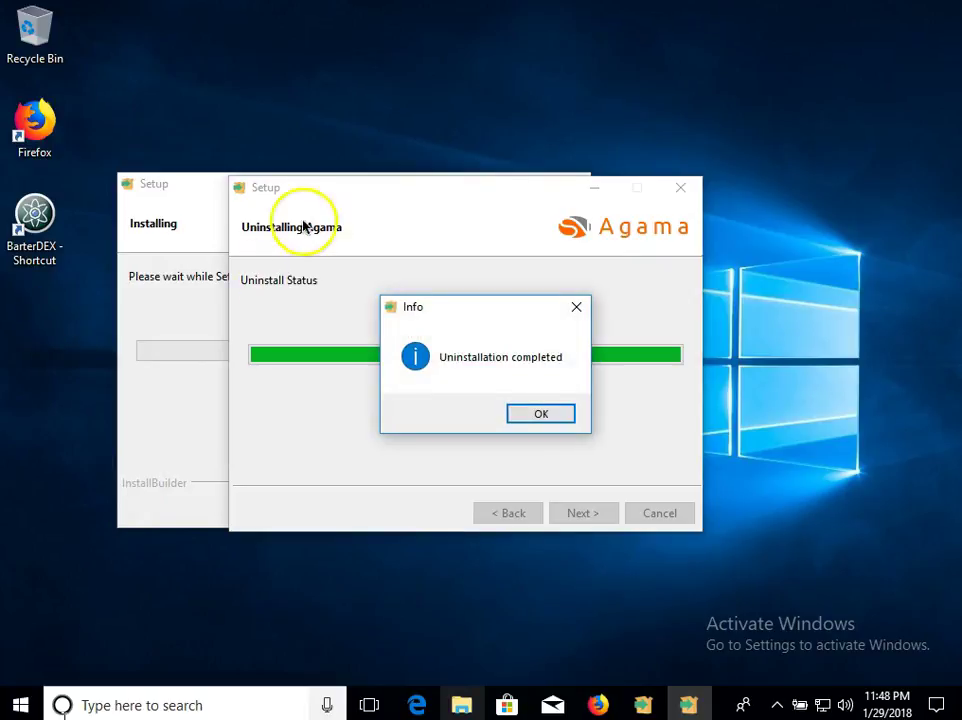
- Dismiss the uninstall-complete notice and finish setup with 'launch Agama now' checked
click(540, 412)
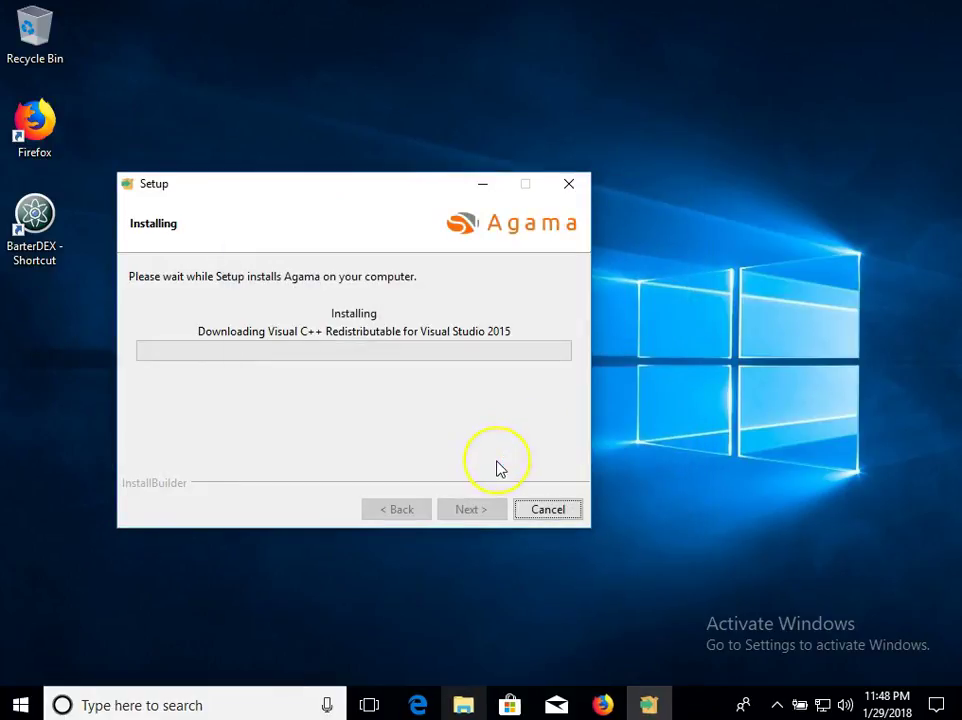
mouse_move(500, 468)
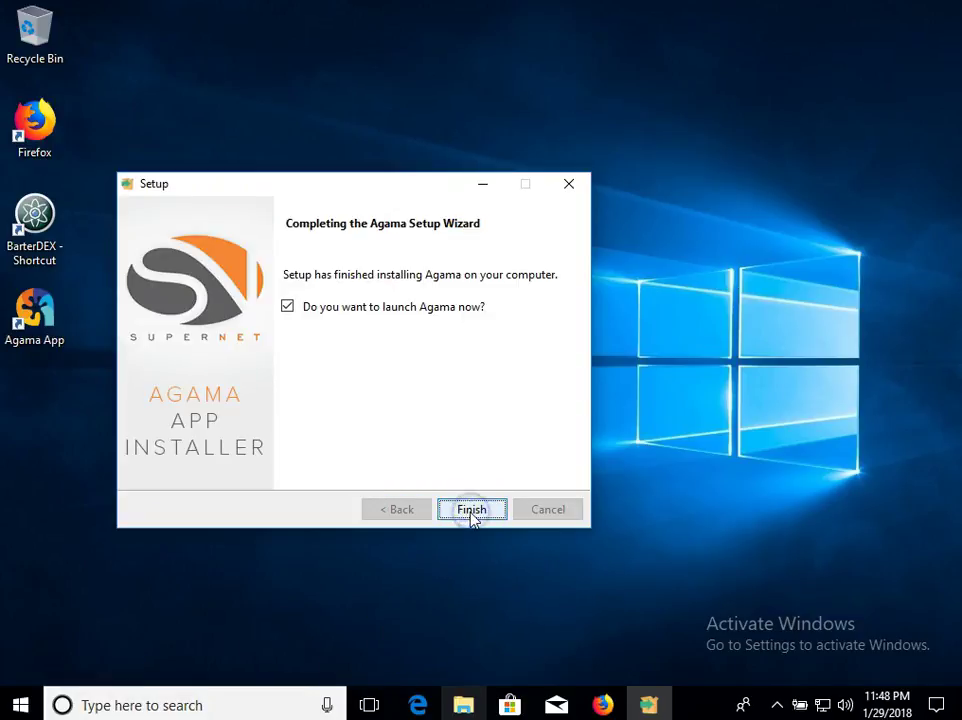
click(472, 510)
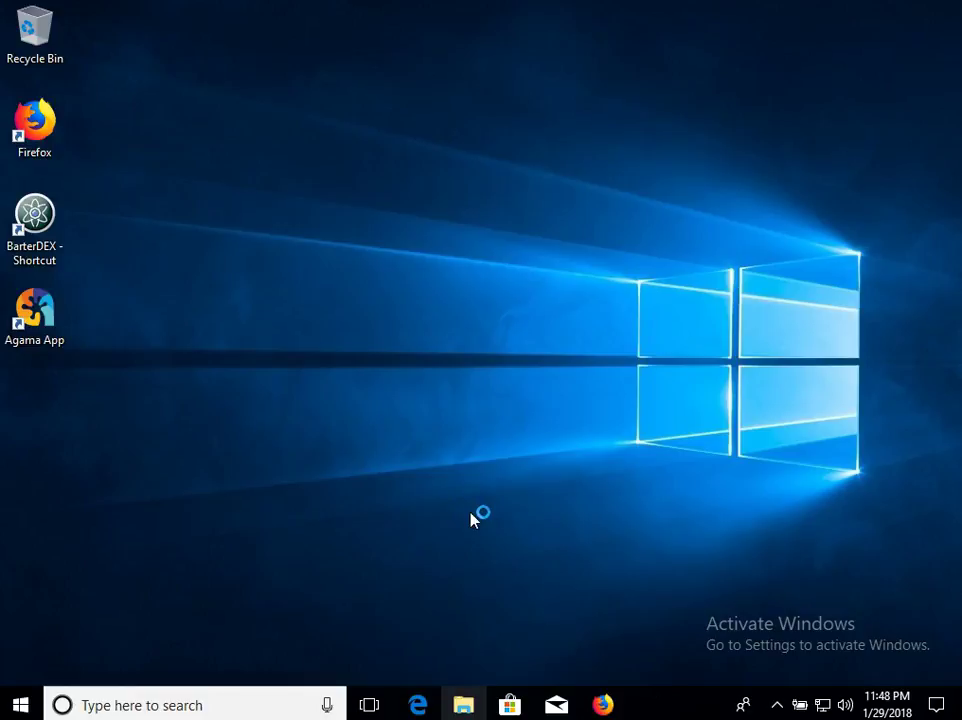
mouse_move(472, 520)
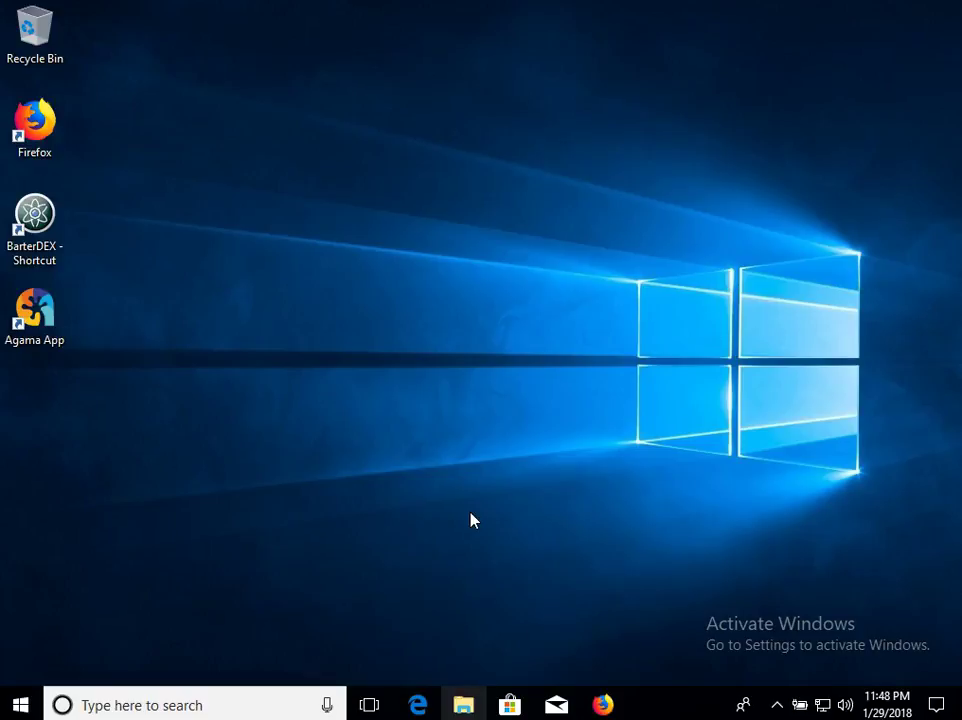
- Start Agama, activate the BEER test coin in Native mode and allow its daemon through the firewall
double_click(34, 316)
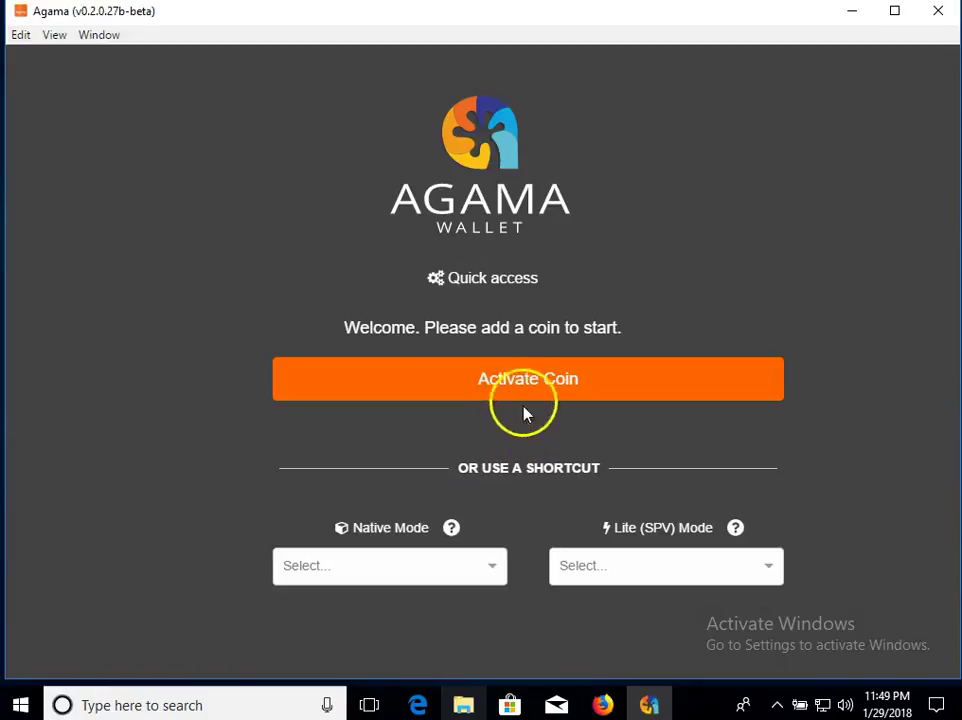
click(528, 378)
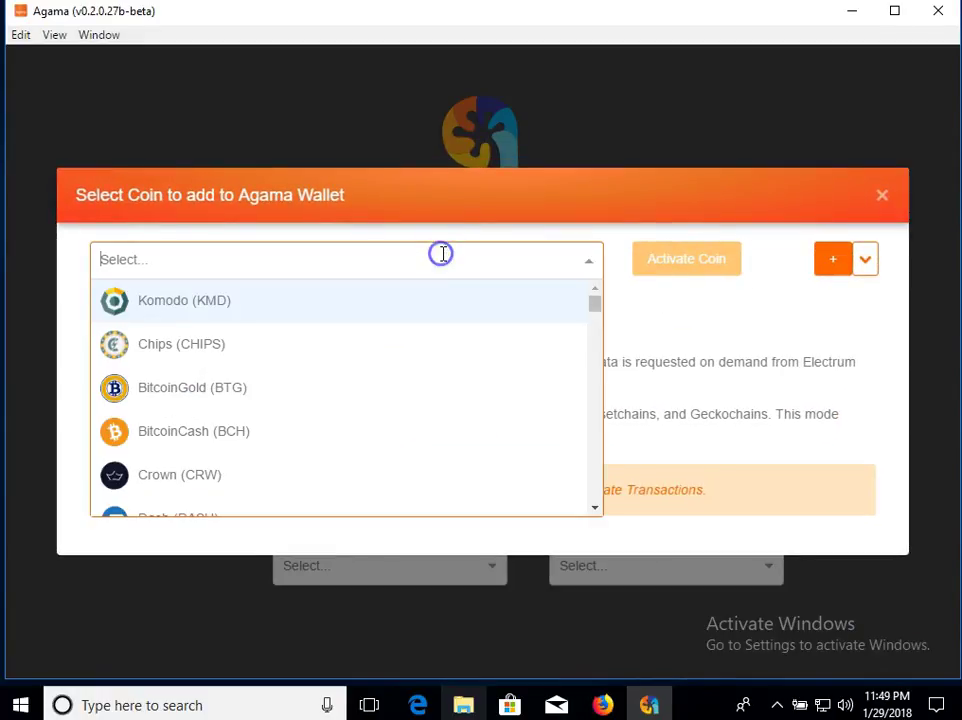
mouse_move(368, 356)
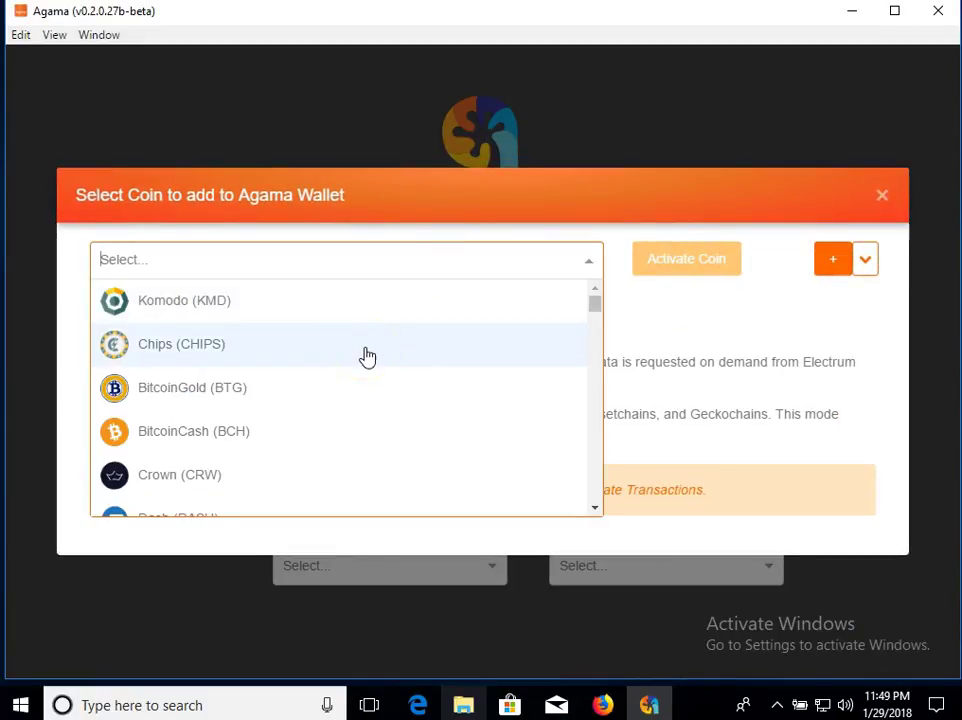
text(bee)
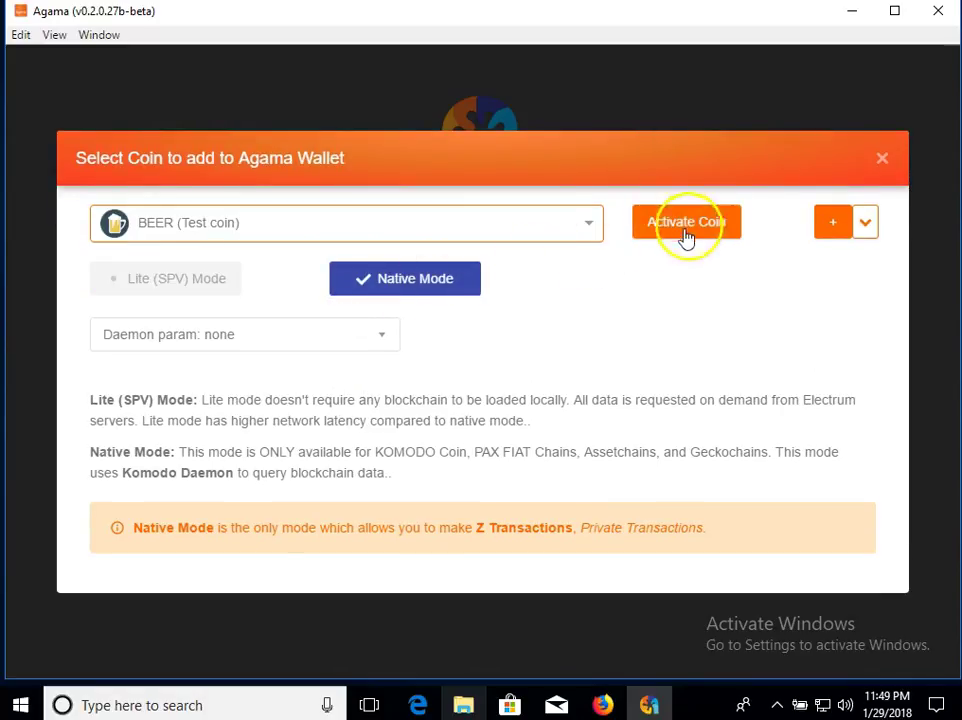
click(686, 220)
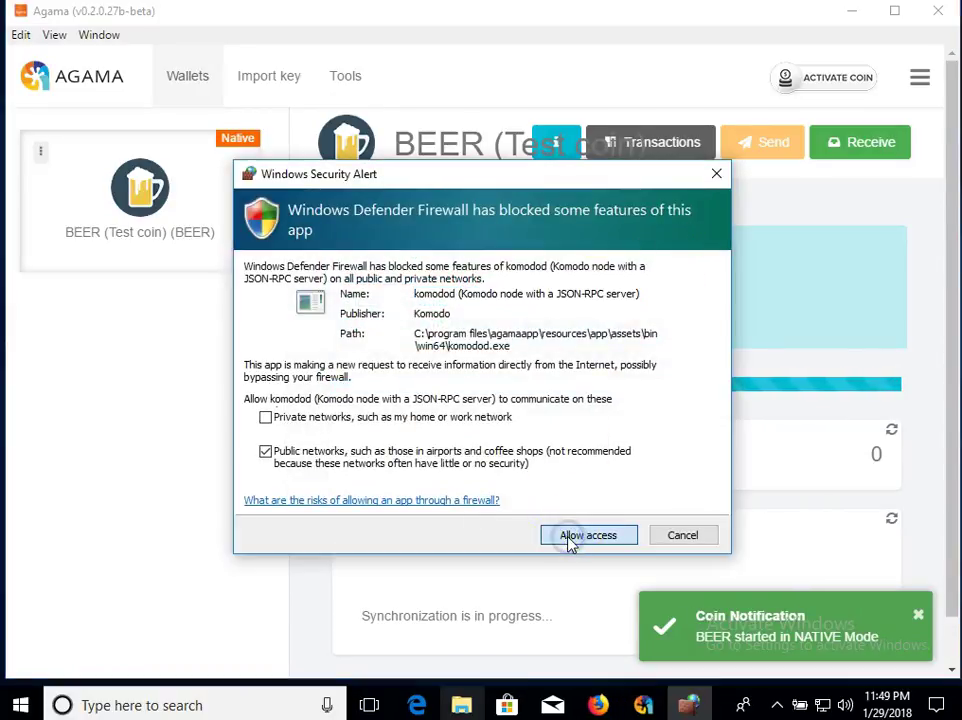
click(588, 536)
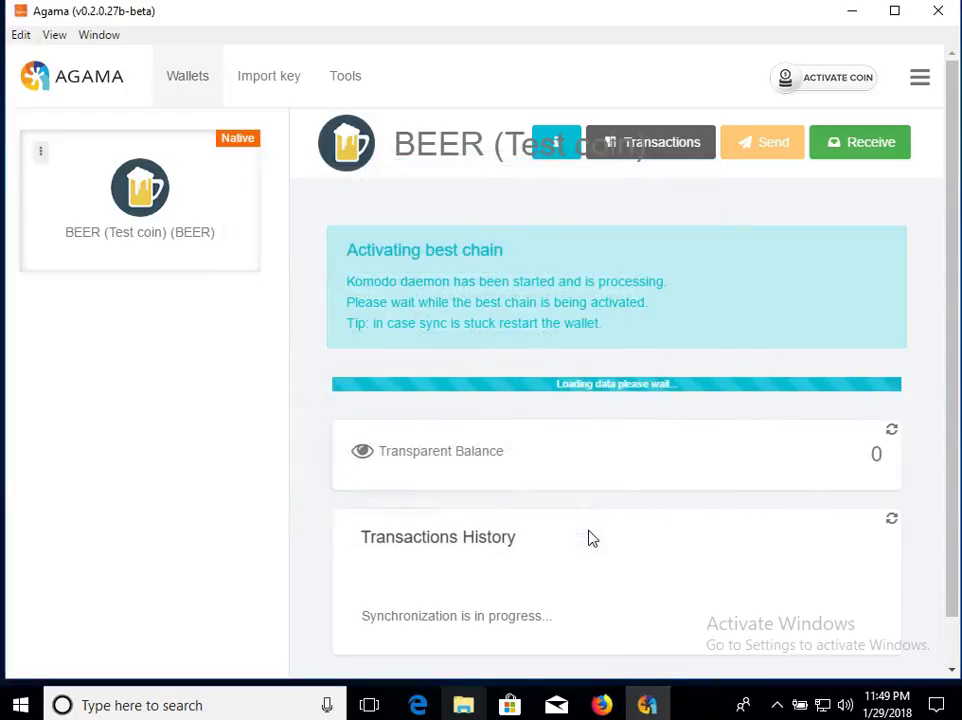
mouse_move(836, 78)
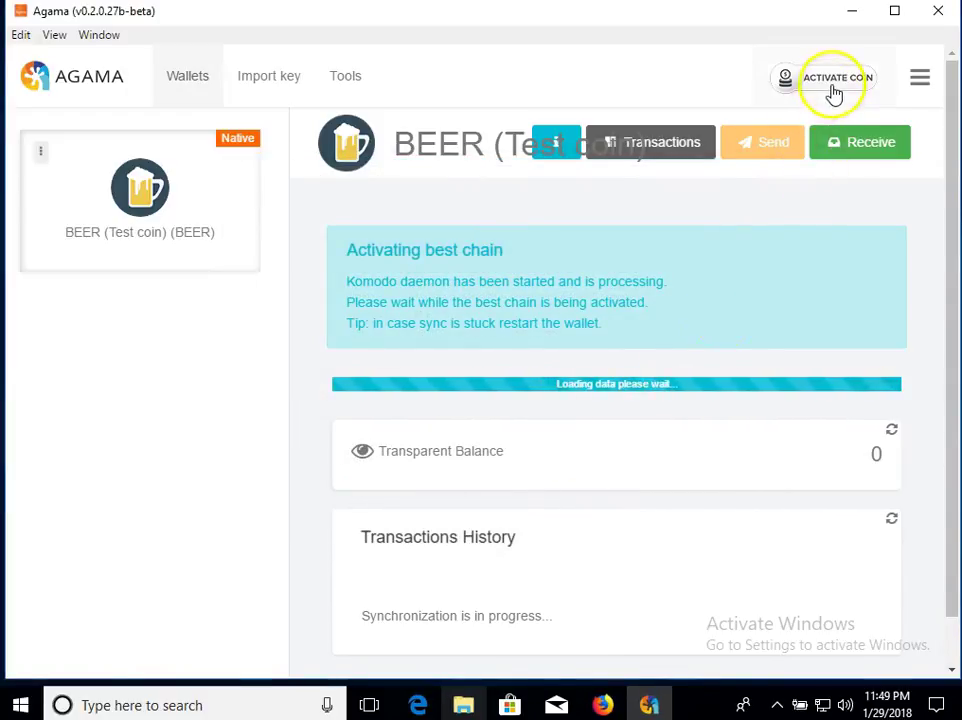
- Add the PIZZA test coin in Native mode as well and switch to its wallet
click(836, 76)
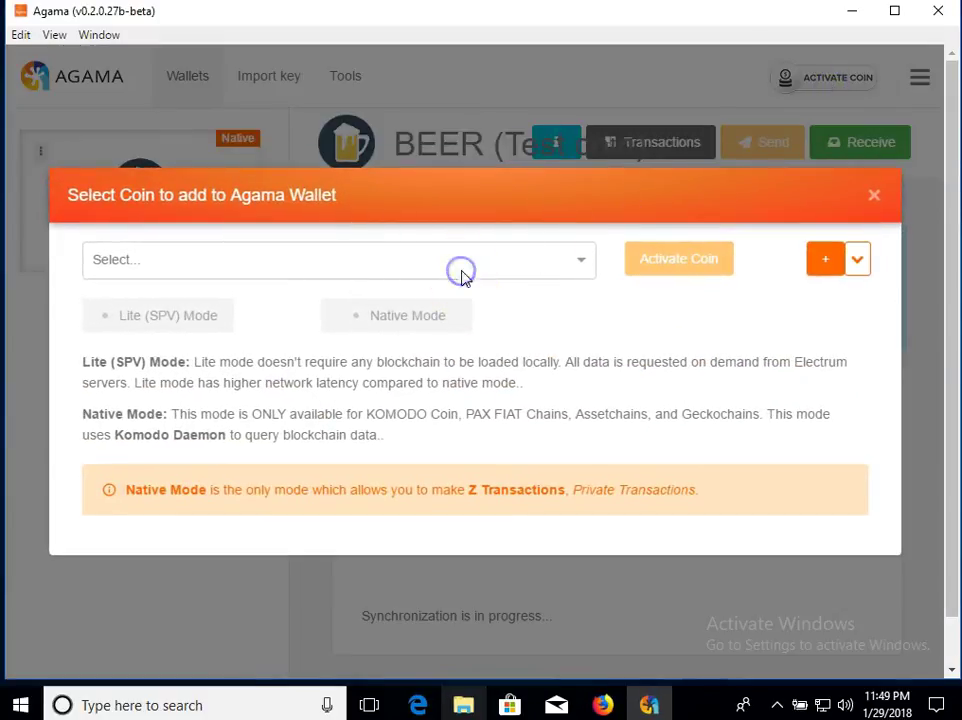
click(338, 260)
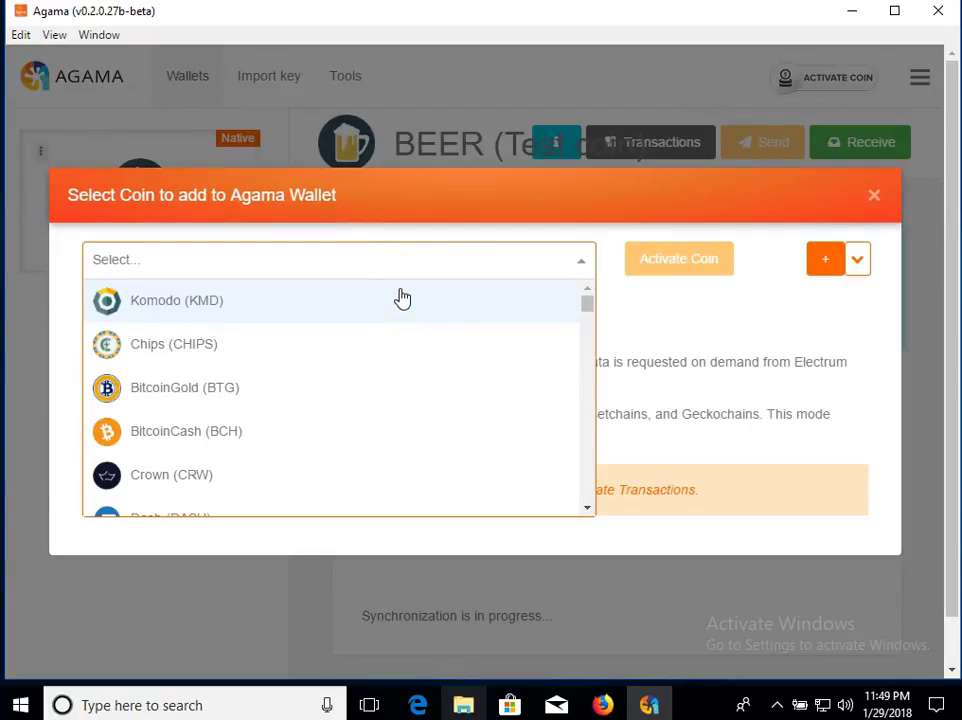
text(piz)
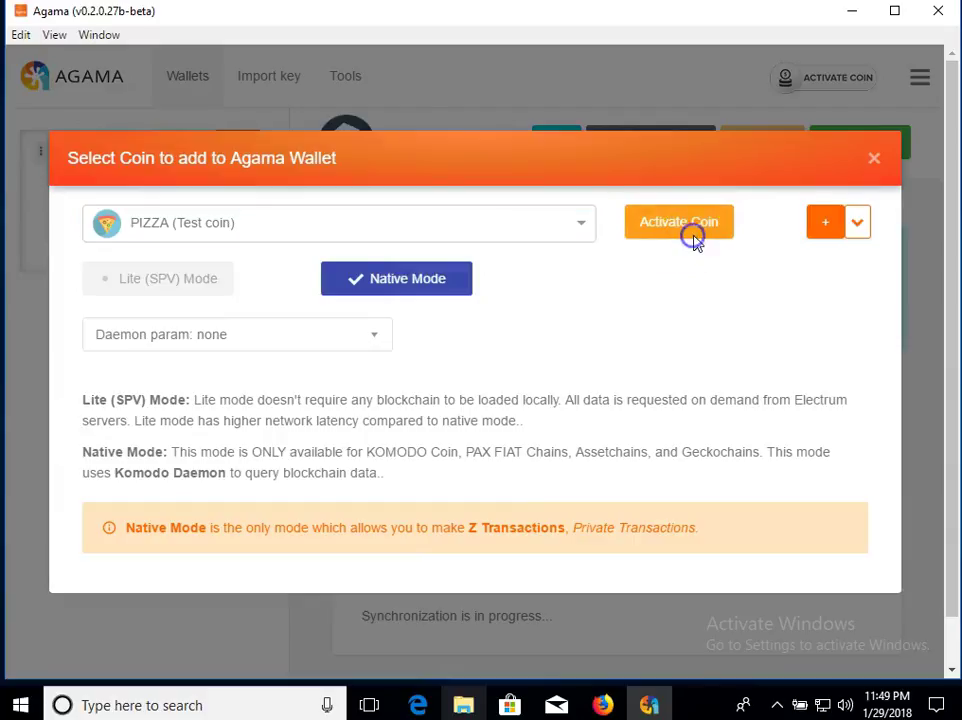
click(678, 220)
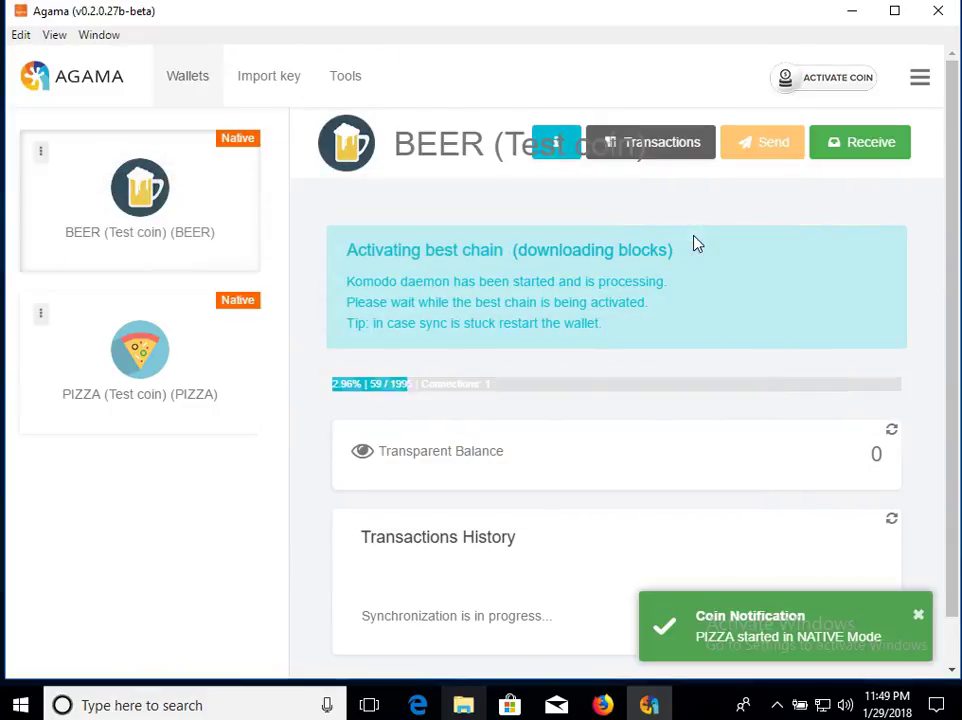
click(140, 360)
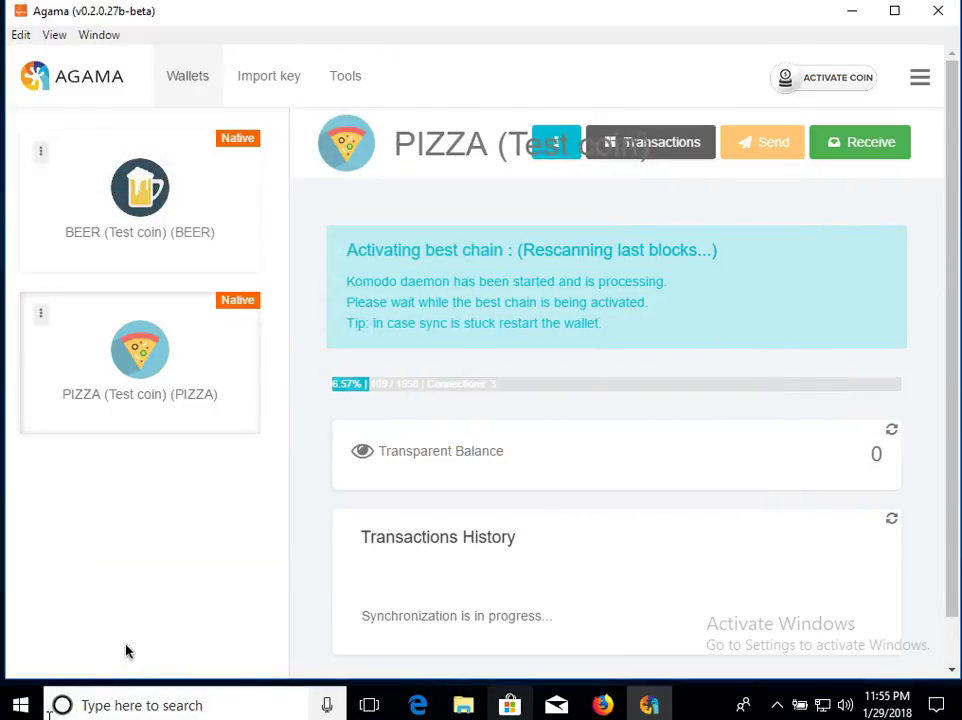
mouse_move(516, 604)
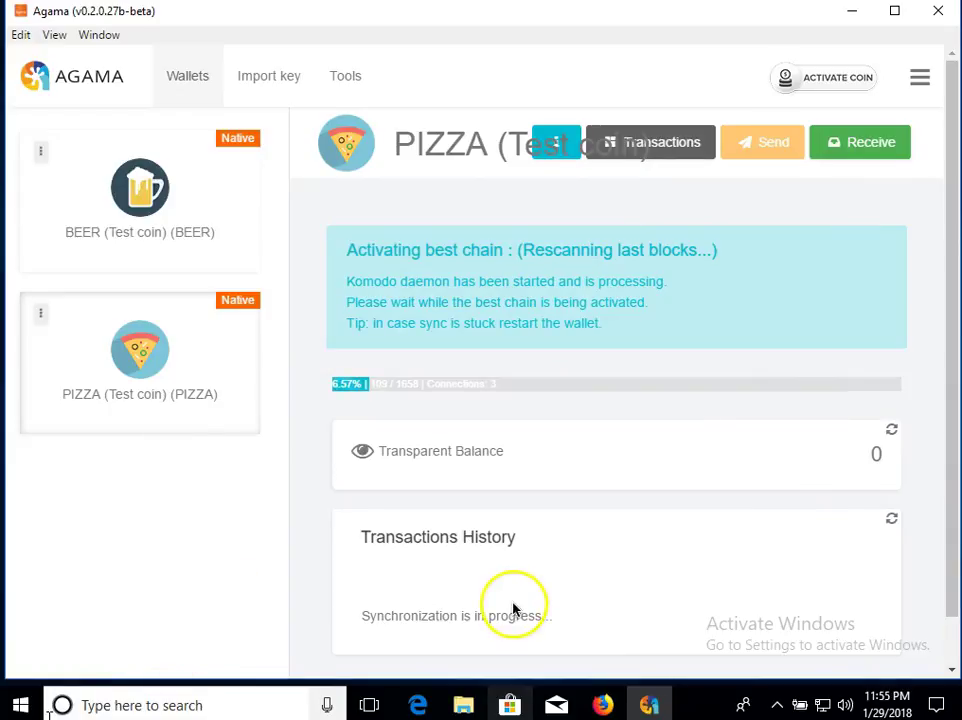
mouse_move(586, 516)
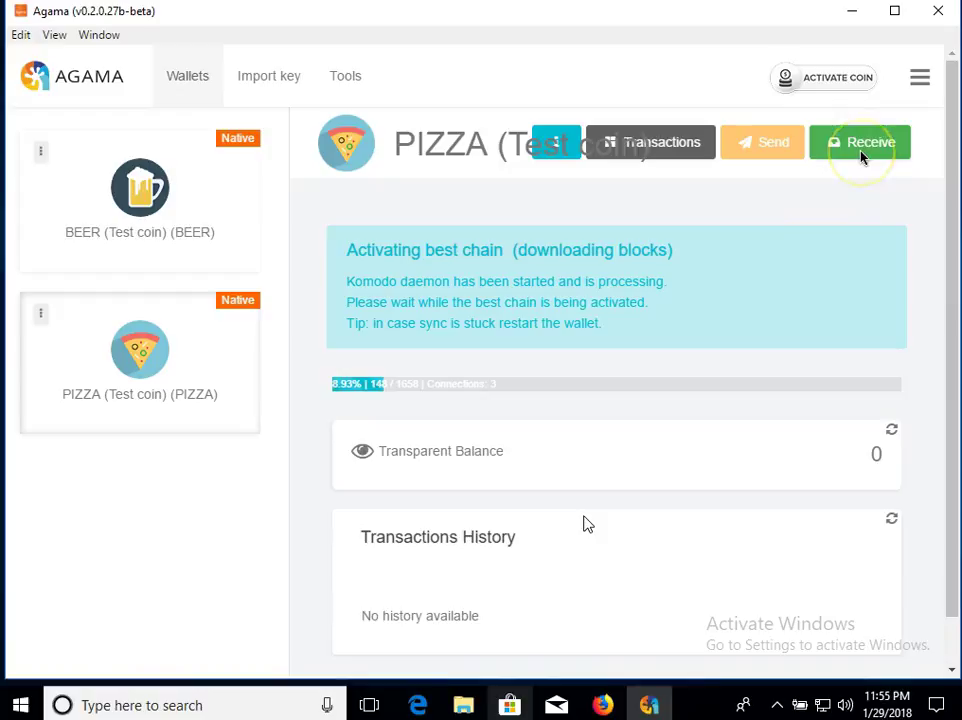
mouse_move(18, 696)
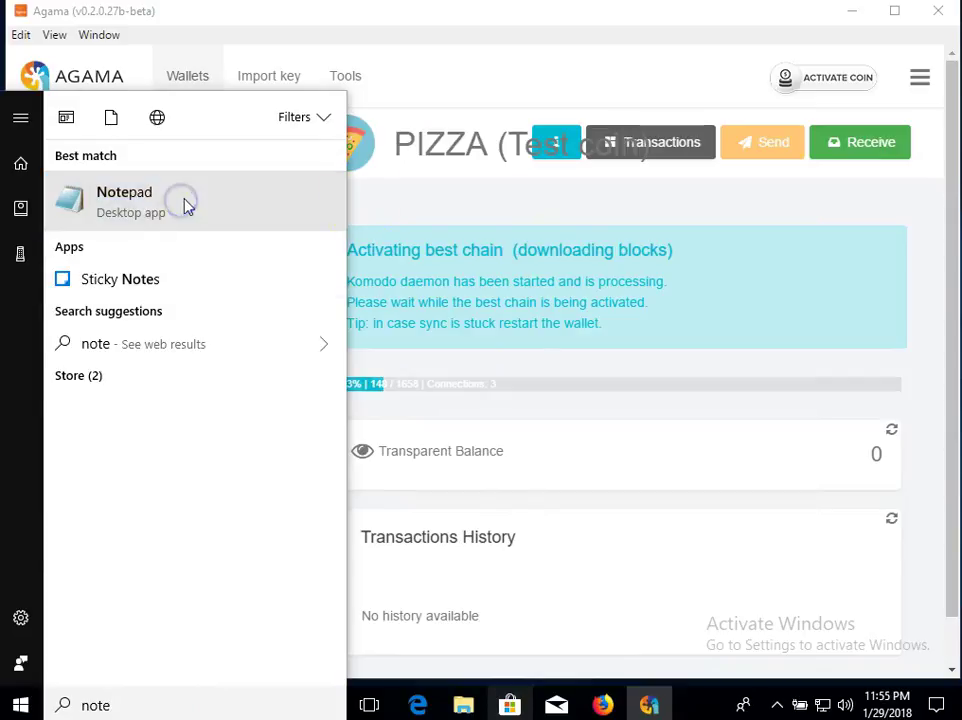
- Open Notepad and paste the wallet's receiving address as a Beer/Pizza Address line
click(124, 200)
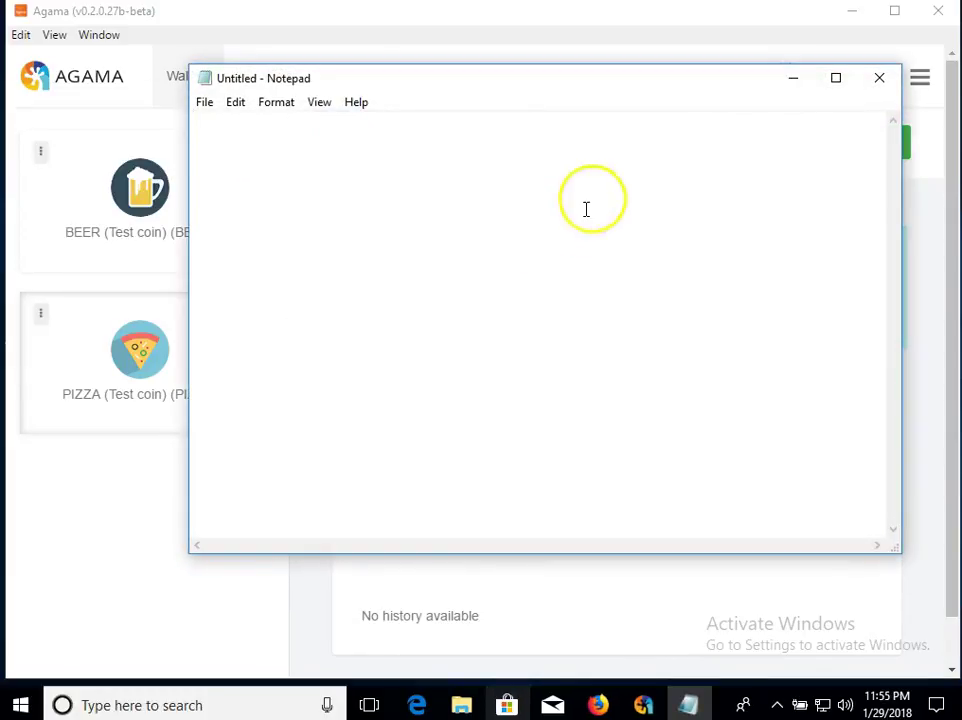
click(880, 76)
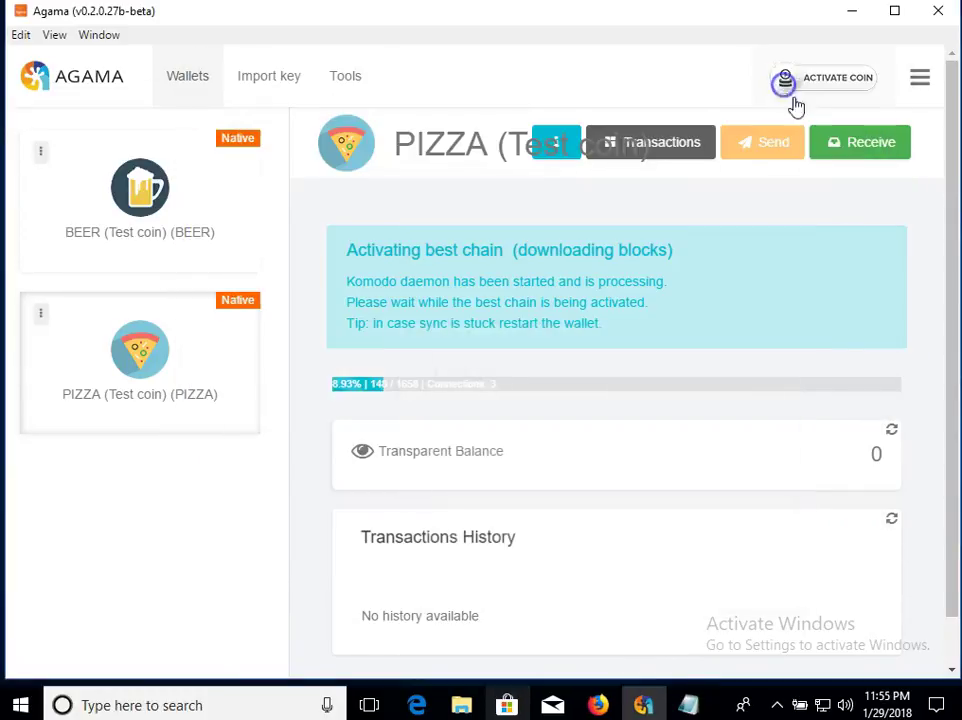
click(860, 140)
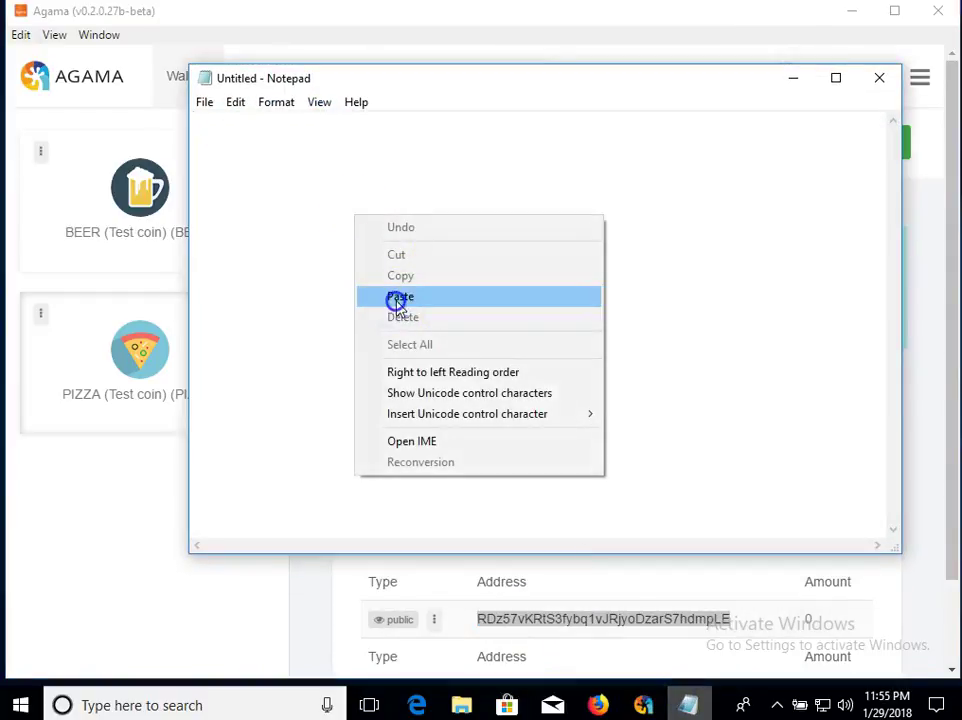
click(400, 296)
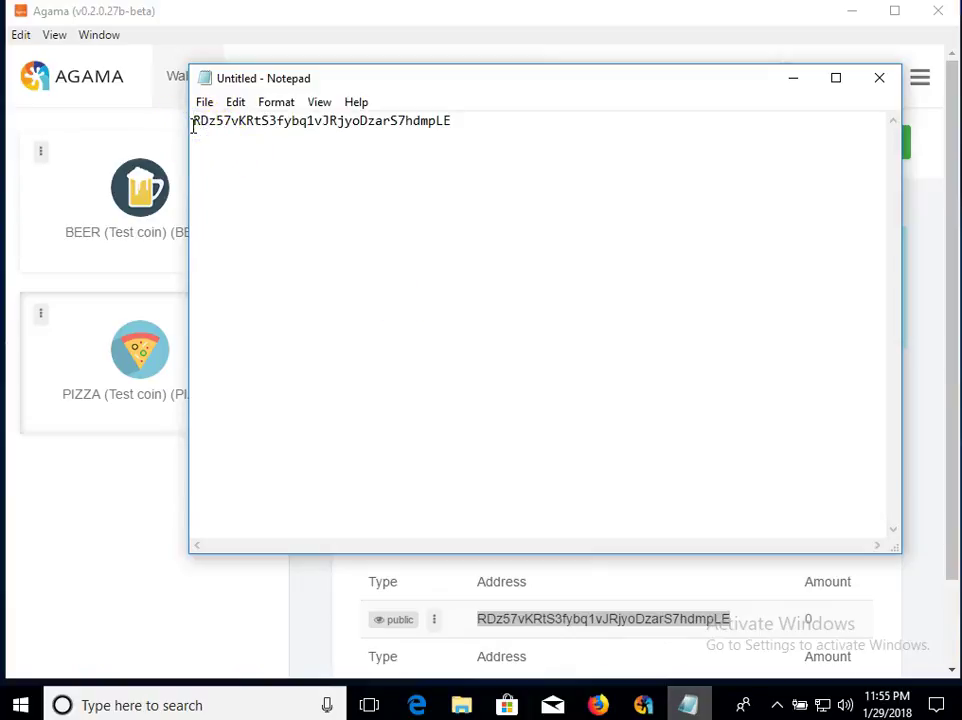
text(Beer ^)
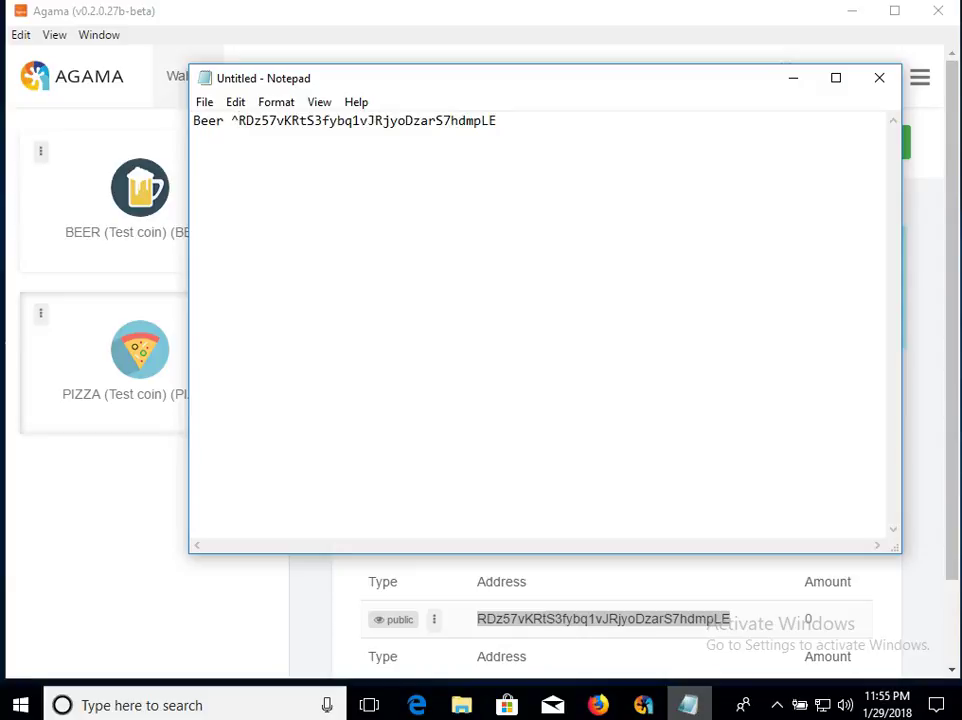
text(Pizza Address:)
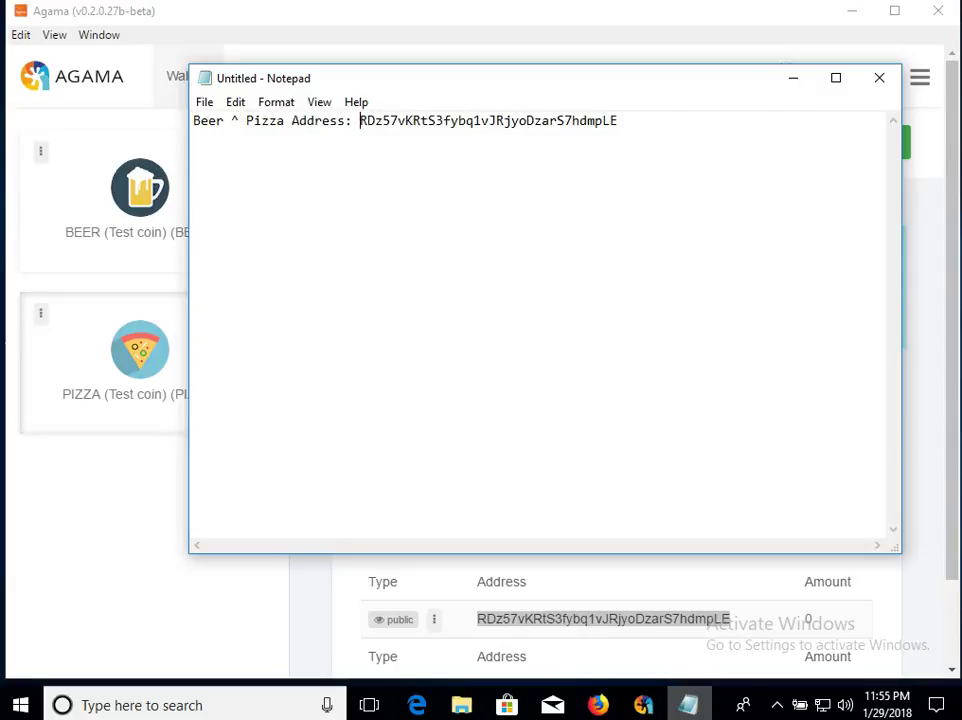
mouse_move(578, 128)
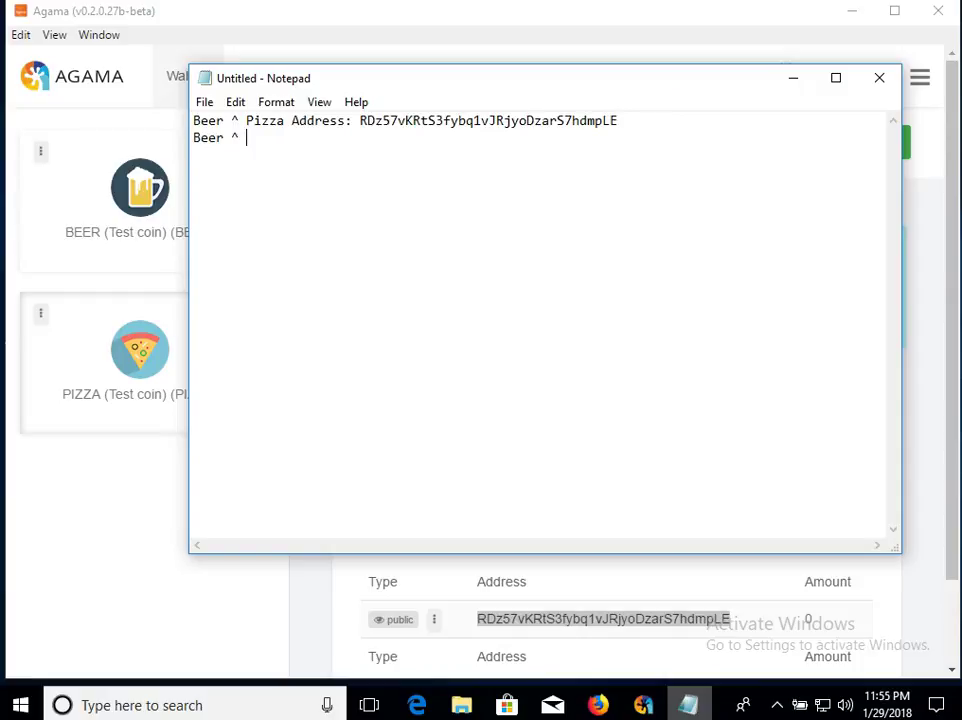
- Add a 'Pizza Smart Address:' line and a private key label line to the notes
text(Pizza)
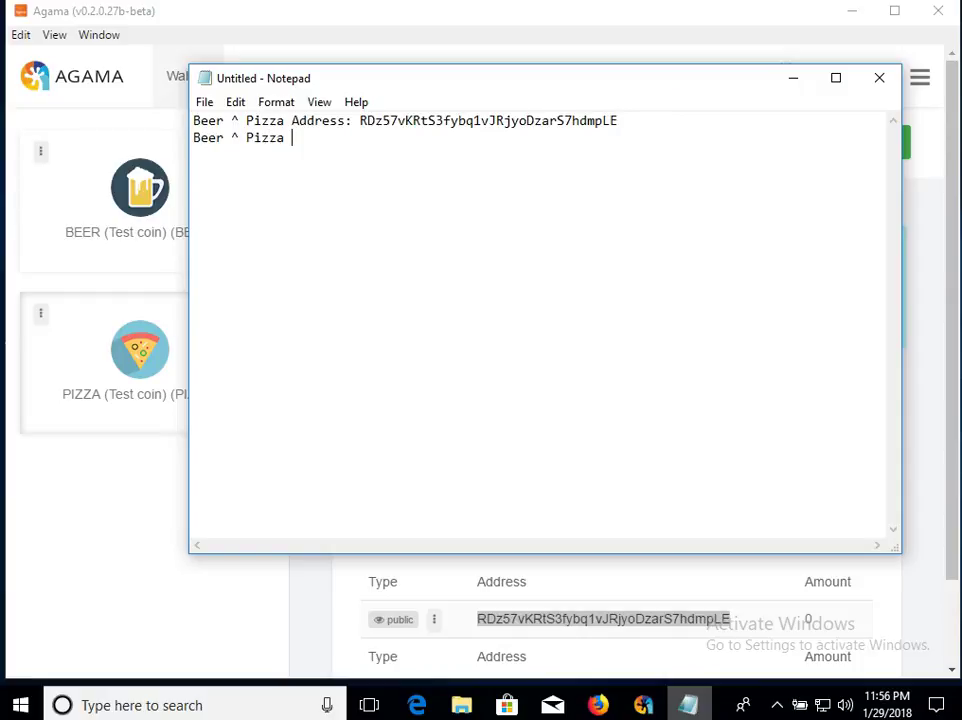
text(Smart Addre)
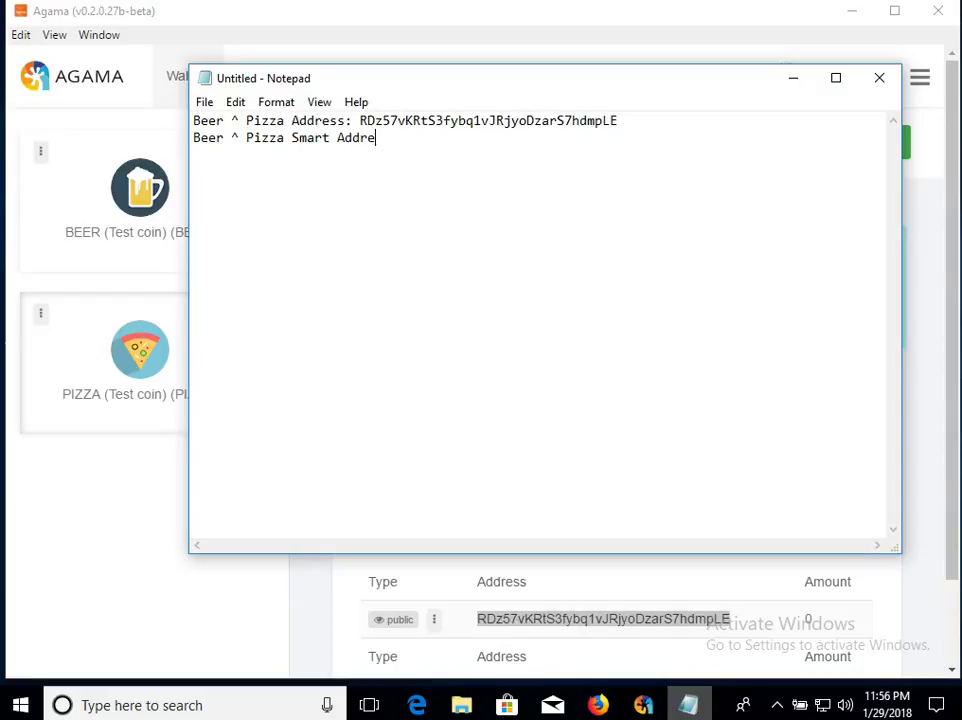
text(ss:)
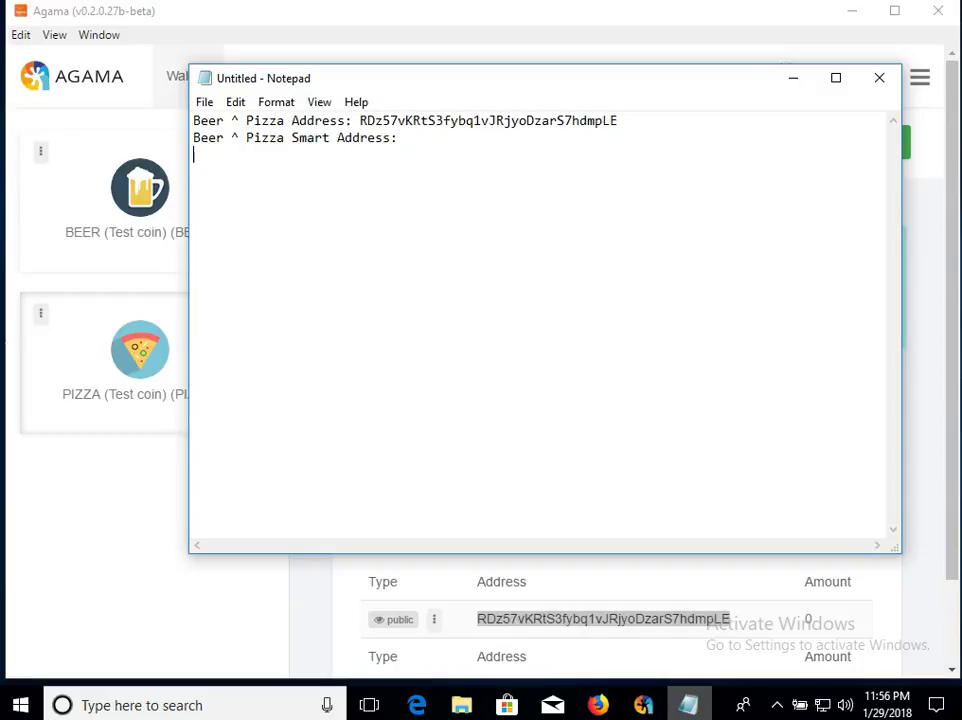
text(Privat)
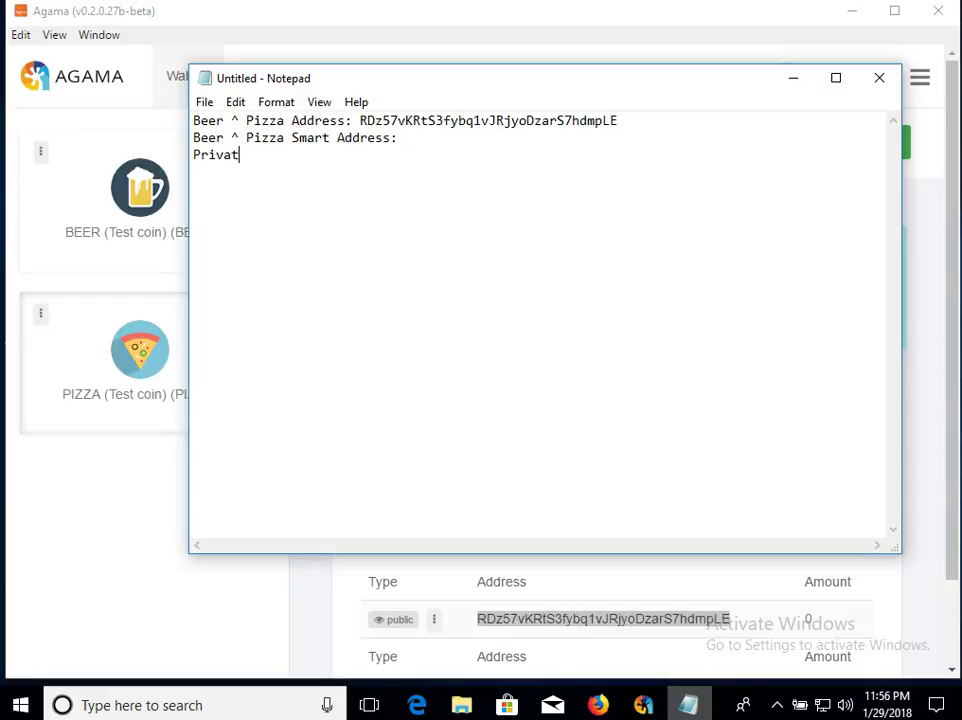
key(Backspace)
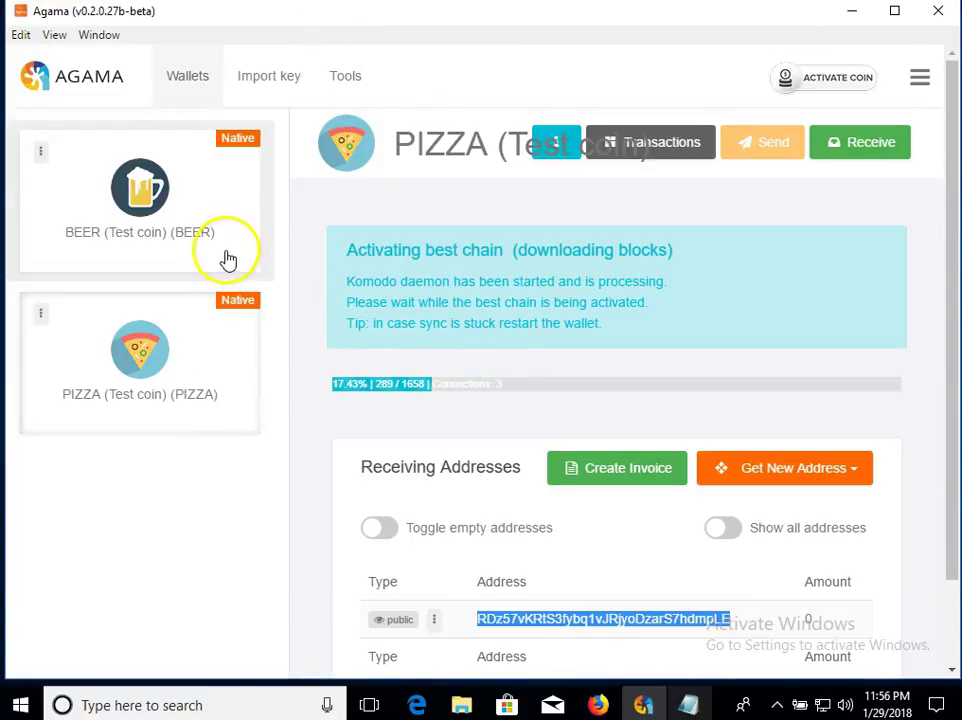
- Check that BEER and PIZZA have synced to 100%, then view BEER's zero balance and empty history
click(140, 200)
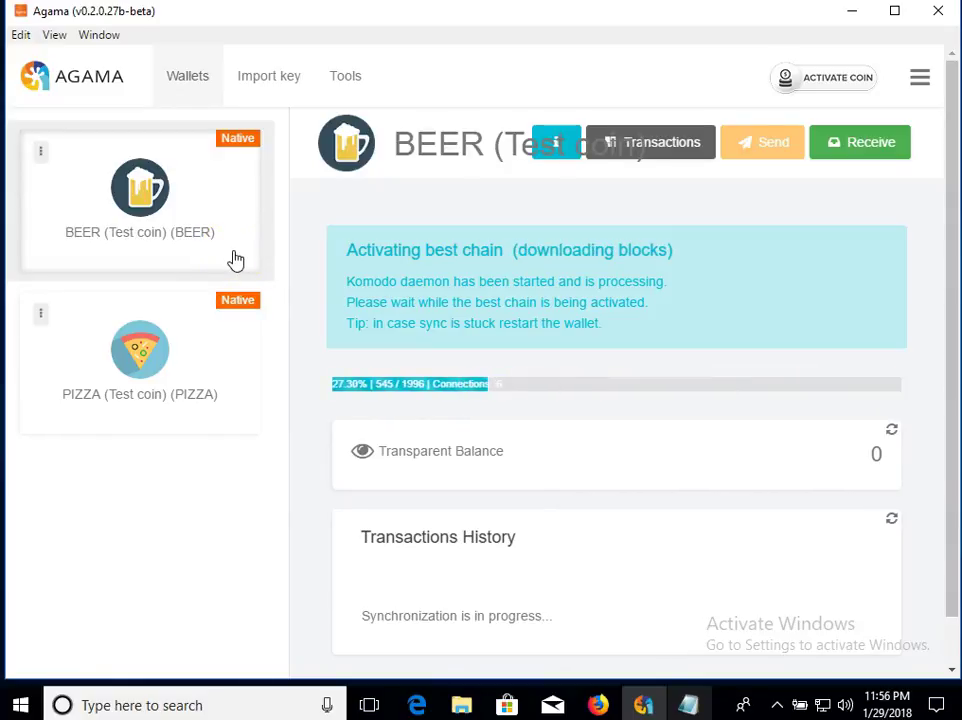
mouse_move(96, 624)
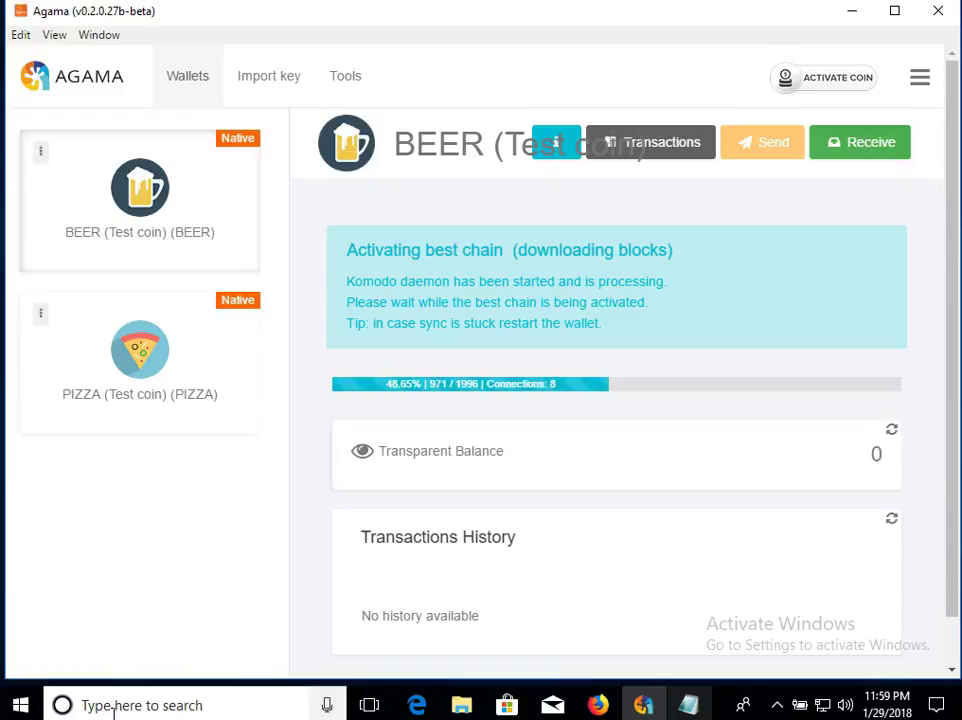
click(140, 360)
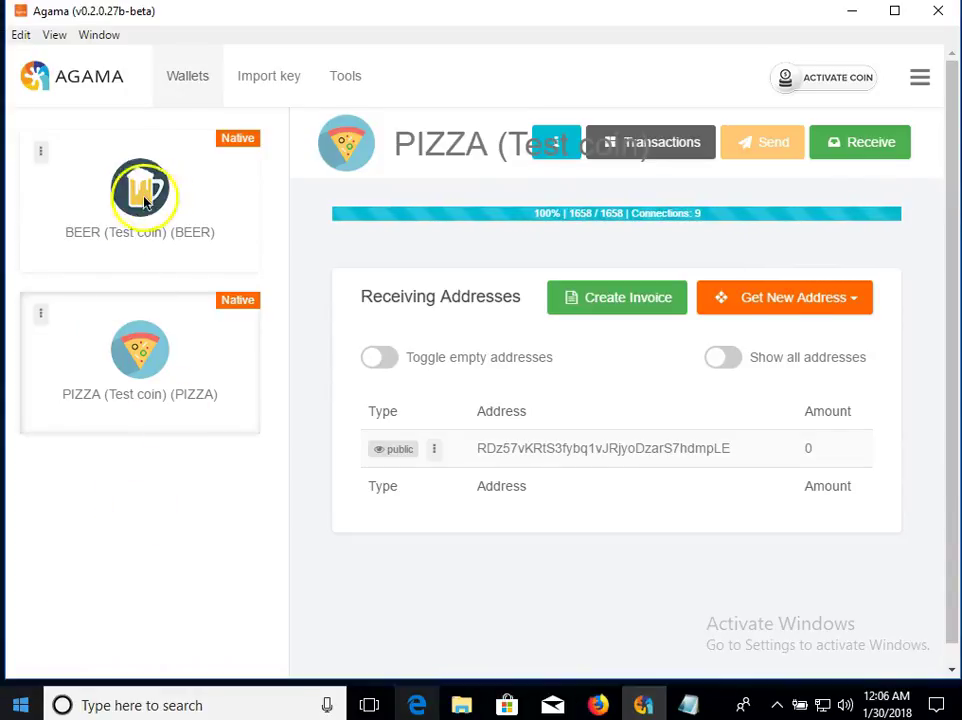
click(140, 196)
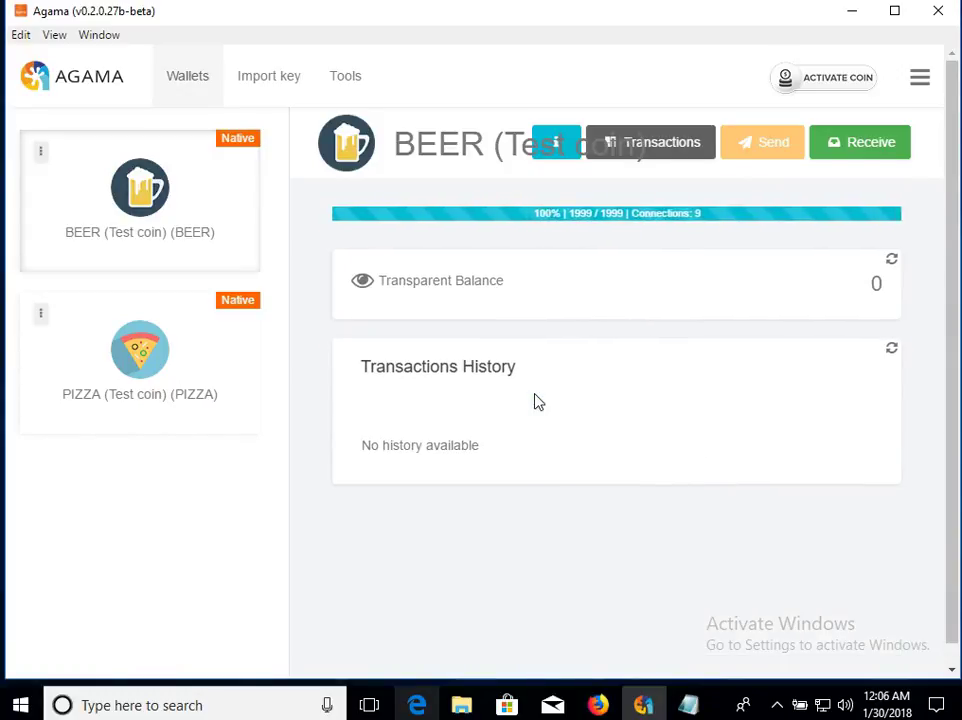
mouse_move(594, 704)
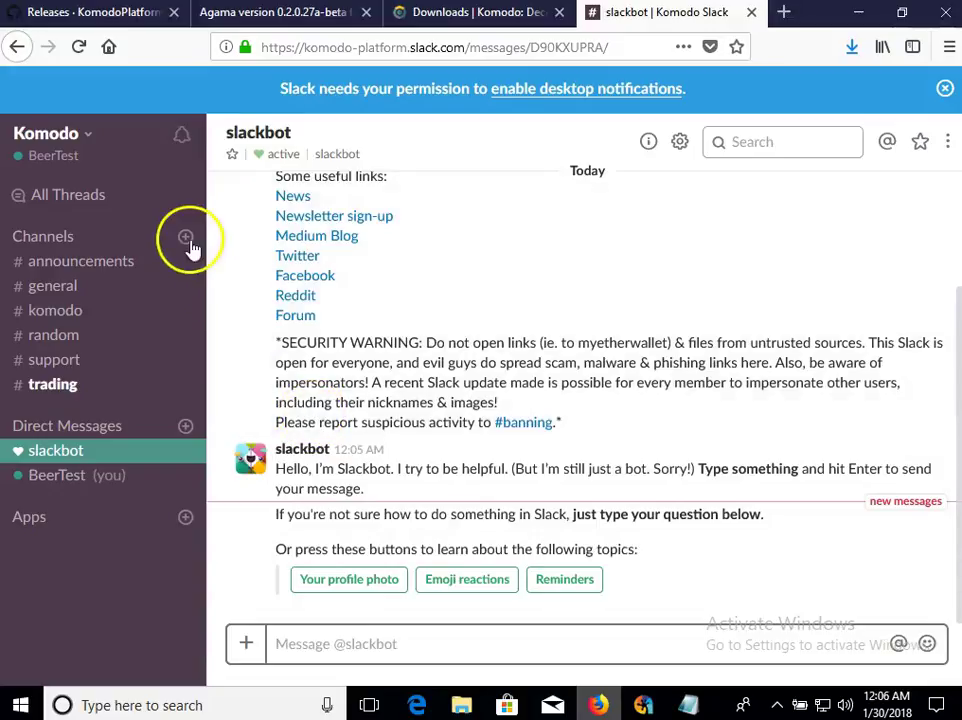
click(184, 236)
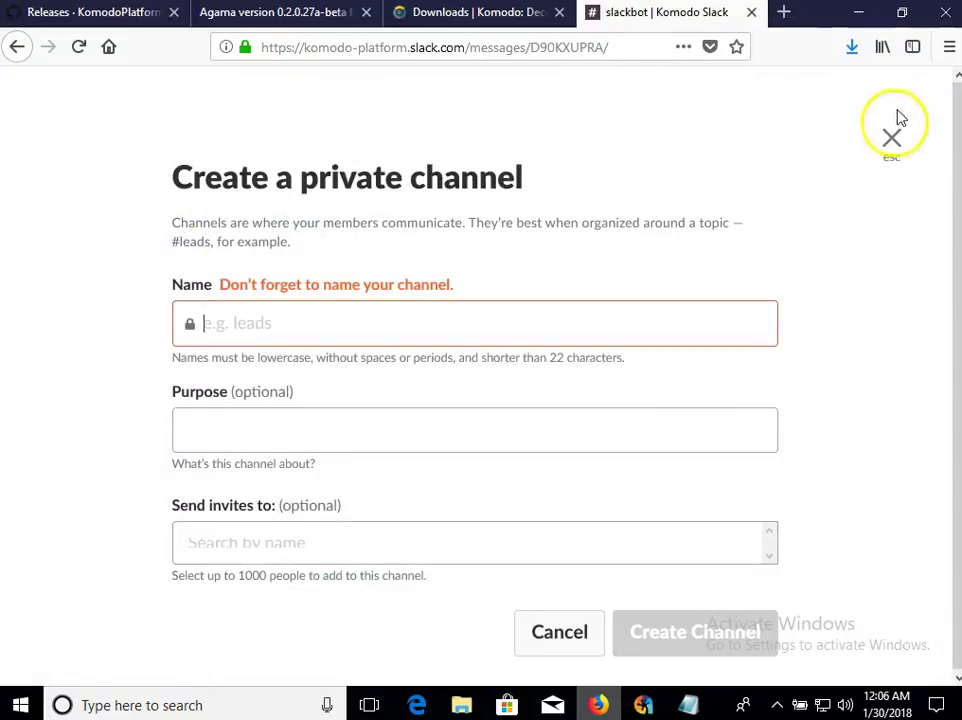
click(890, 136)
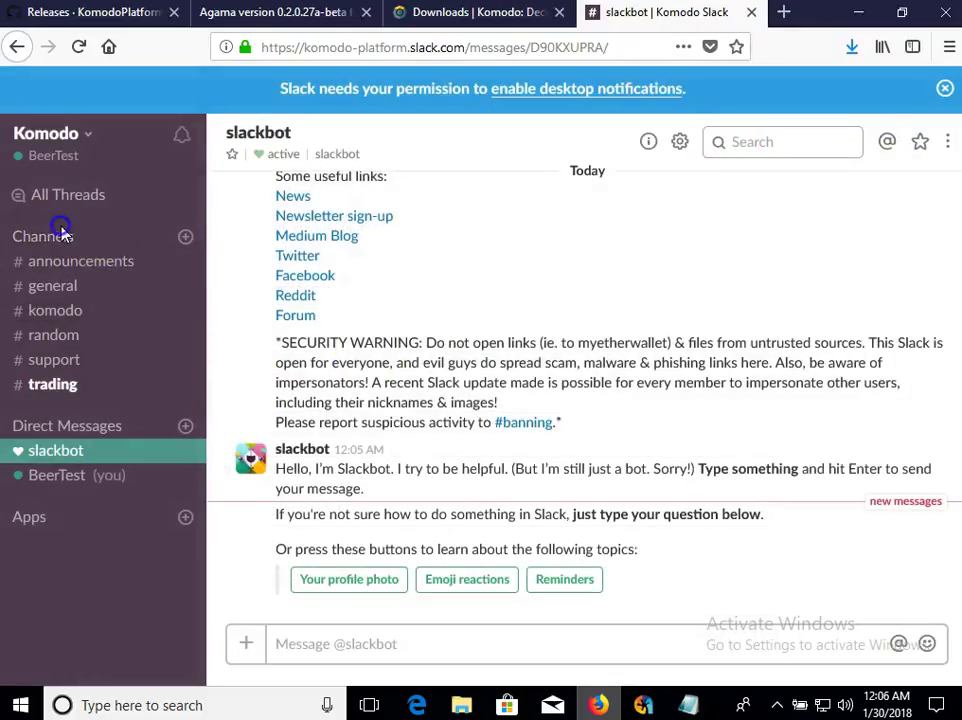
click(184, 236)
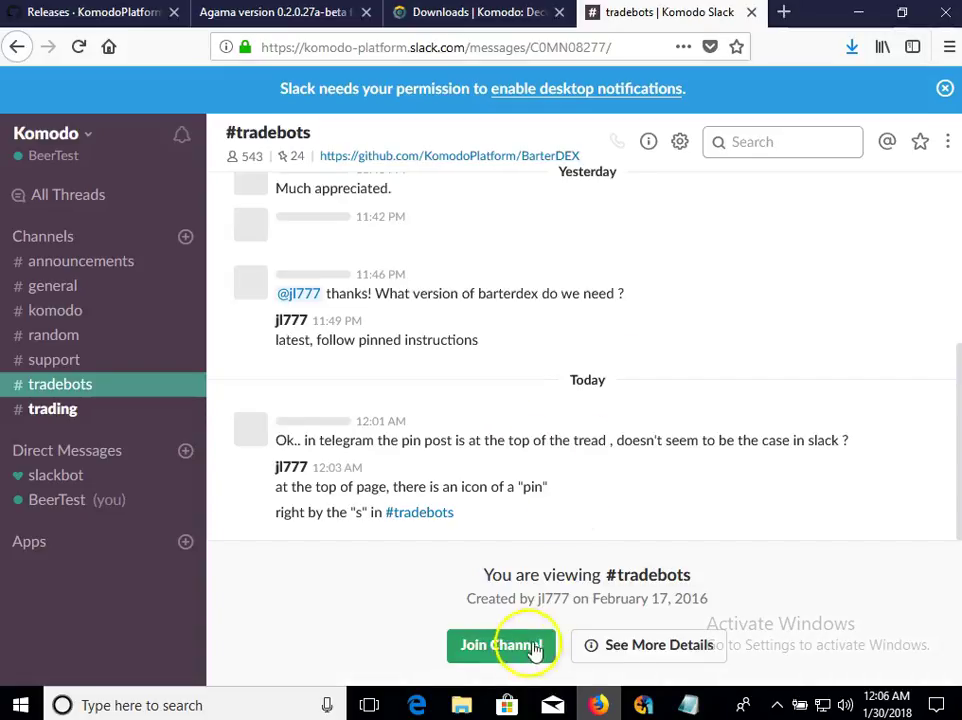
click(500, 644)
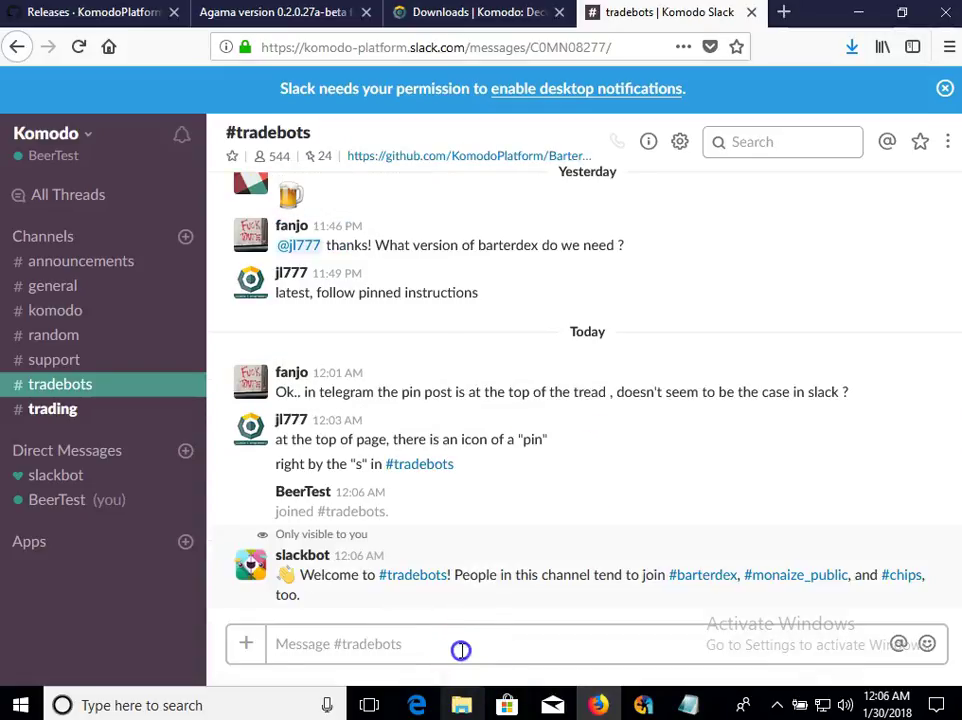
text(@pty)
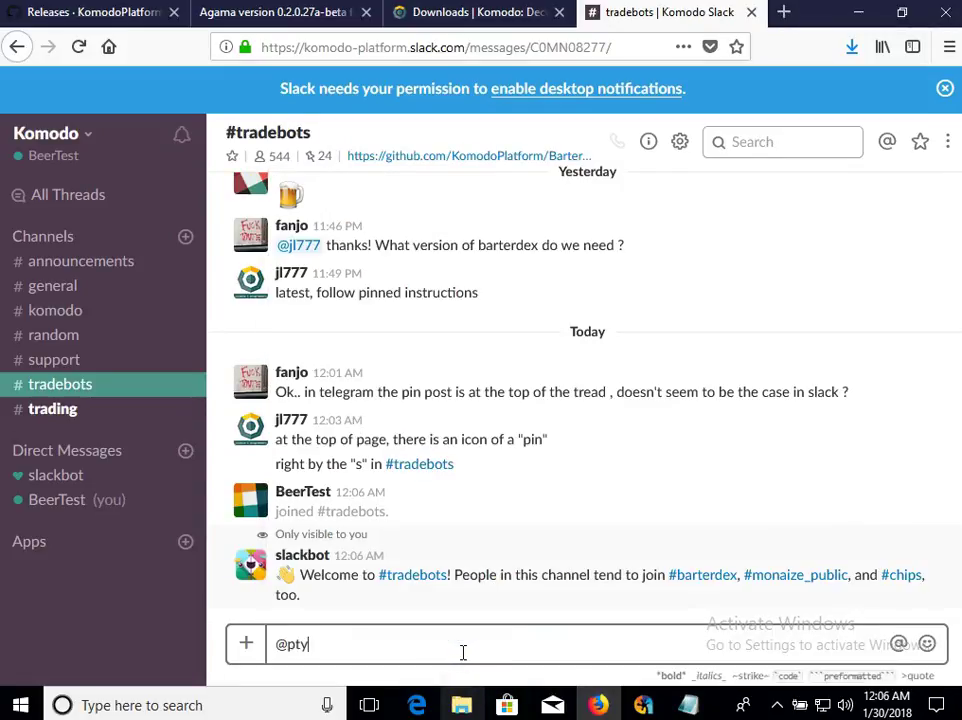
text(YX send me)
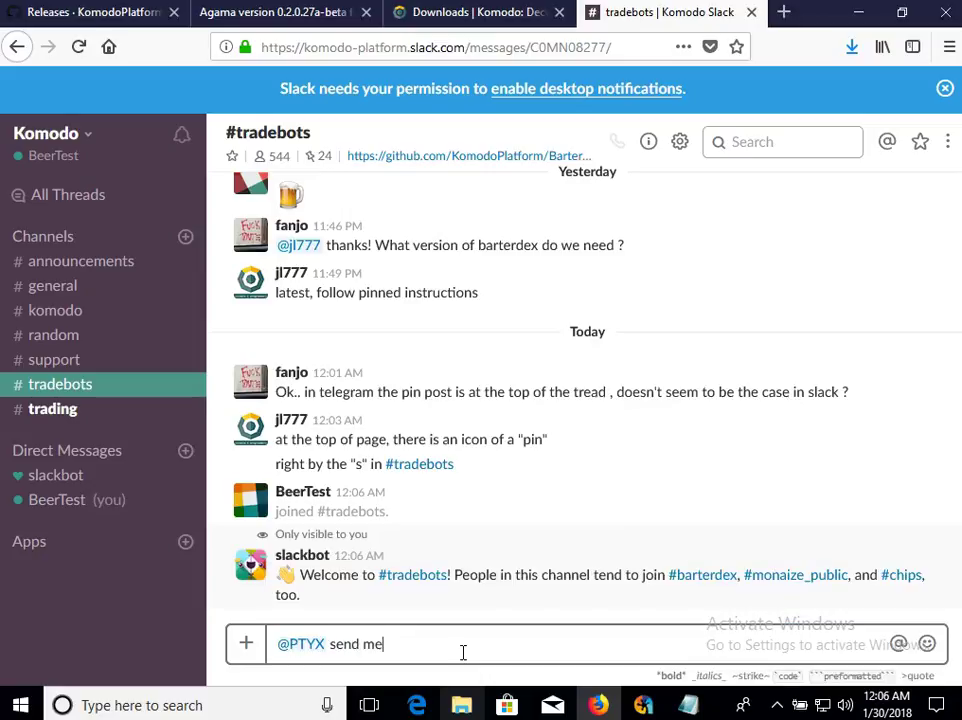
text(some B)
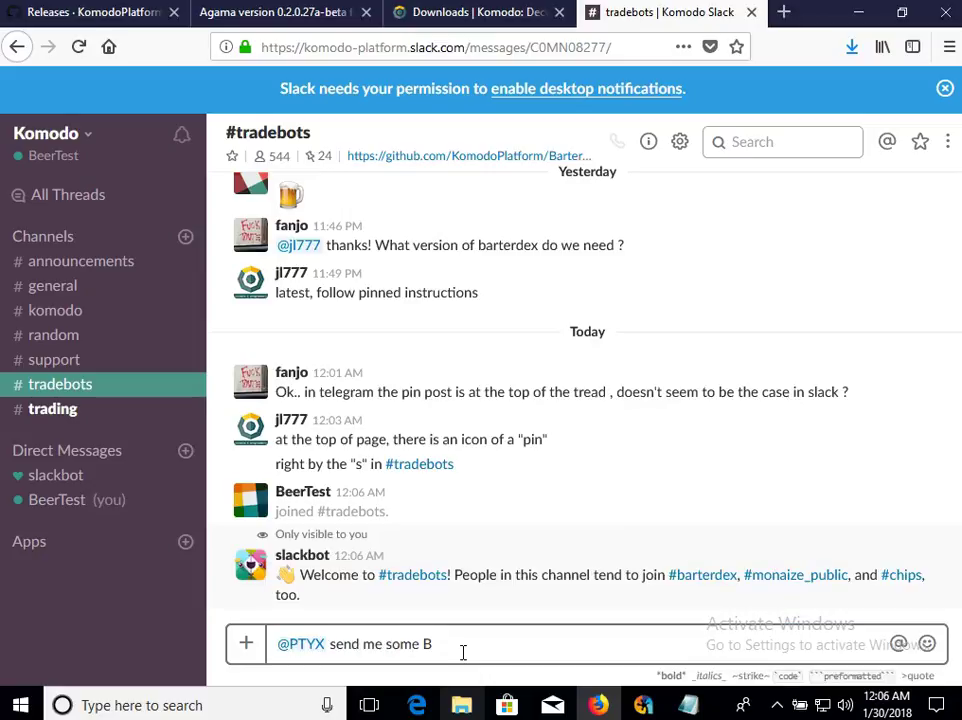
text(eer for test)
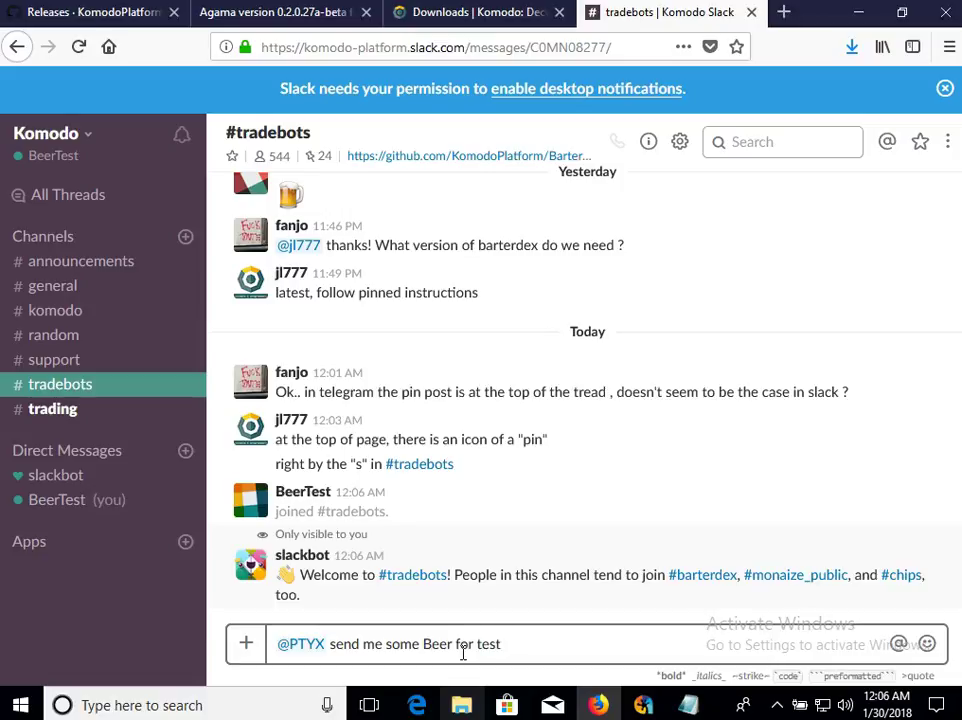
key(Return)
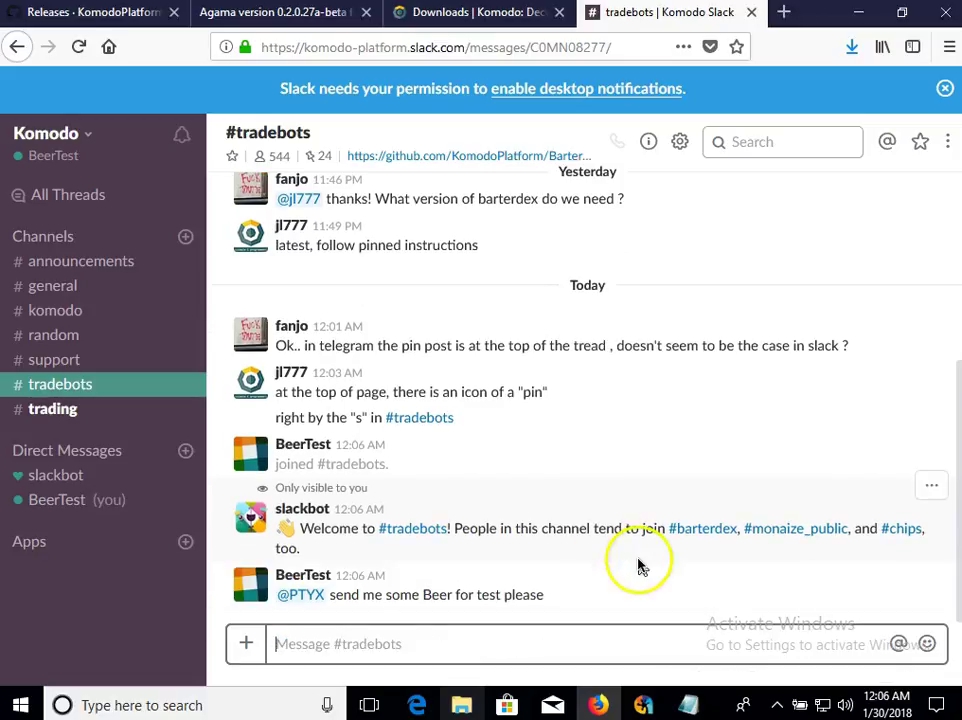
mouse_move(638, 556)
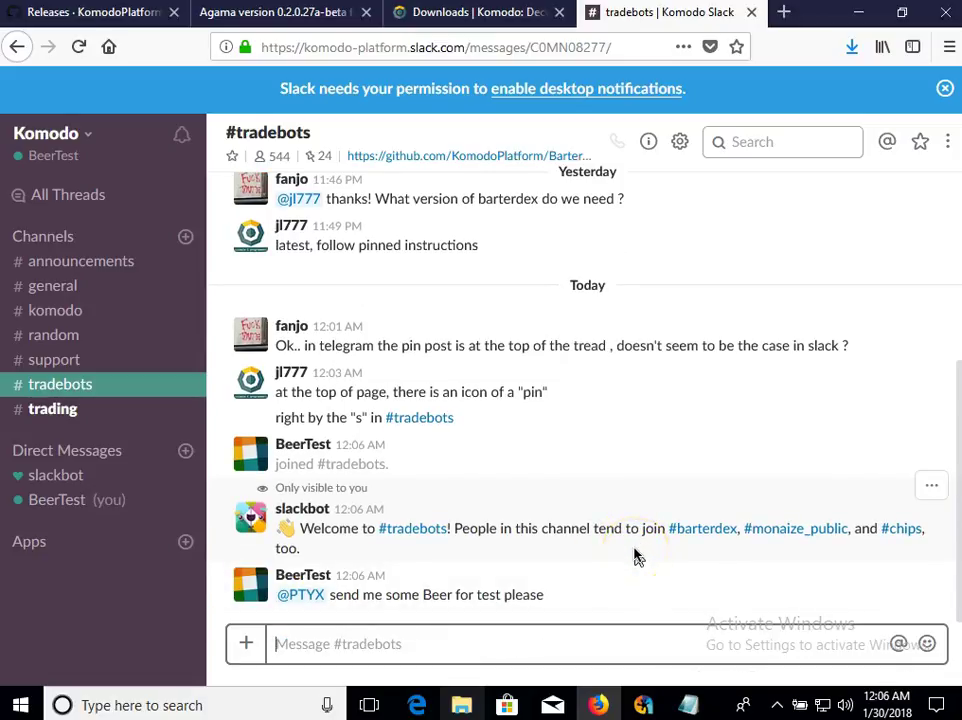
text(My addre)
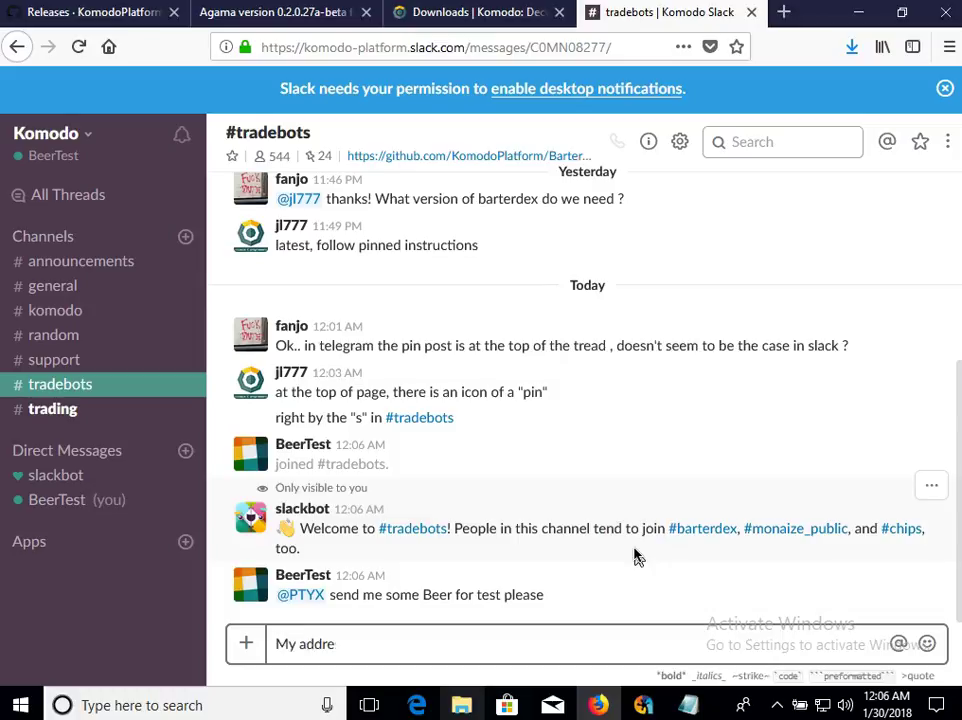
text(ss is)
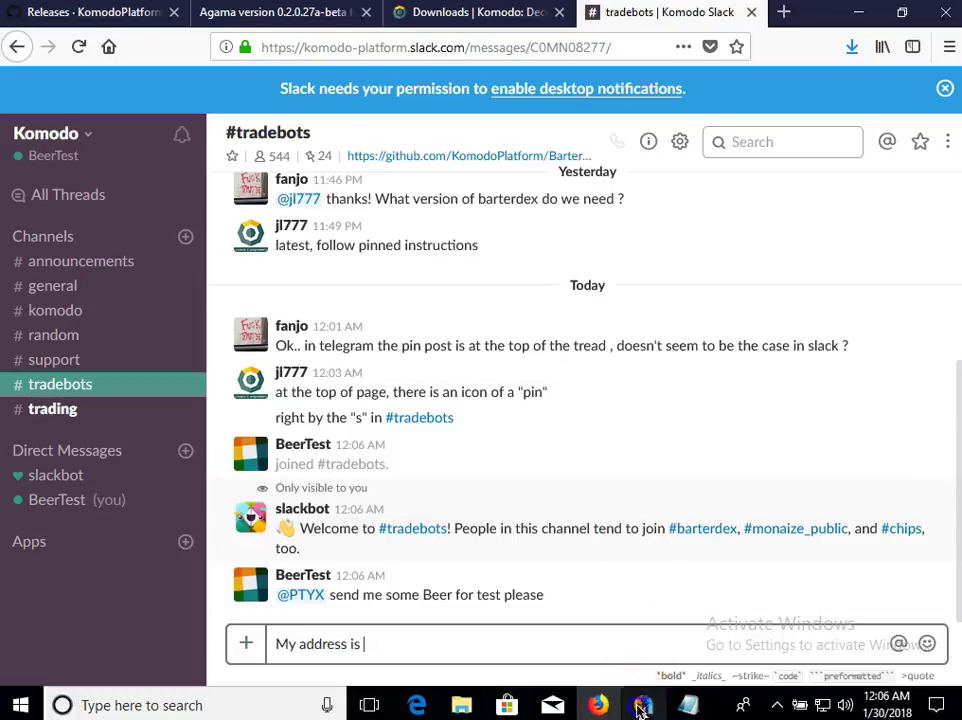
click(644, 704)
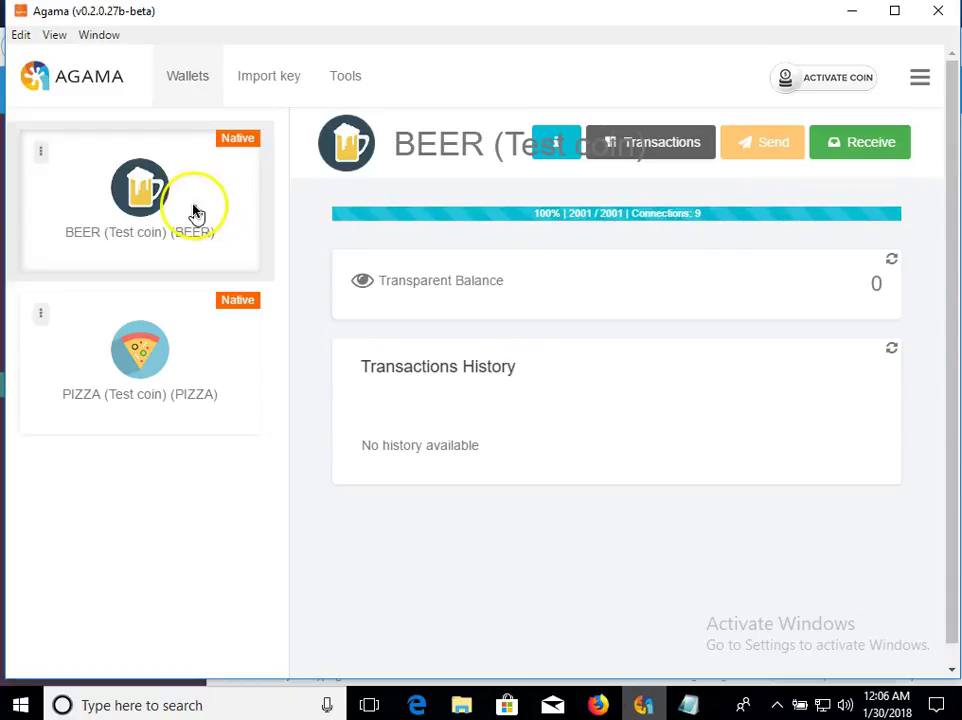
click(860, 142)
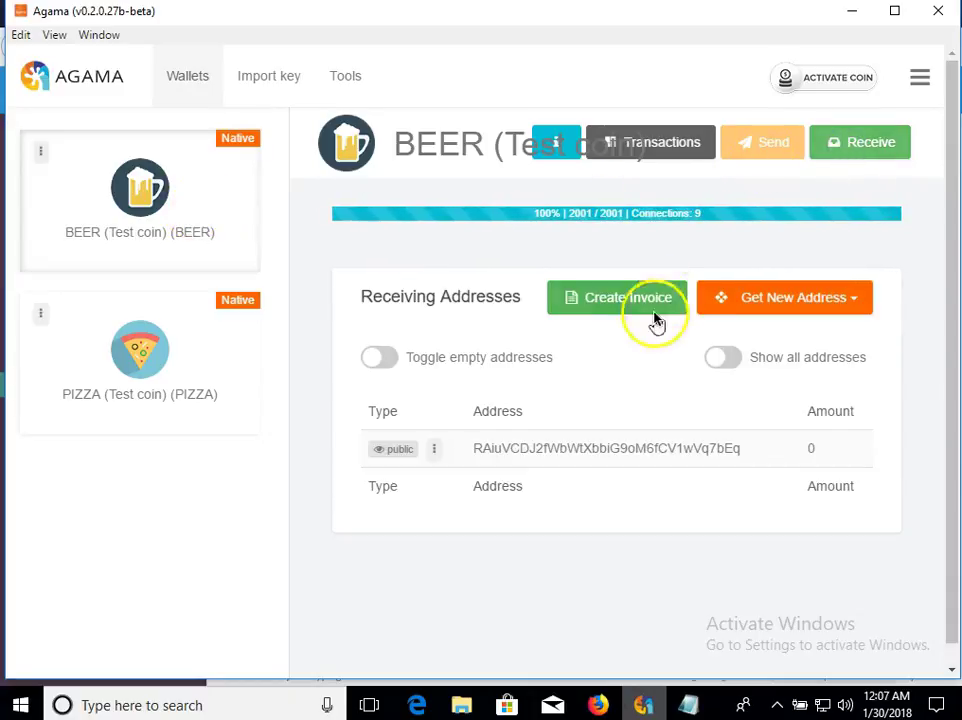
right_click(604, 448)
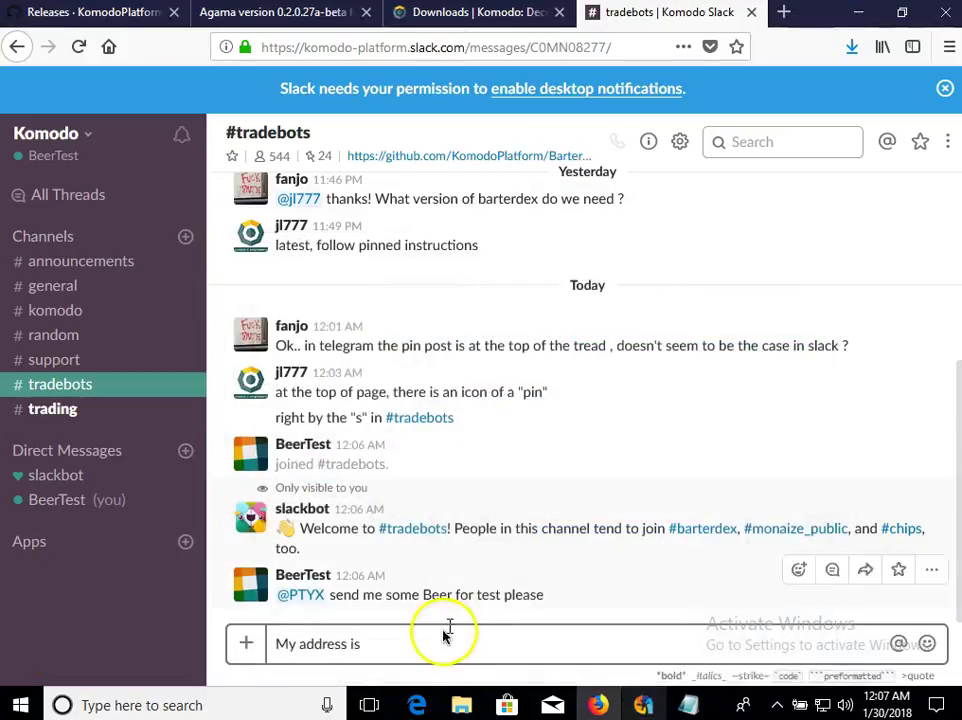
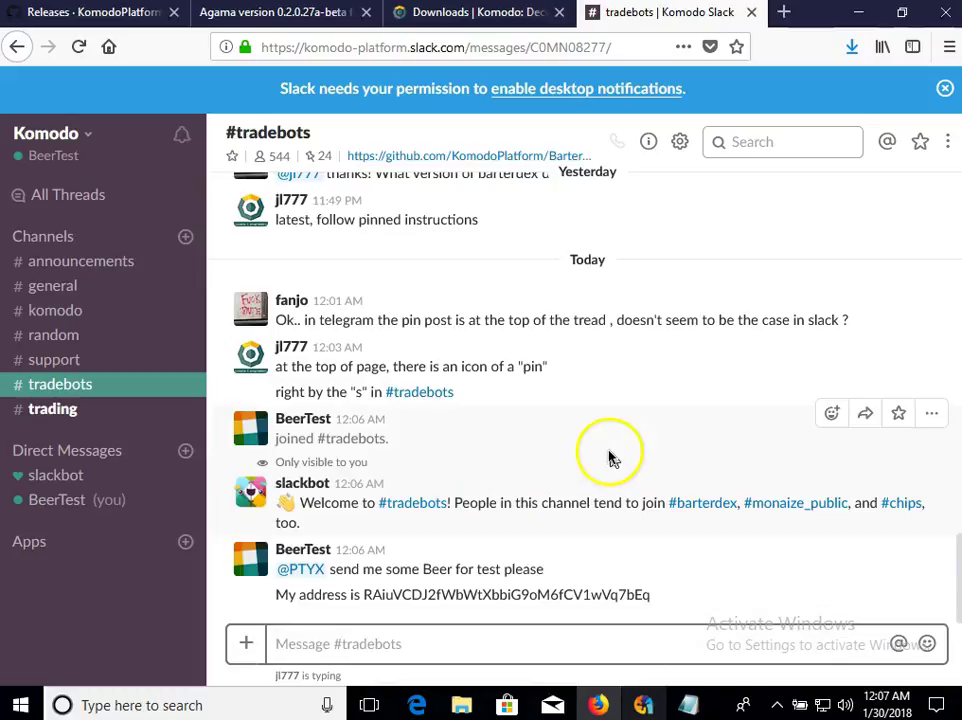
mouse_move(614, 460)
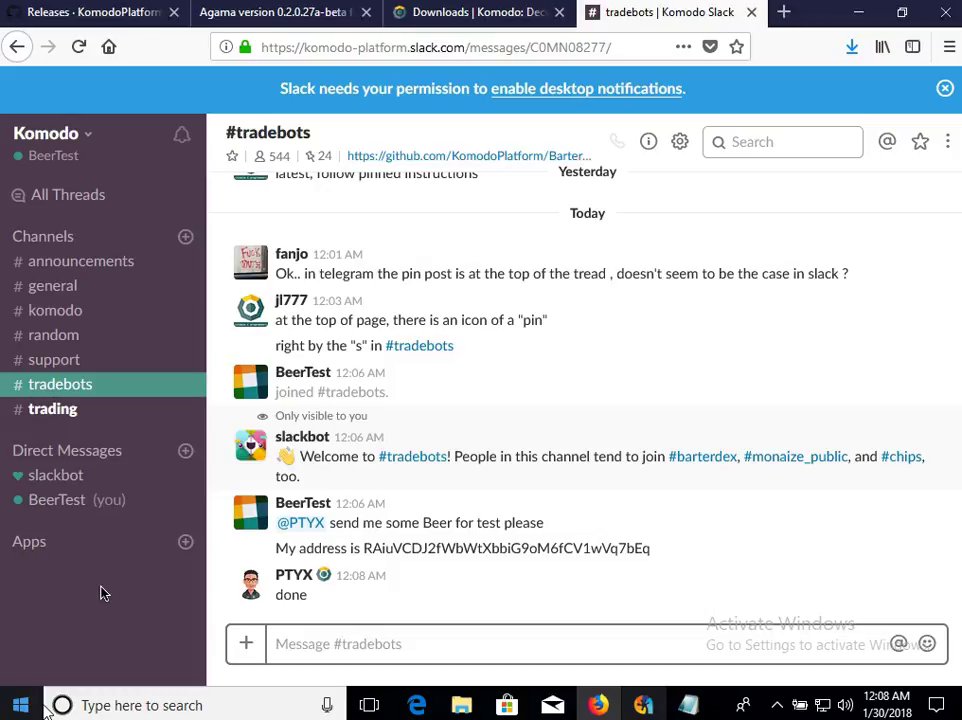
mouse_move(700, 408)
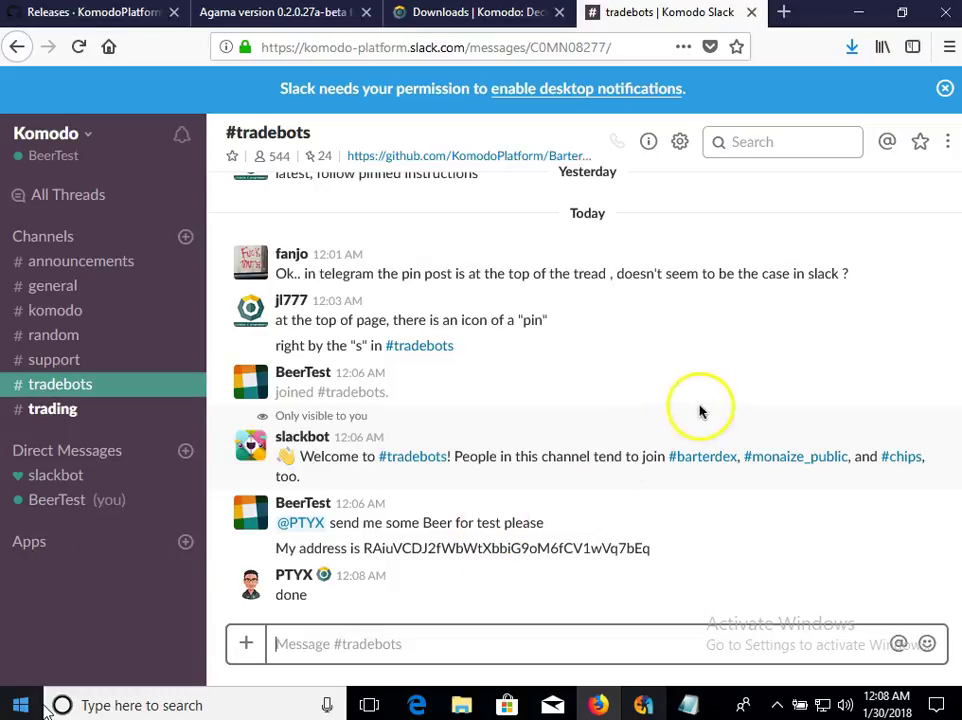
mouse_move(856, 12)
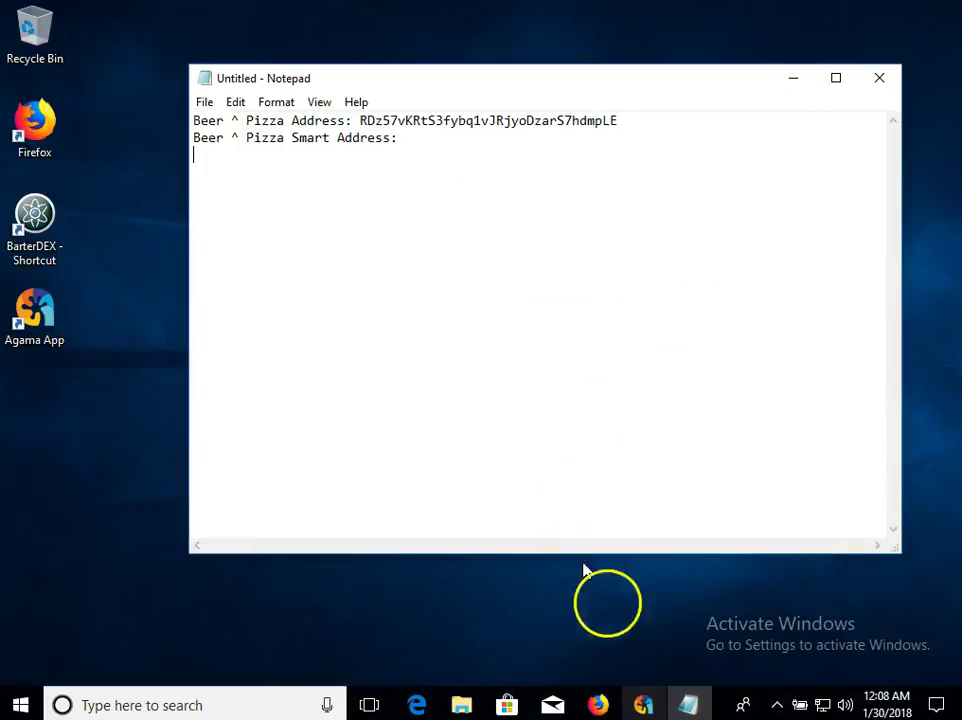
- Restore Agama and check the 10000 BEER amount on the address, glancing at PIZZA and back
click(644, 704)
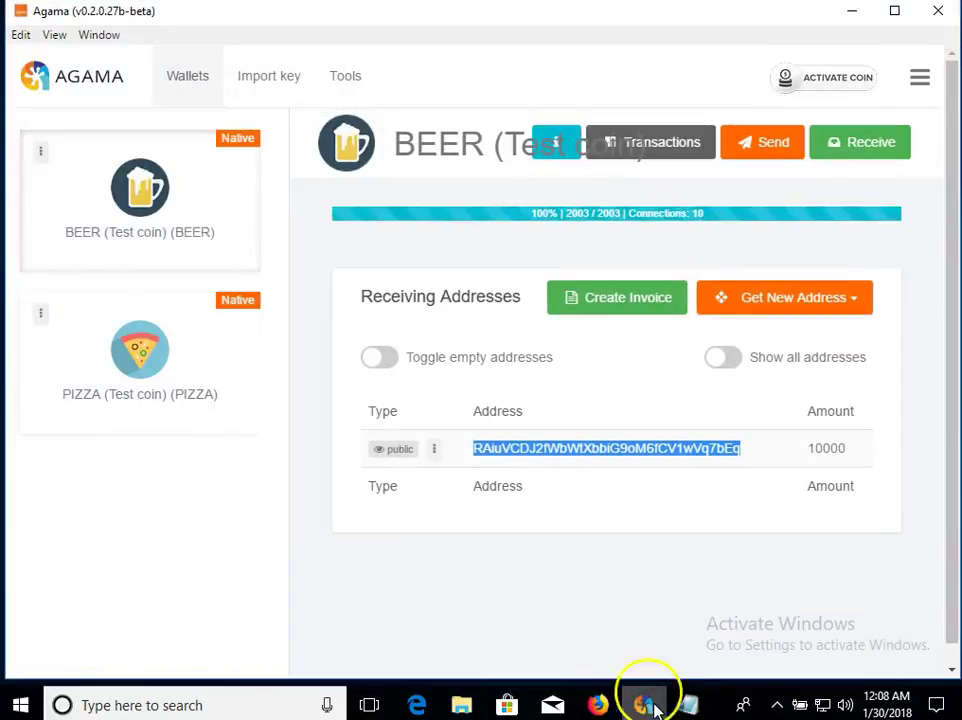
mouse_move(650, 170)
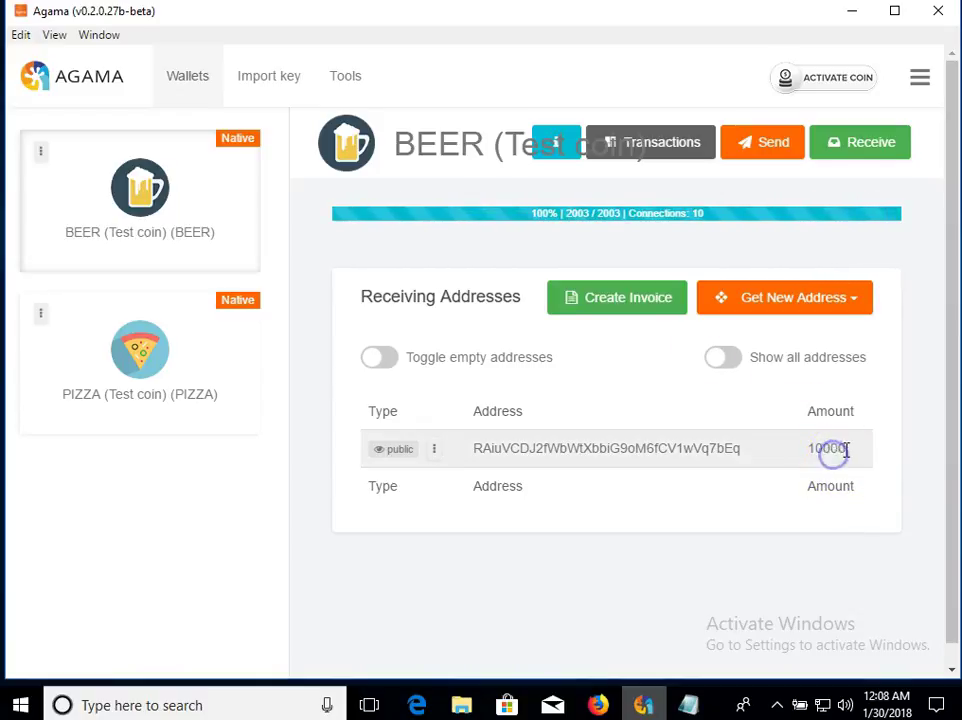
double_click(826, 448)
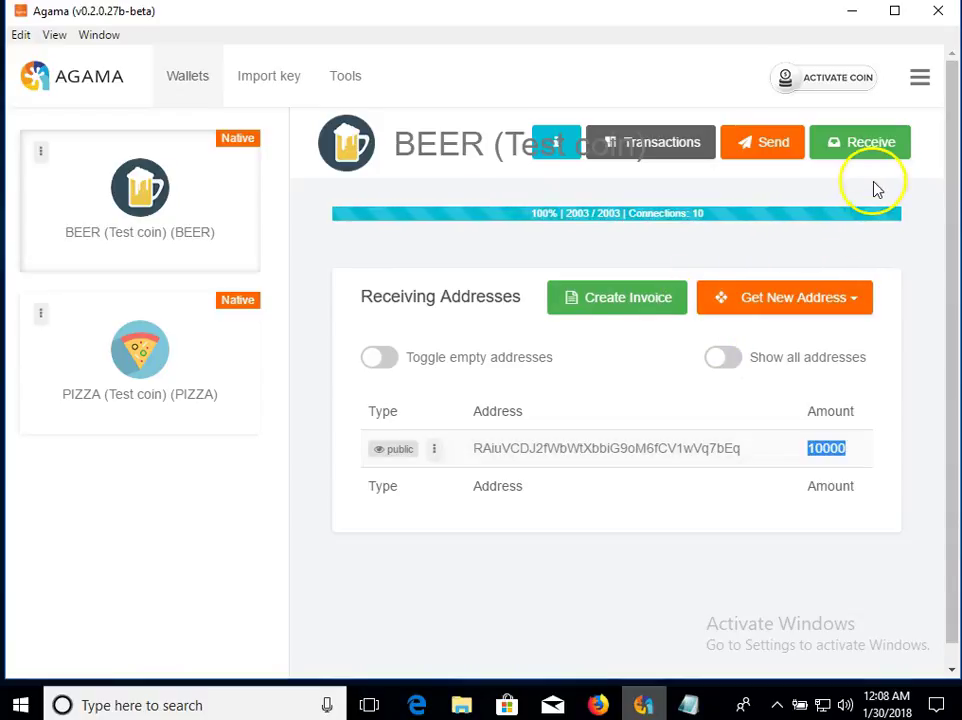
click(140, 360)
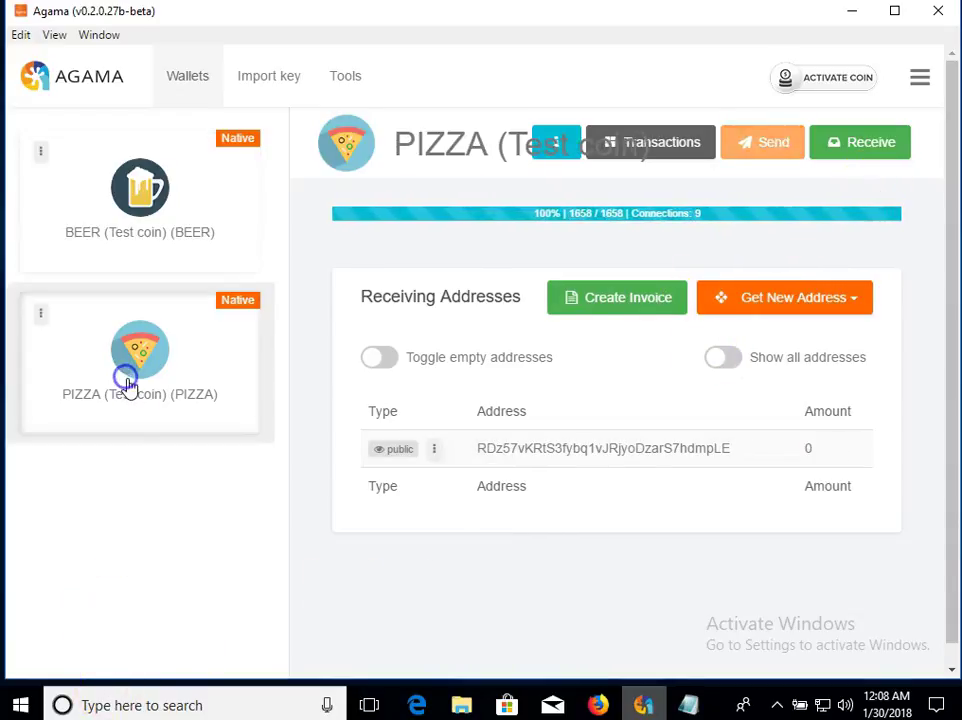
click(140, 190)
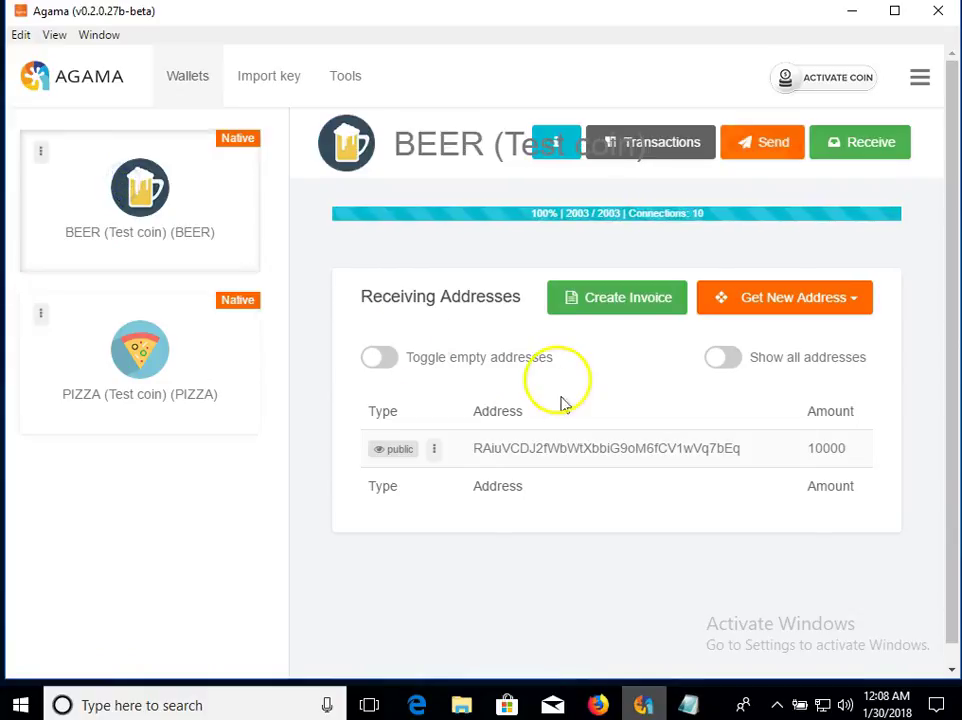
- View the Send form, then the Transactions history showing the confirmed 10000 BEER deposit
click(762, 140)
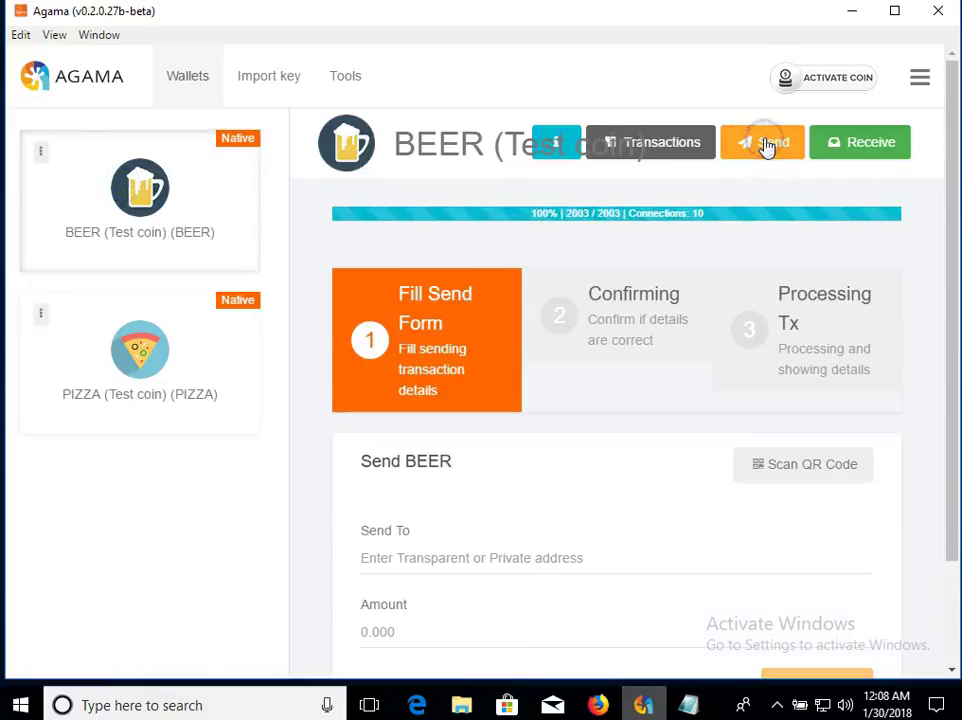
mouse_move(748, 290)
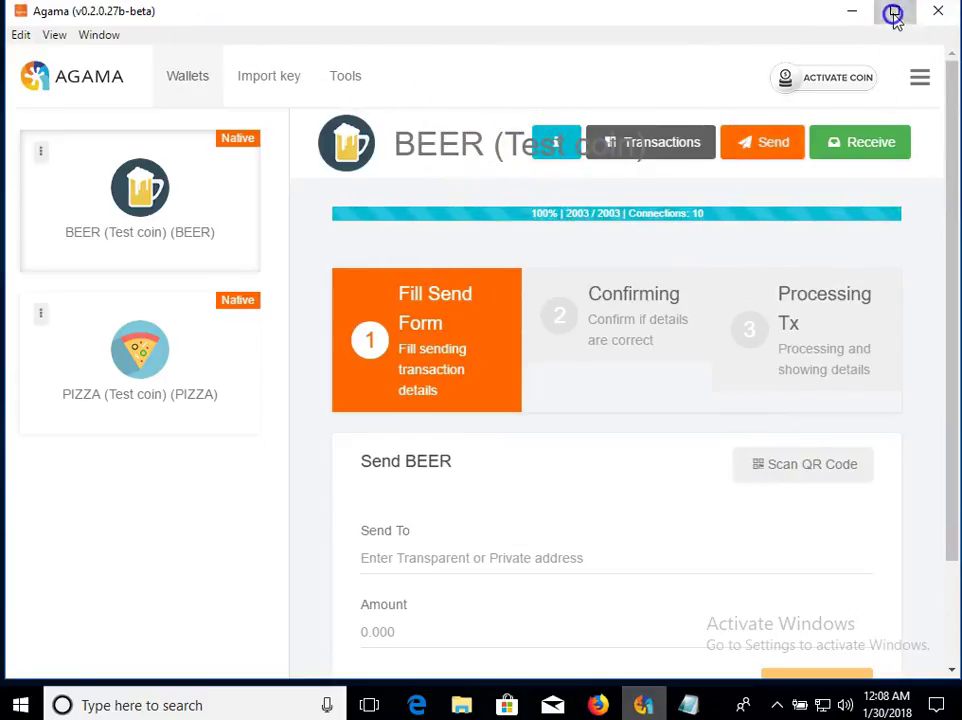
click(892, 12)
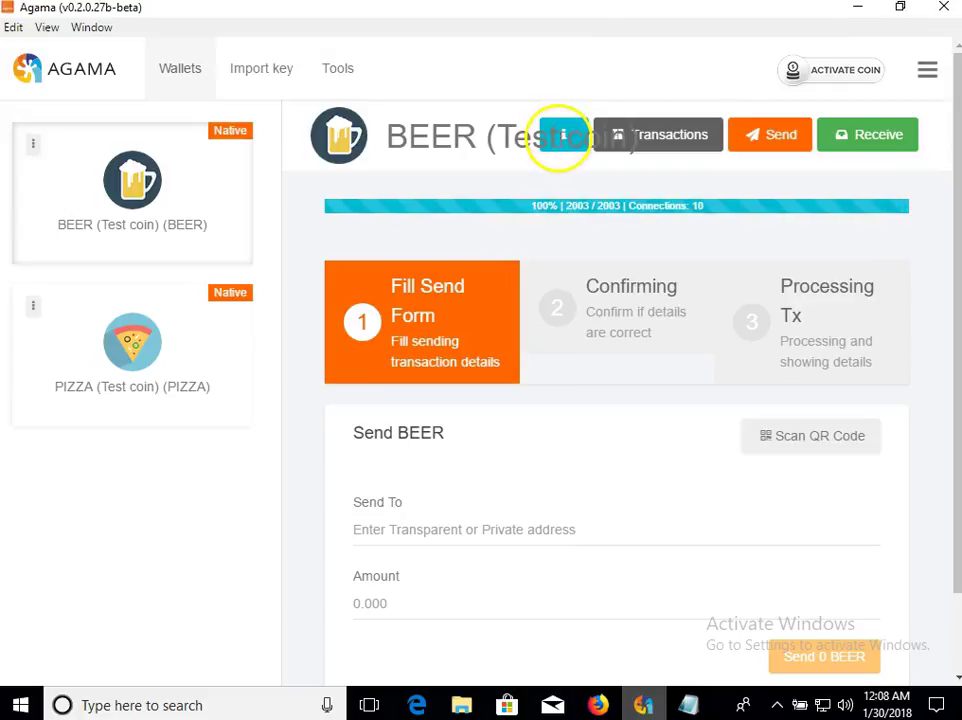
click(660, 134)
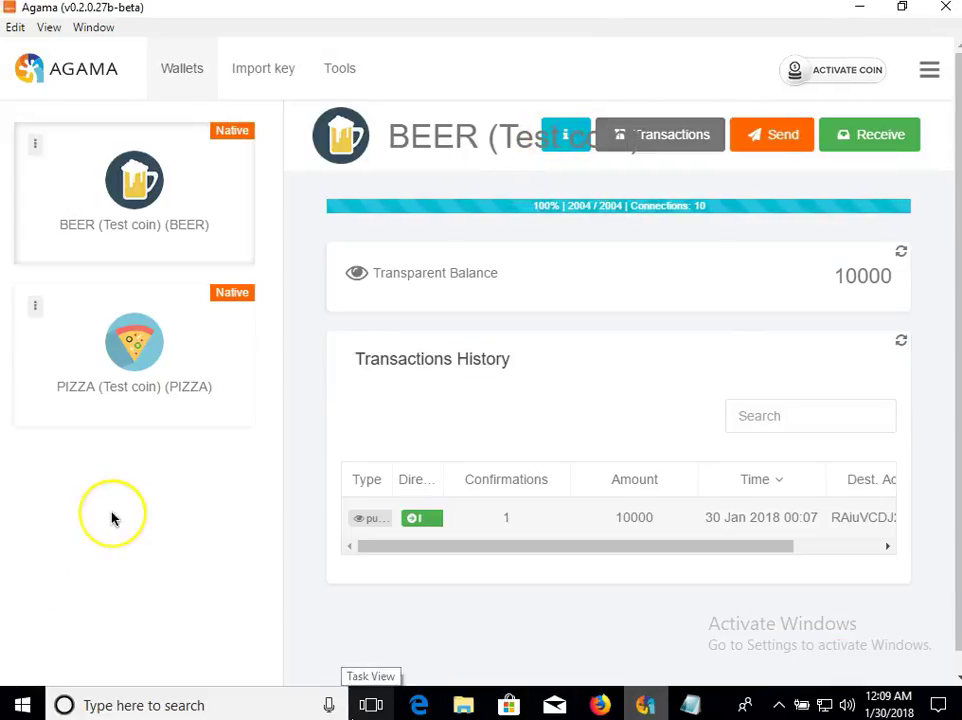
mouse_move(568, 552)
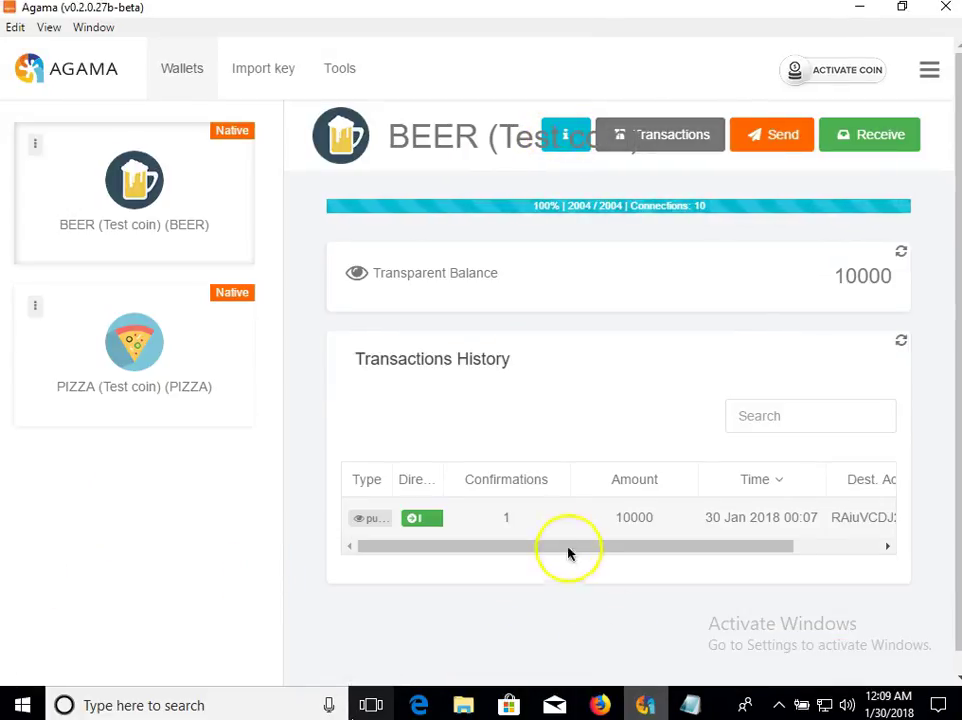
drag(570, 548, 556, 548)
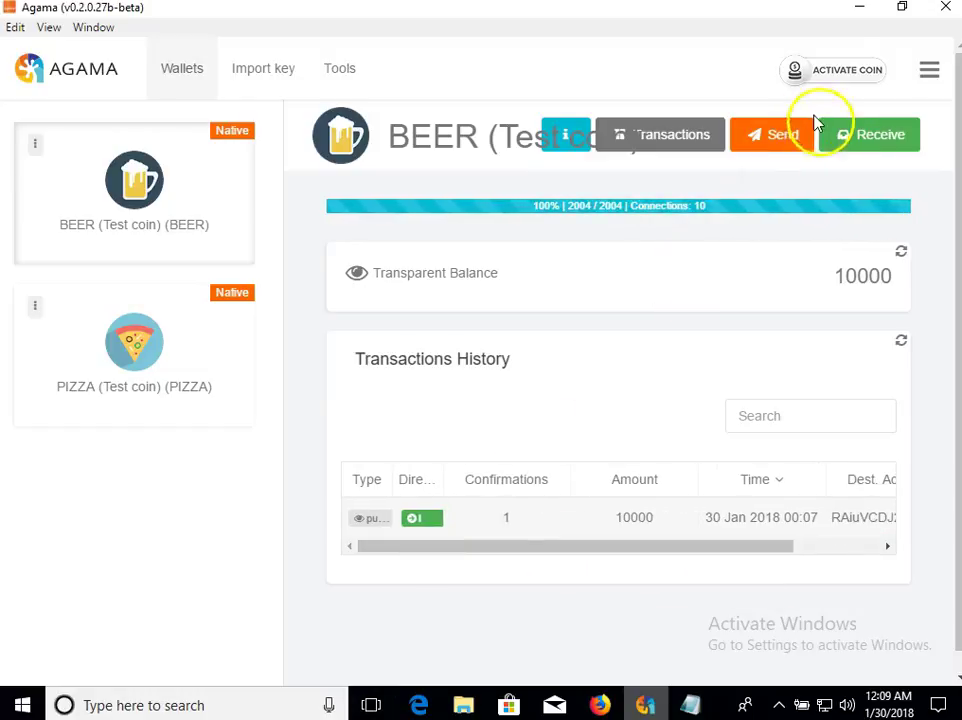
mouse_move(862, 16)
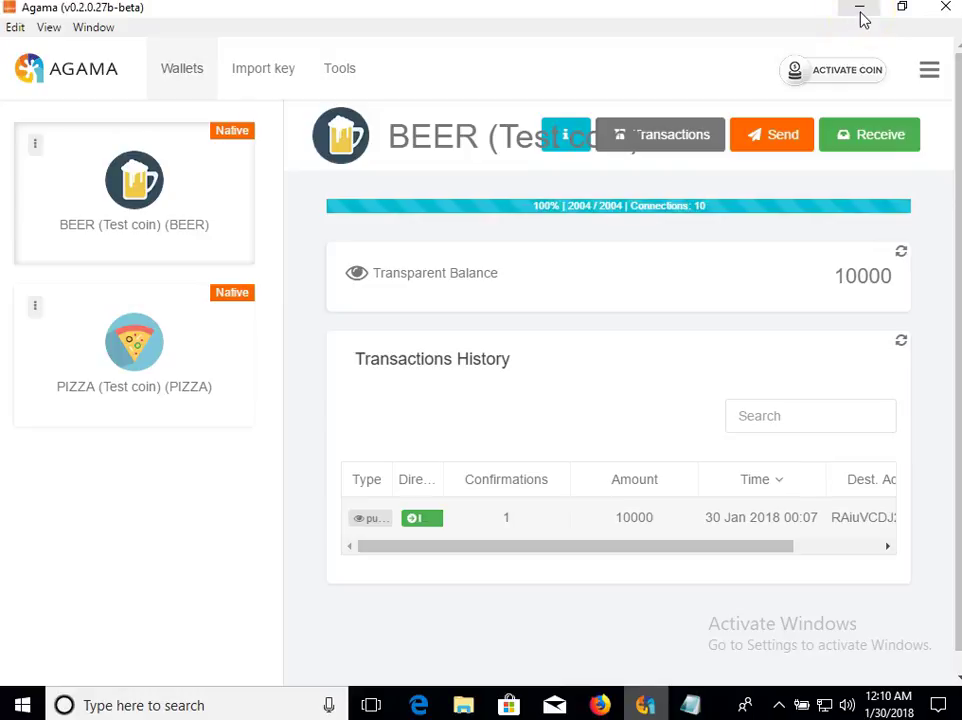
- Minimize Agama and launch BarterDEX from its desktop shortcut
click(858, 8)
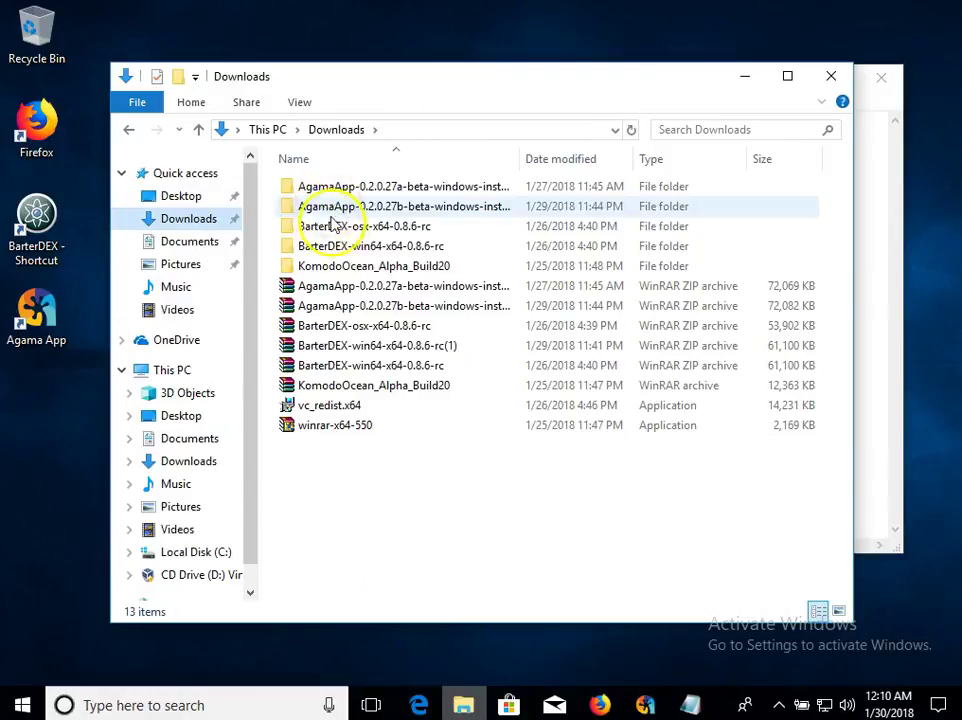
click(364, 324)
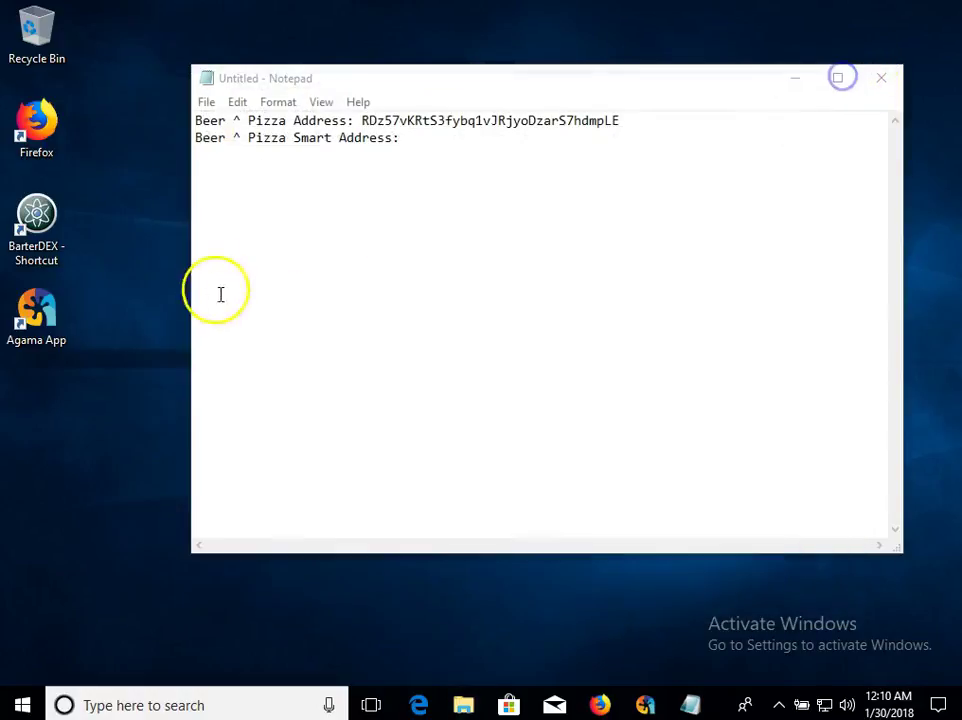
mouse_move(36, 218)
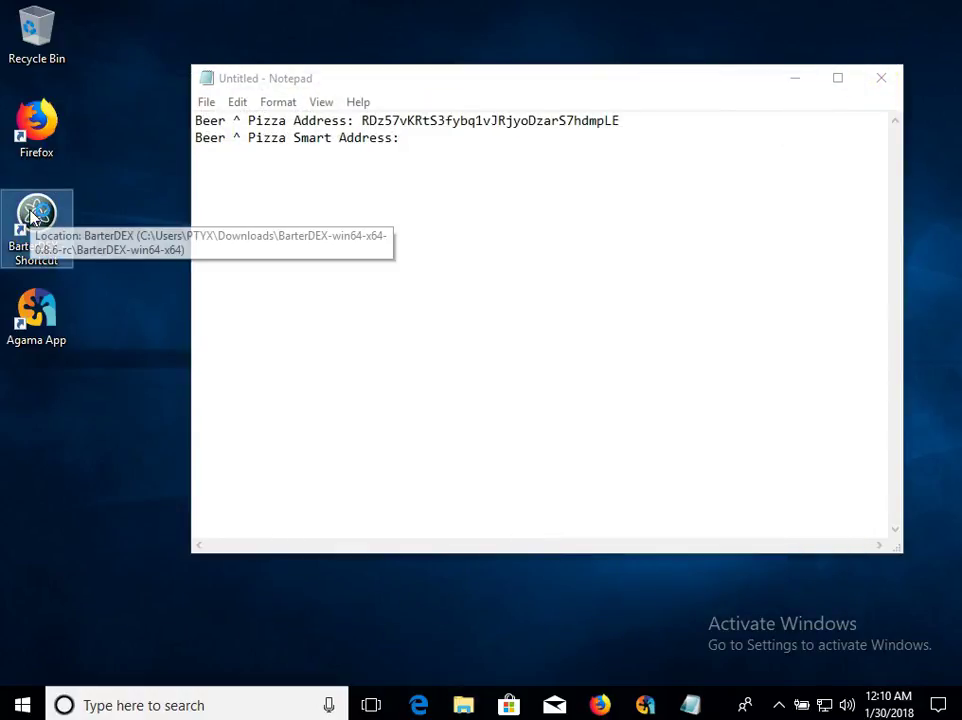
double_click(36, 218)
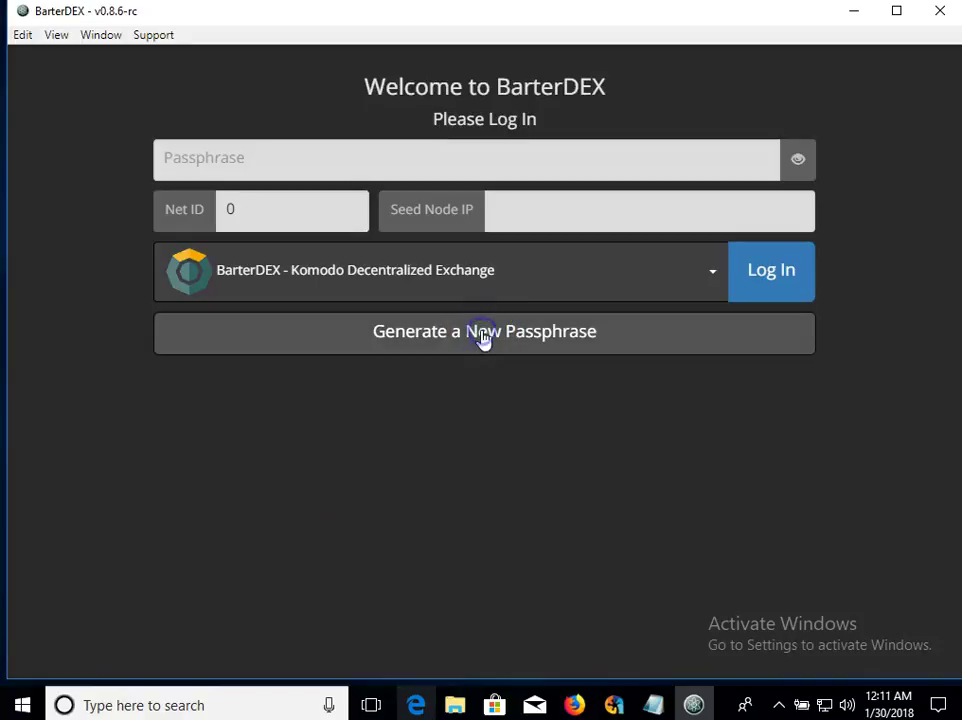
click(484, 332)
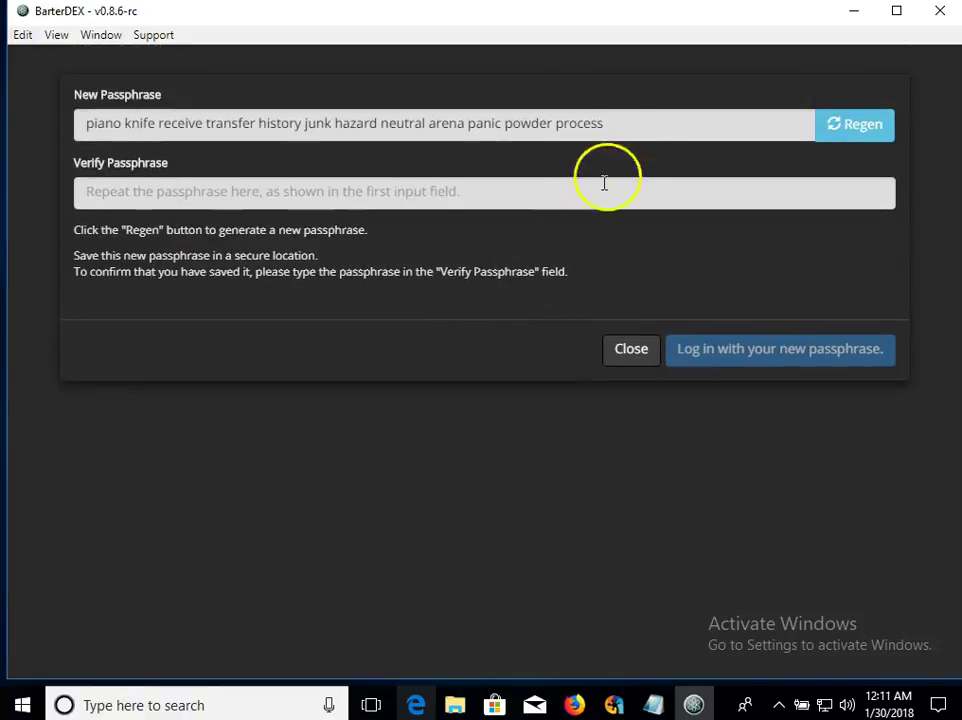
right_click(344, 124)
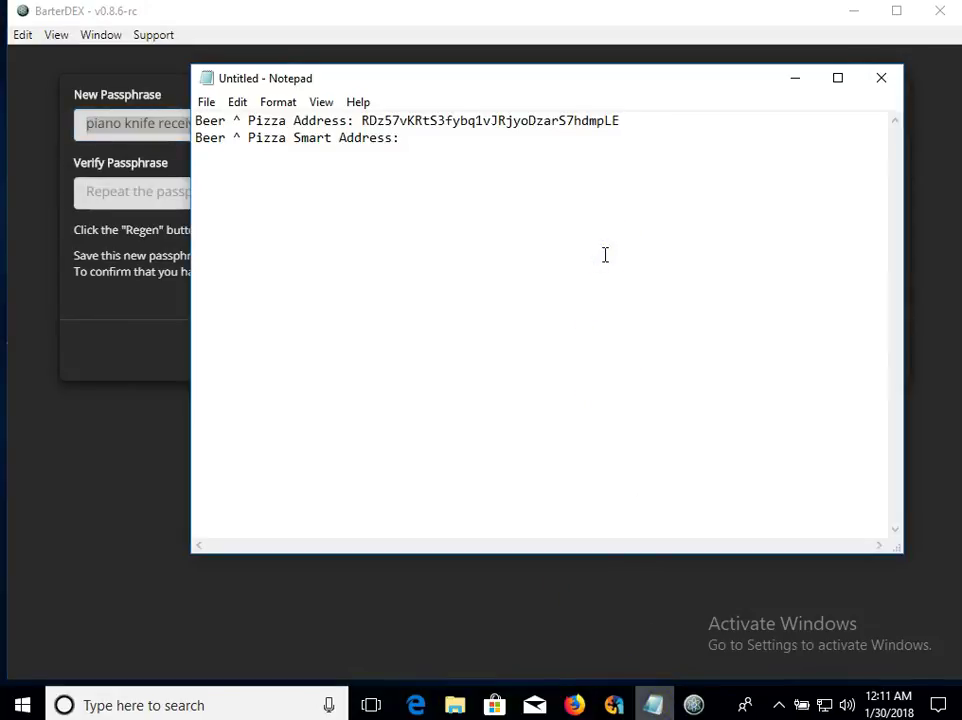
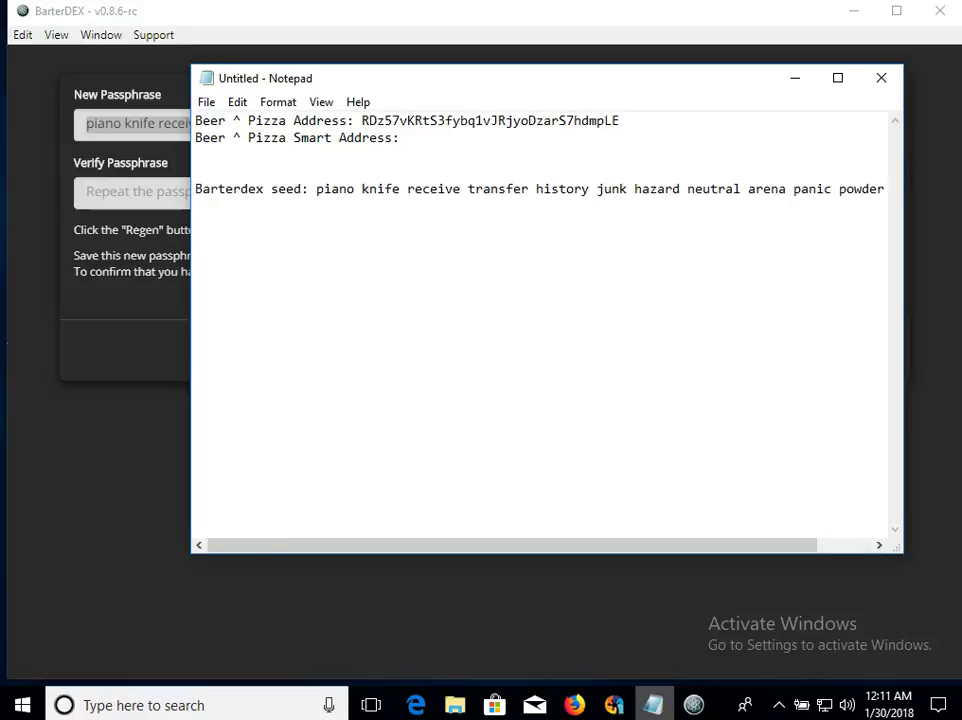
mouse_move(640, 212)
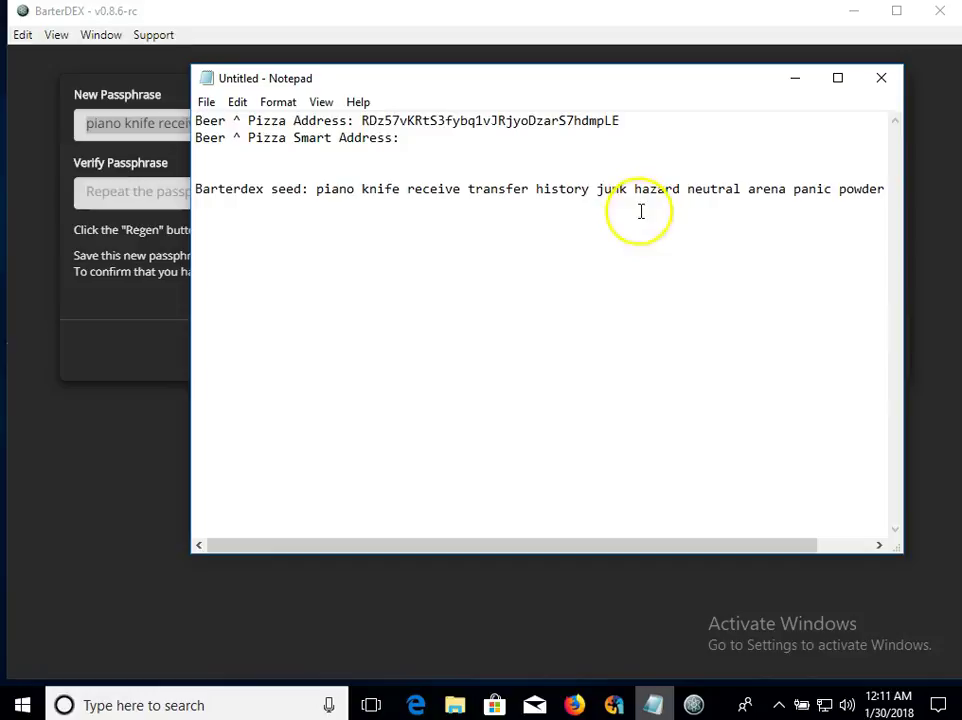
- Paste the passphrase into Verify Passphrase and log in with it
click(778, 82)
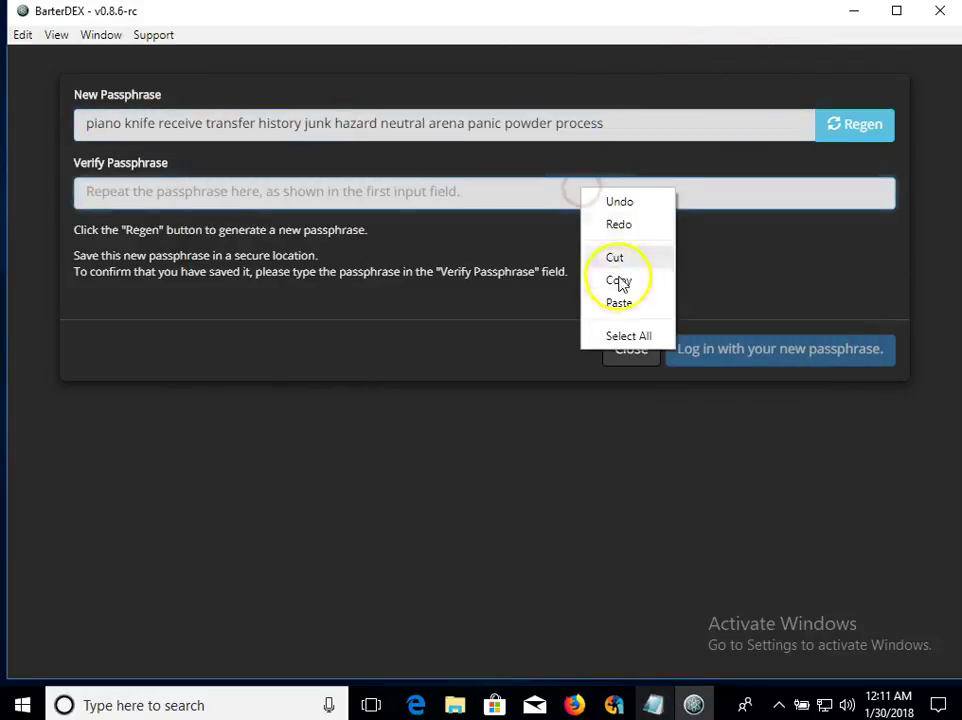
click(620, 302)
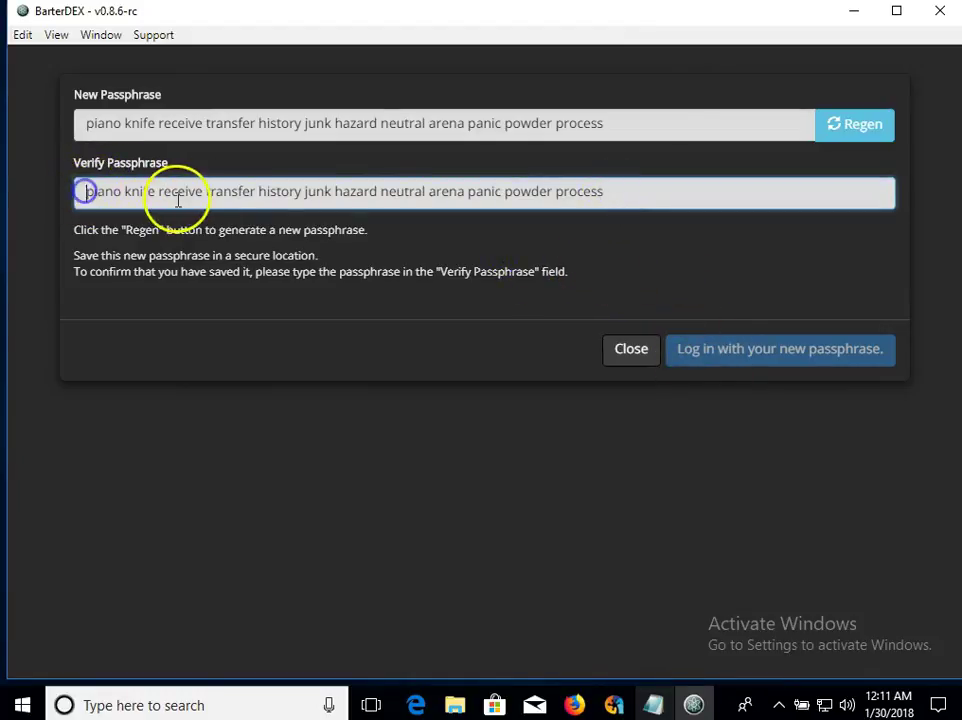
mouse_move(714, 314)
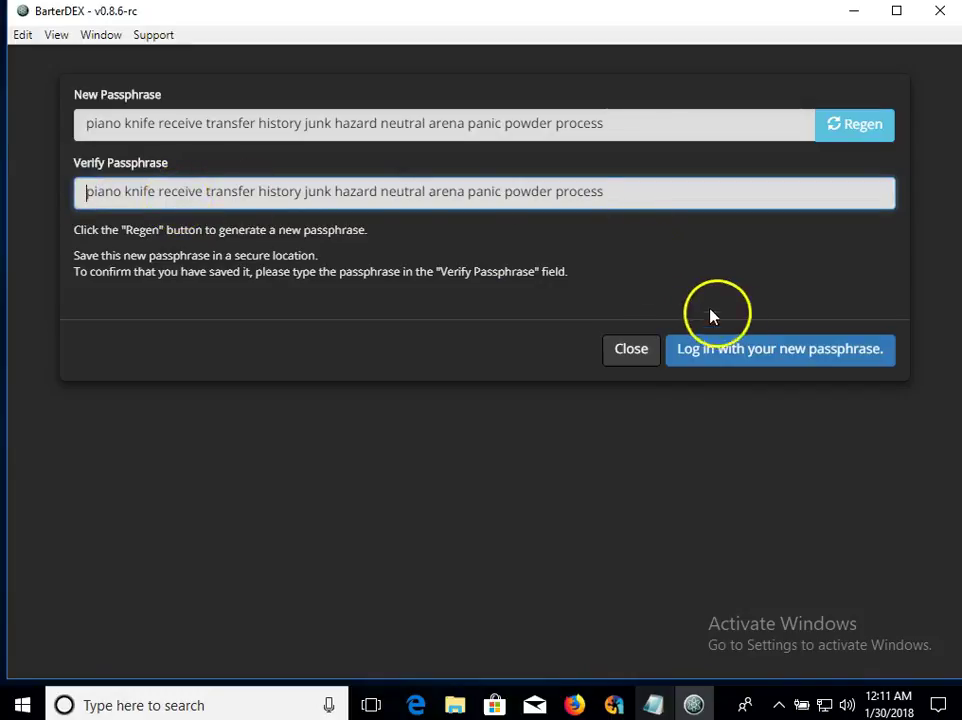
mouse_move(740, 348)
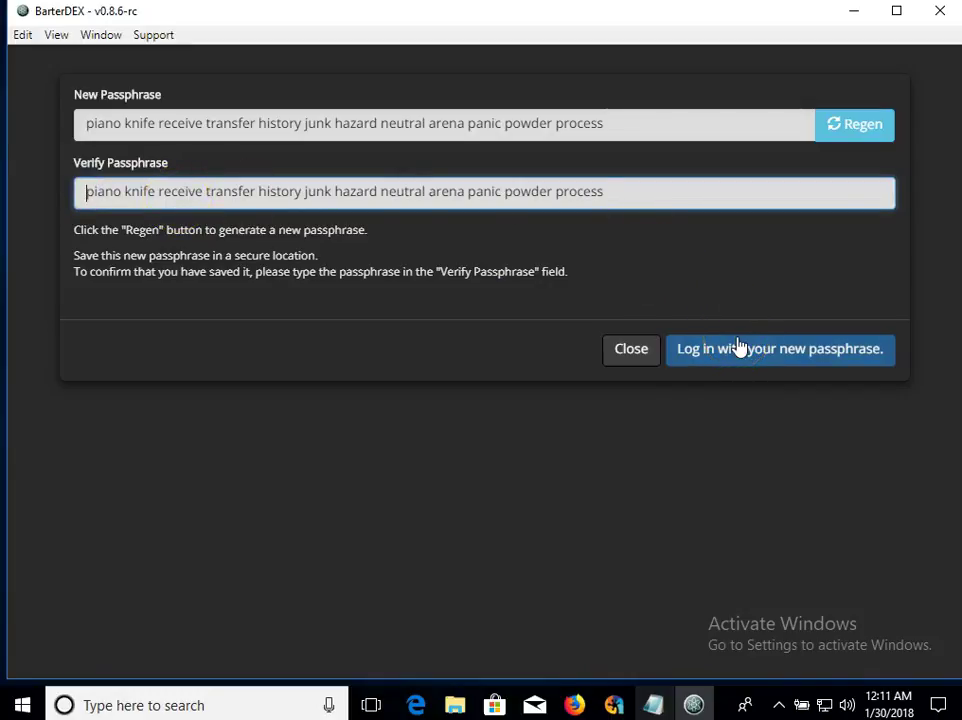
click(780, 348)
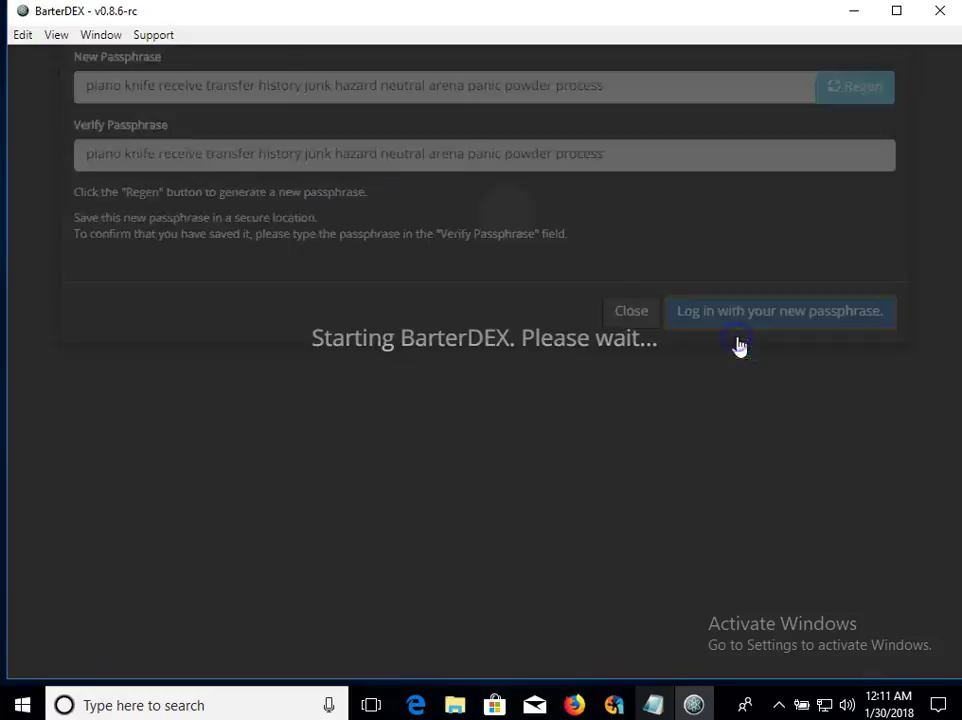
- Add the BEER test coin to the portfolio in native mode
click(780, 312)
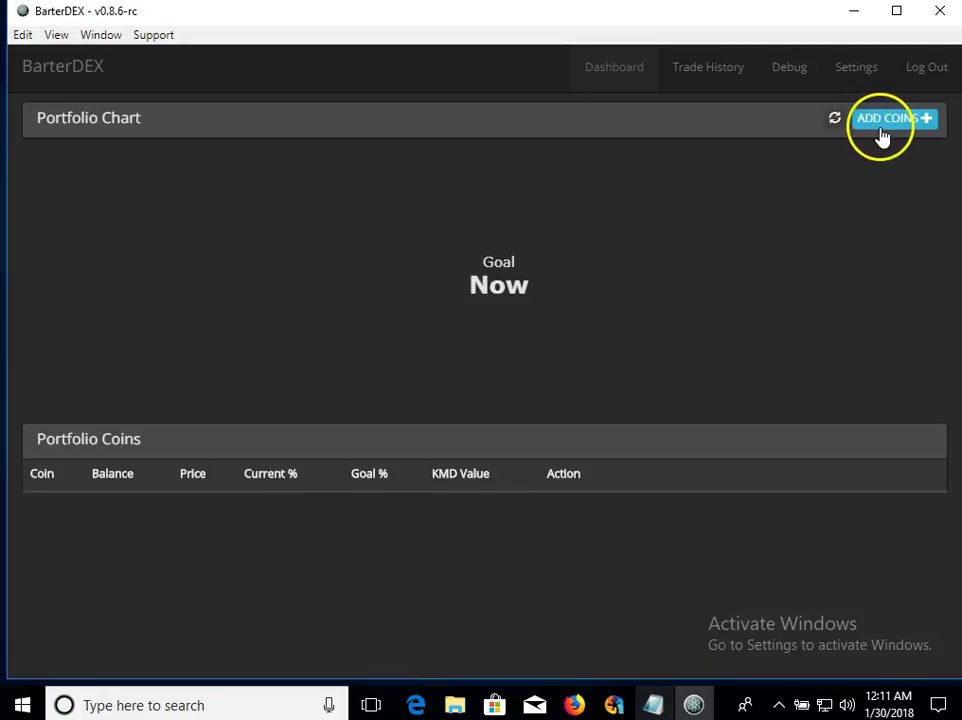
click(886, 118)
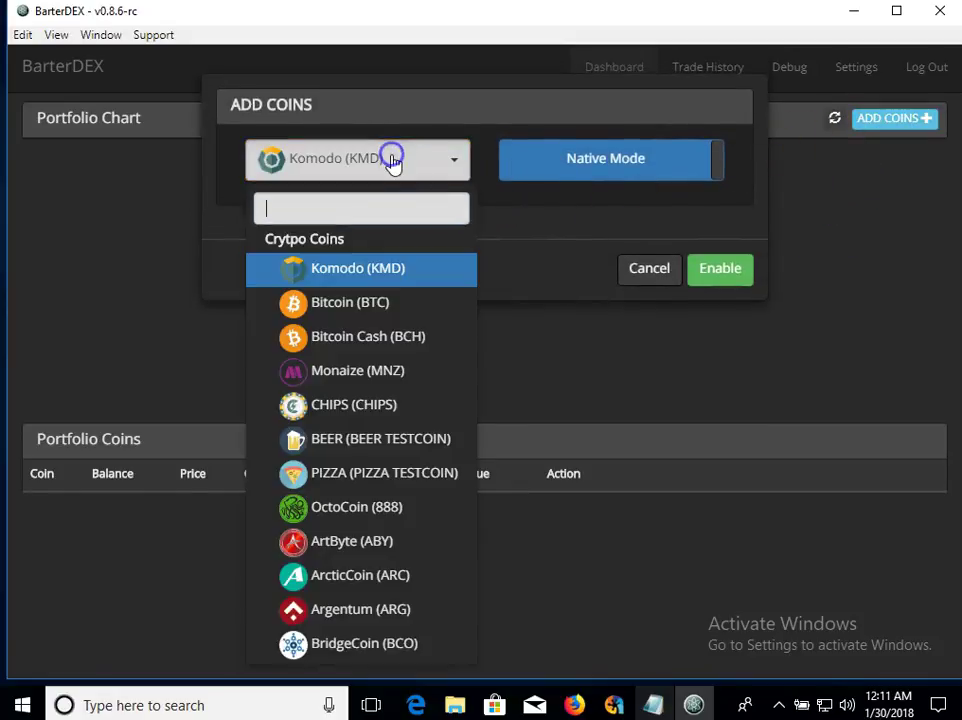
text(be)
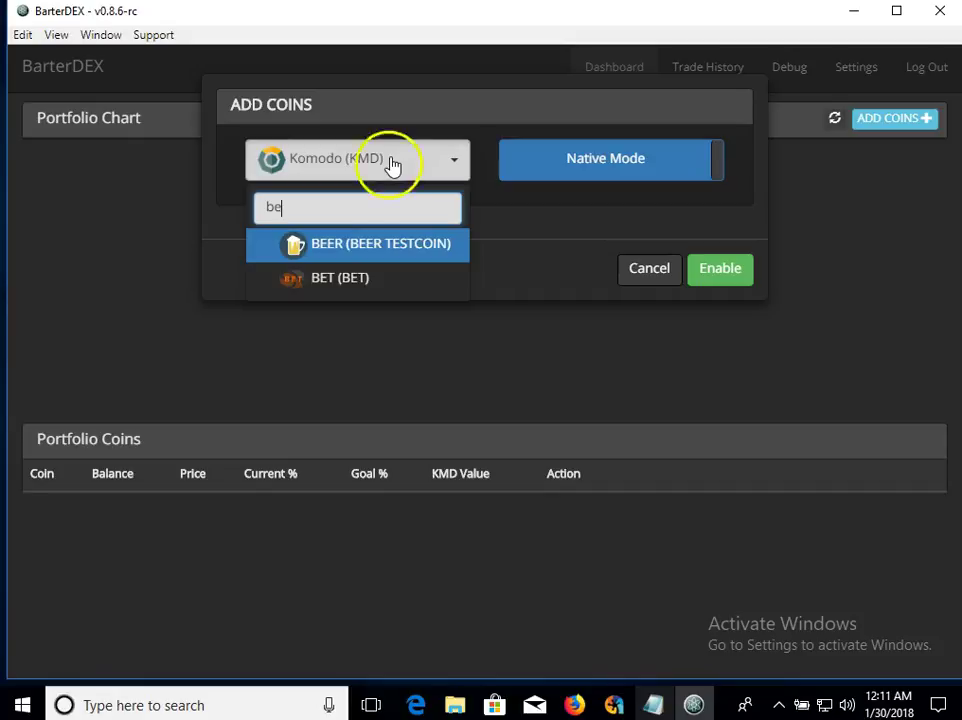
click(356, 244)
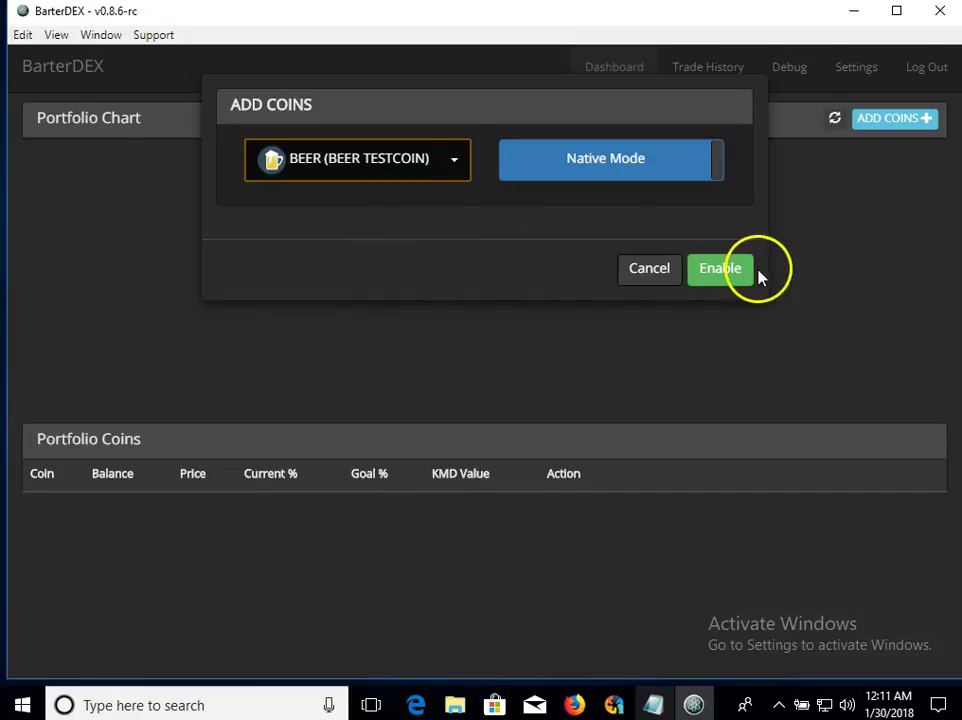
click(720, 268)
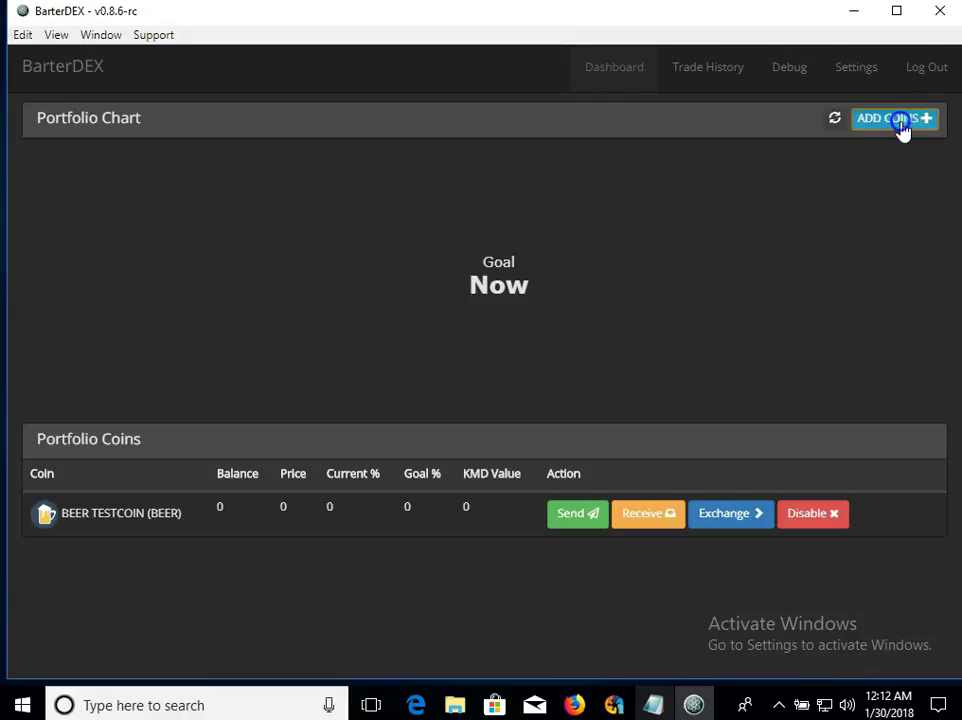
- Add Komodo to the portfolio in Electrum mode
click(892, 118)
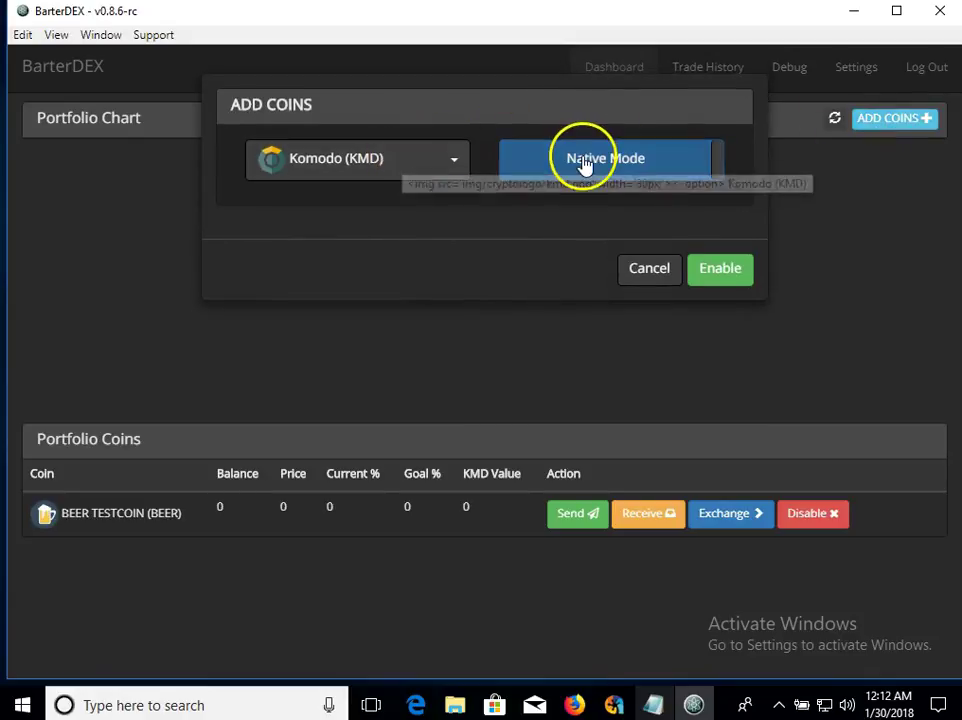
click(610, 158)
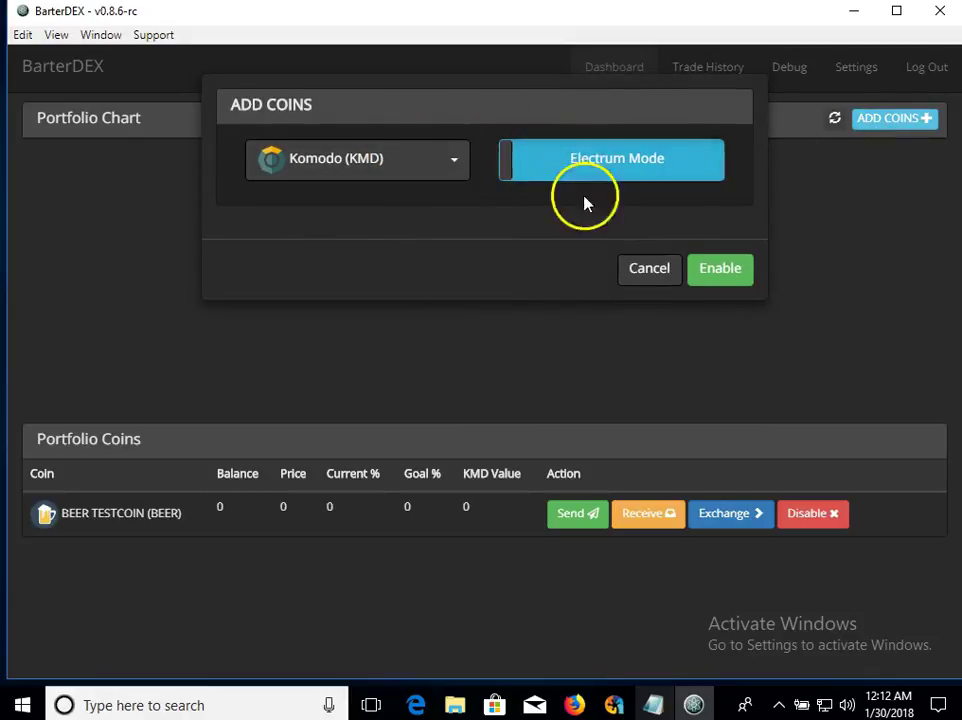
mouse_move(564, 140)
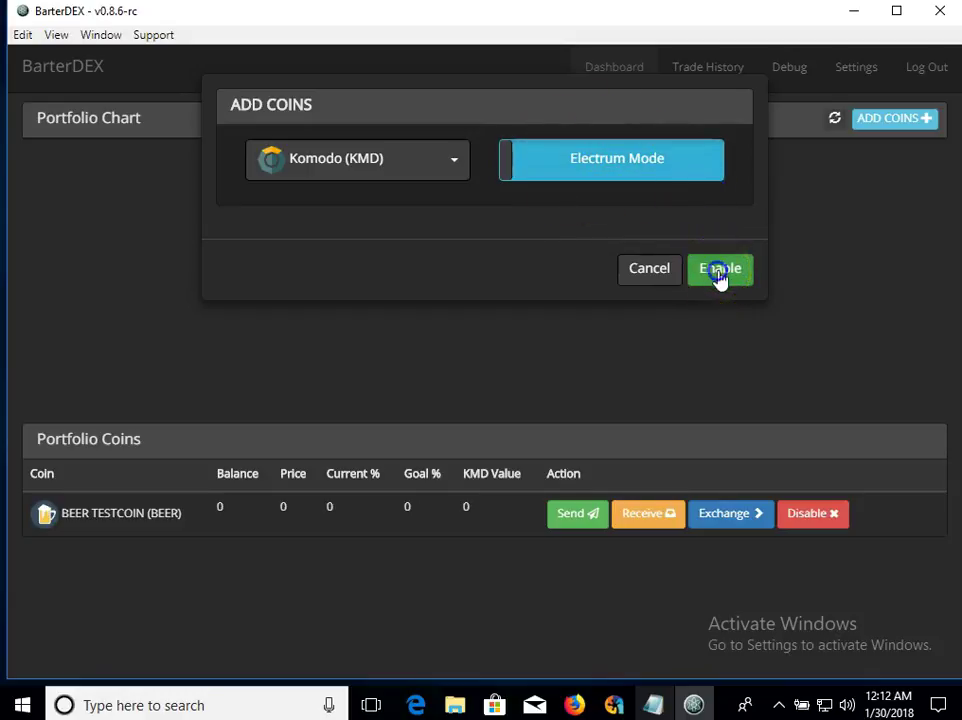
click(720, 268)
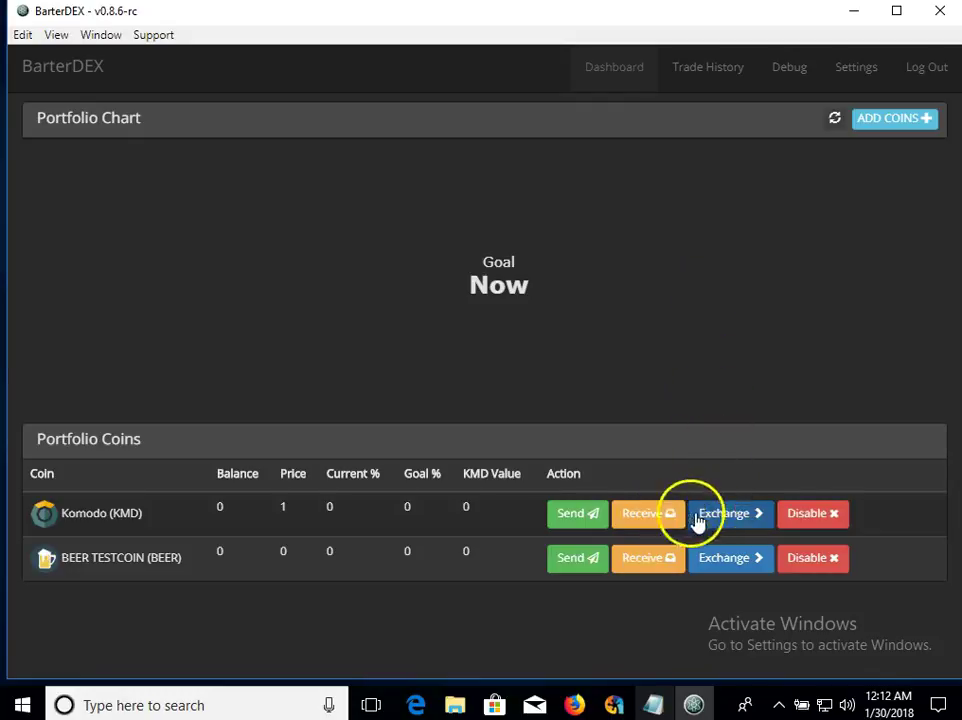
- Show the Komodo receive smart address and paste it into the notes
click(648, 512)
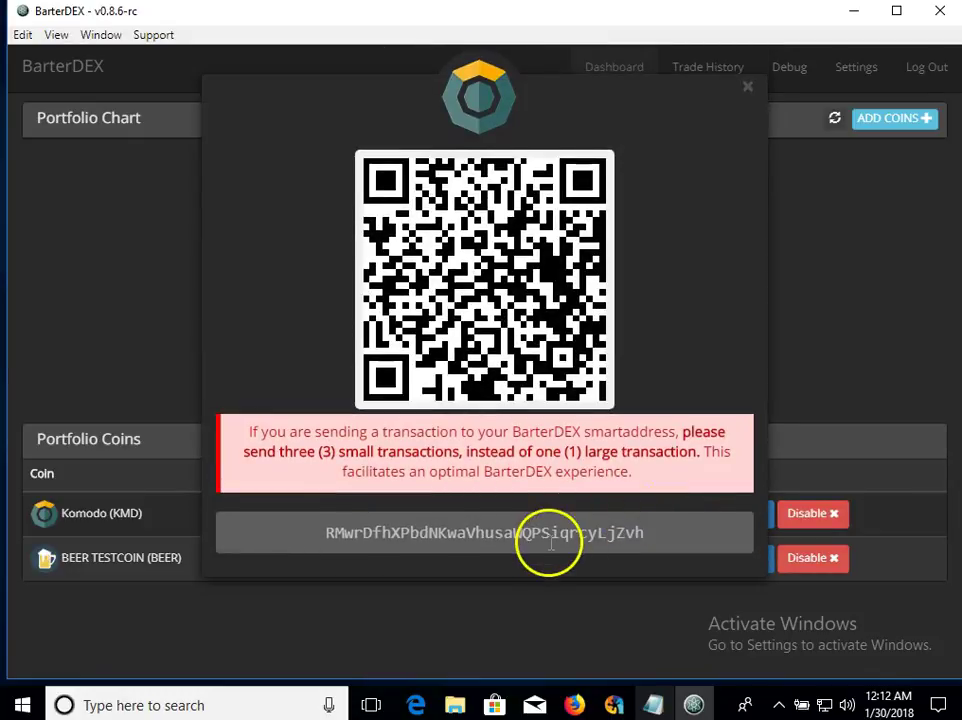
triple_click(482, 532)
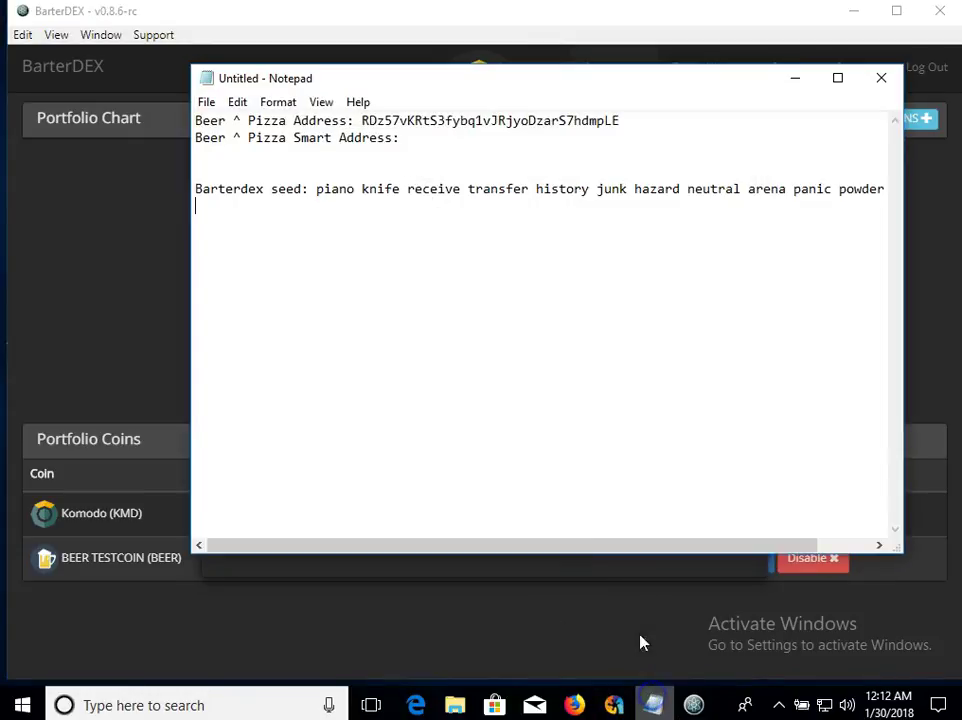
right_click(444, 138)
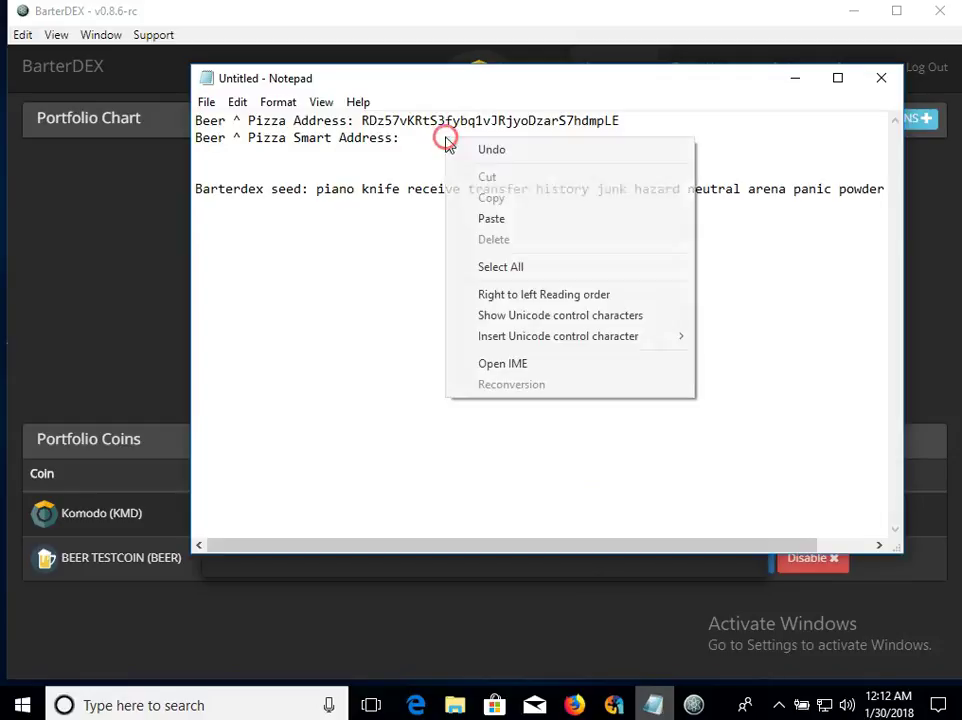
click(490, 218)
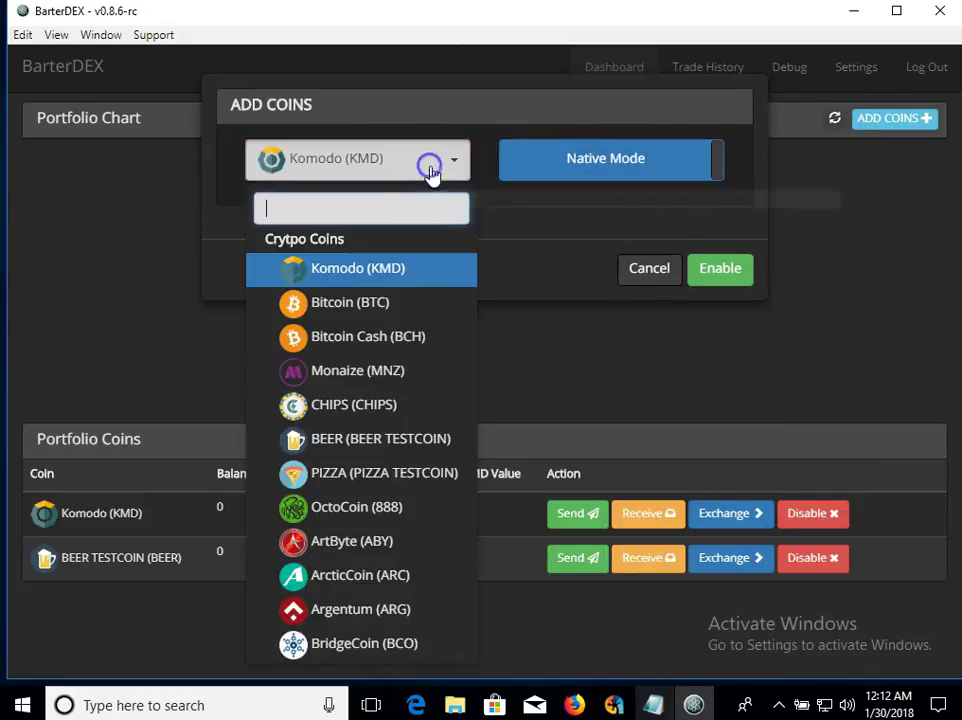
- Add the PIZZA test coin to the portfolio
text(pi)
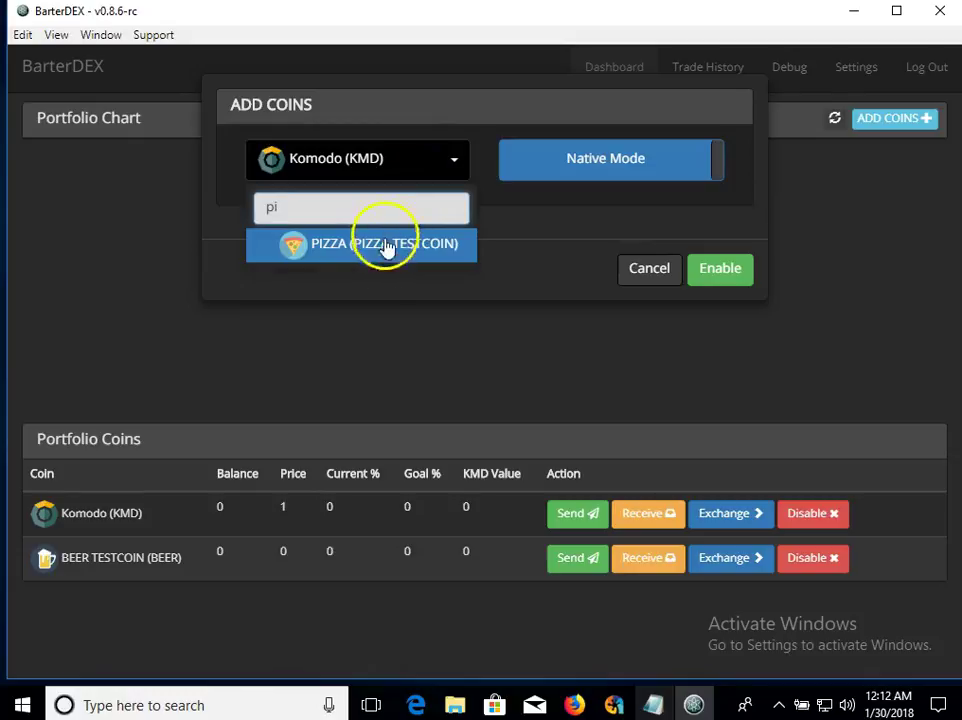
click(720, 268)
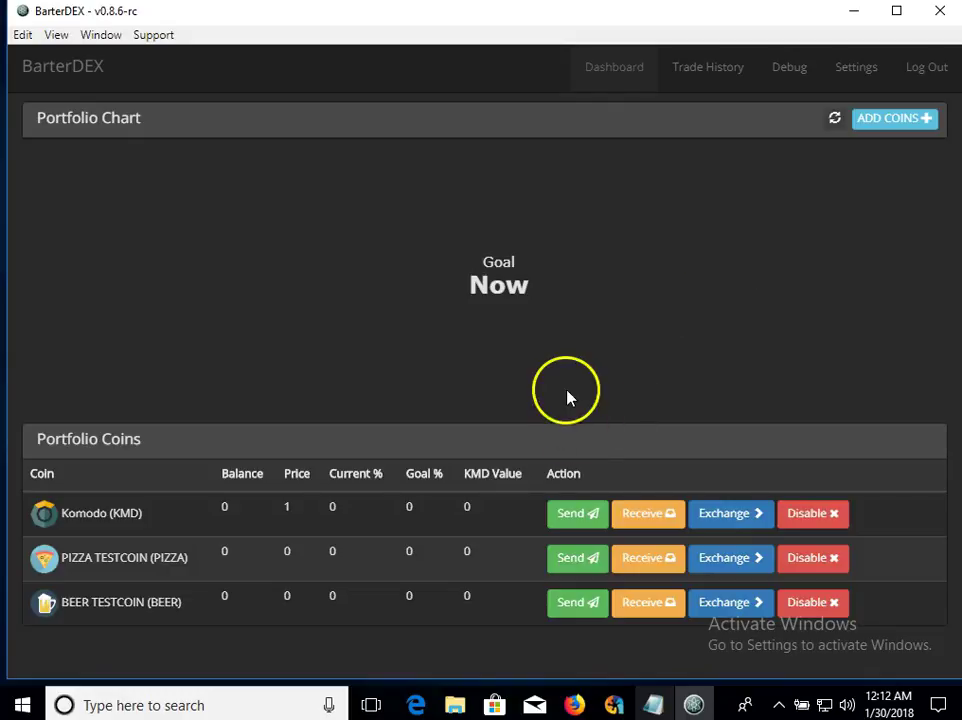
mouse_move(722, 592)
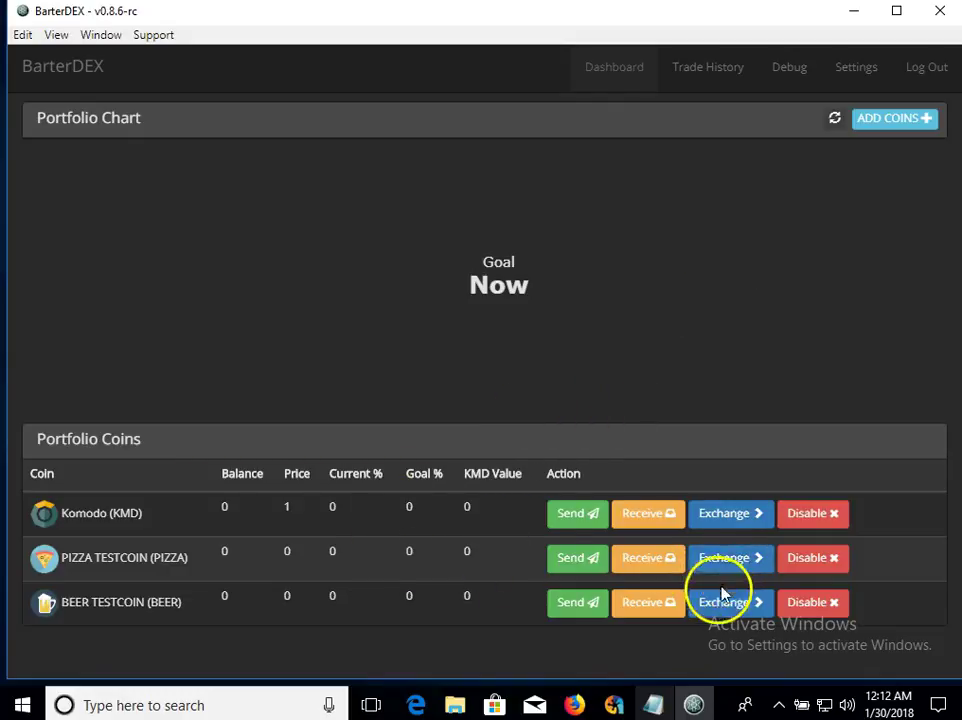
click(648, 600)
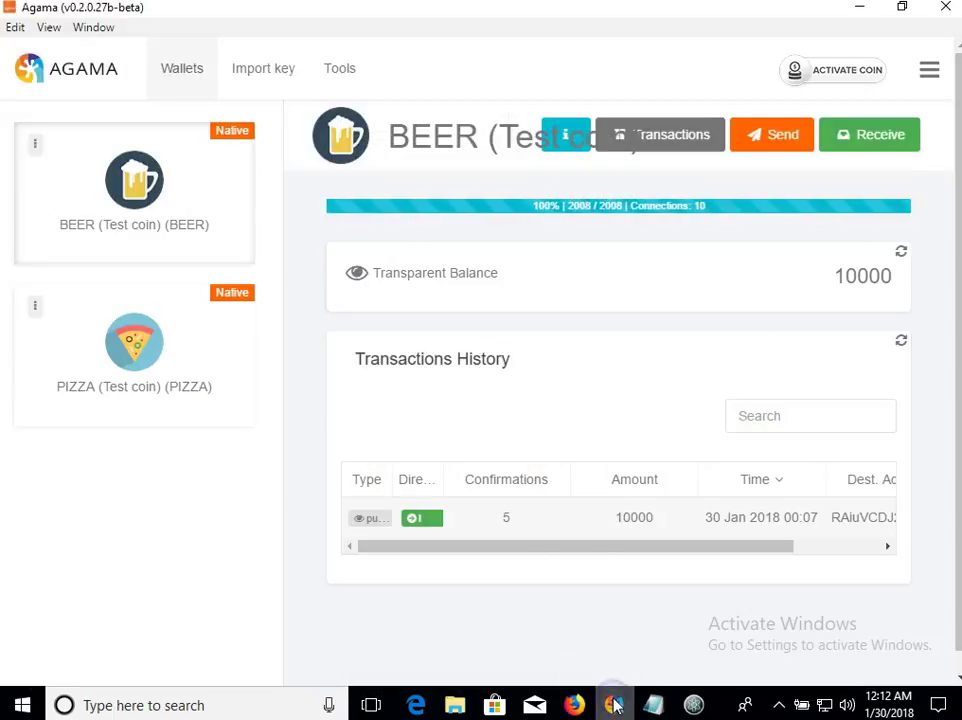
- Fill the BEER send form with the smart address as recipient and amount 1
click(772, 134)
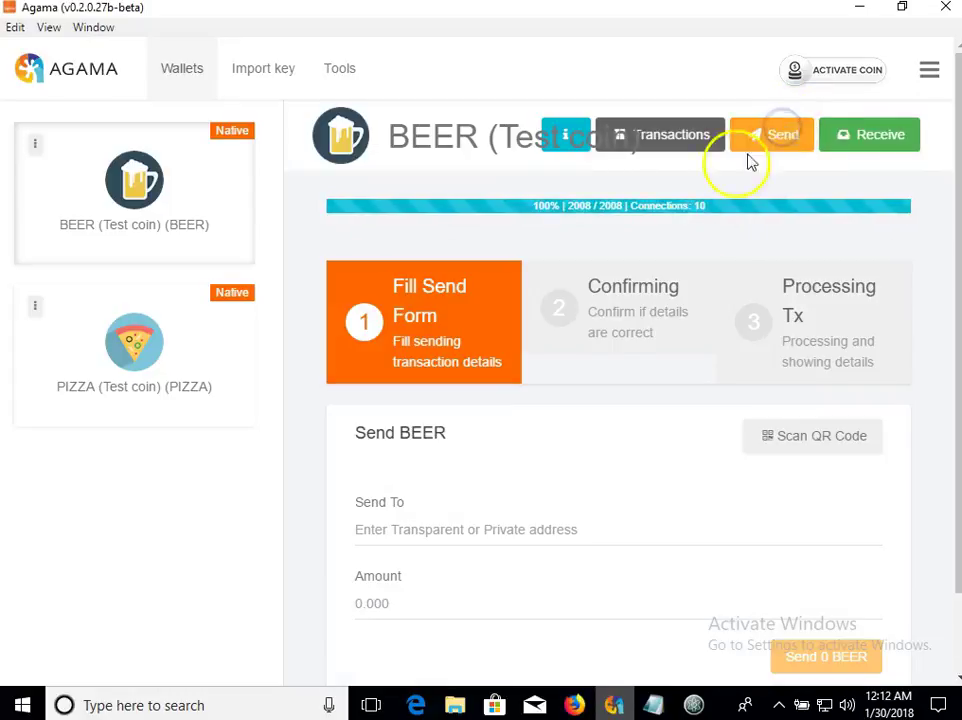
right_click(464, 528)
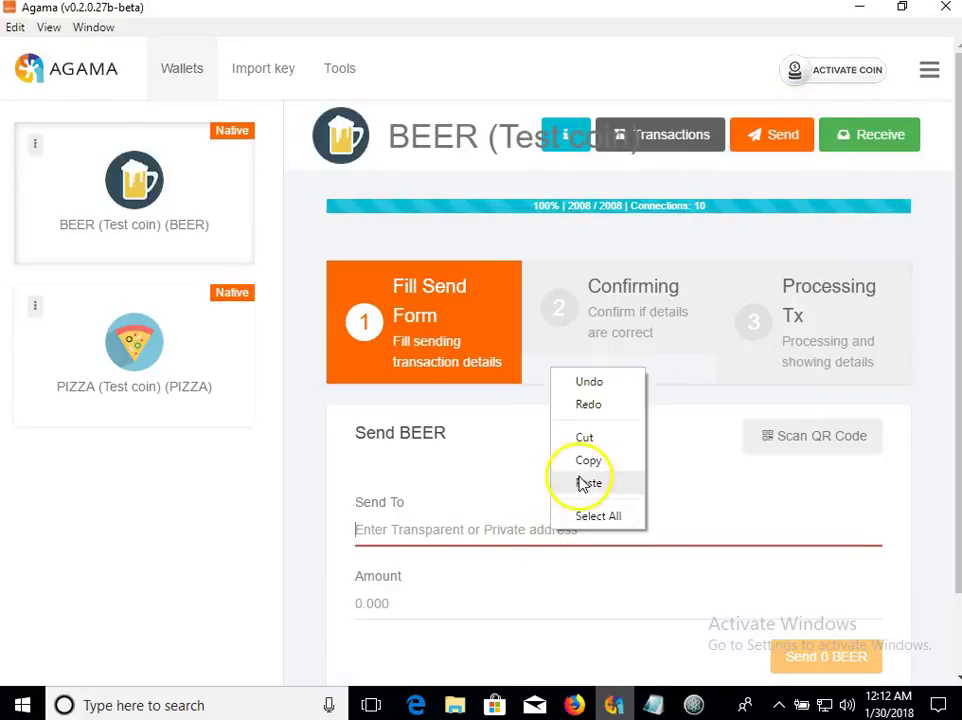
click(588, 482)
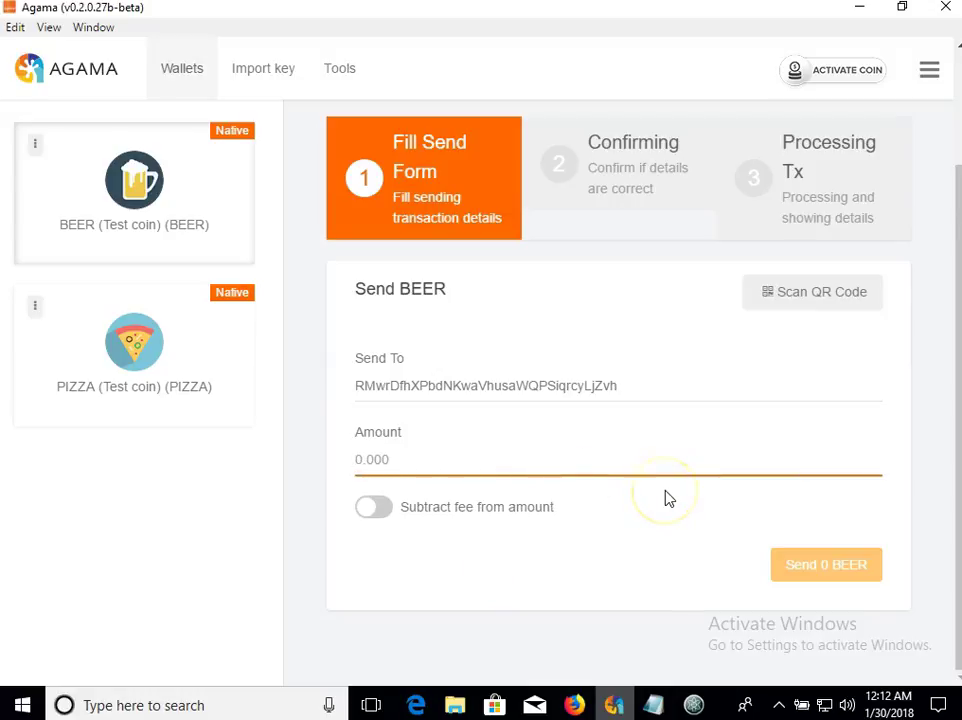
mouse_move(668, 498)
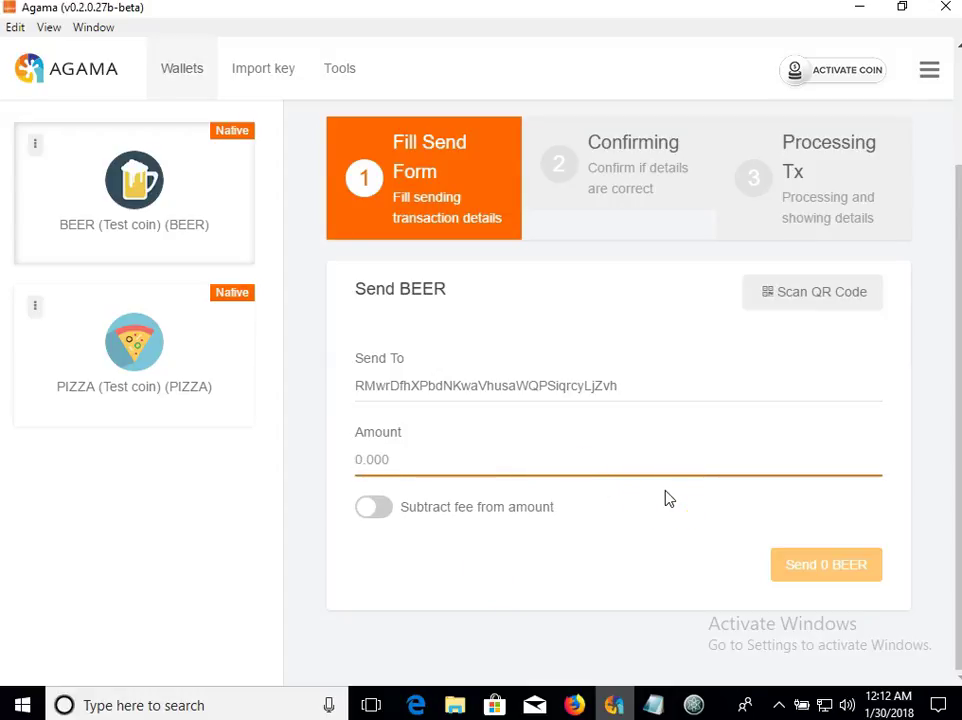
text(1)
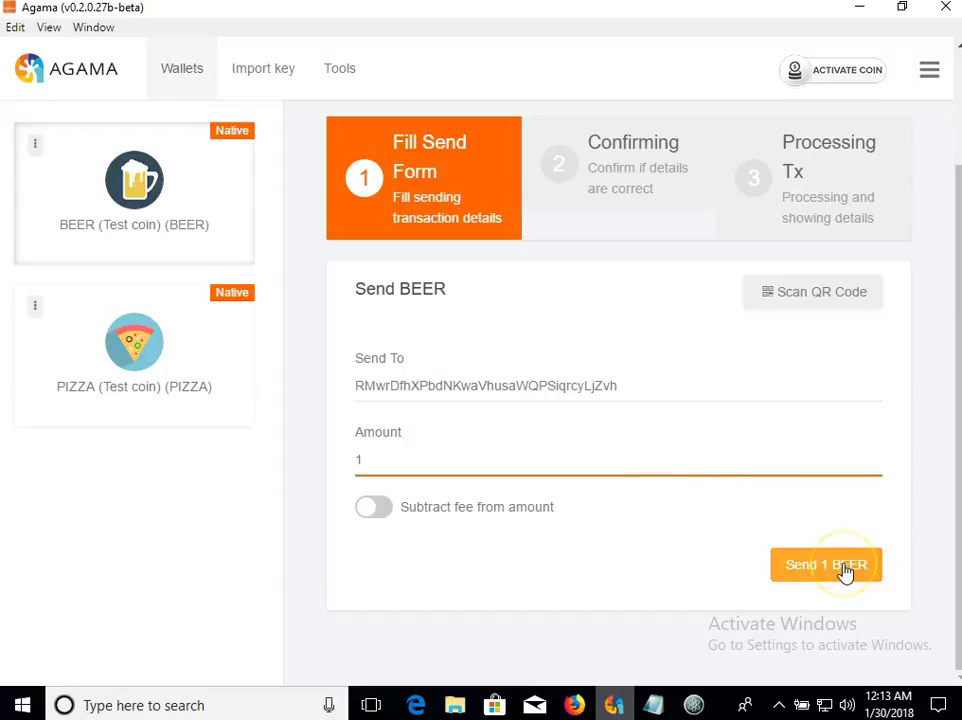
- Send the 1 BEER and confirm the transaction
click(826, 564)
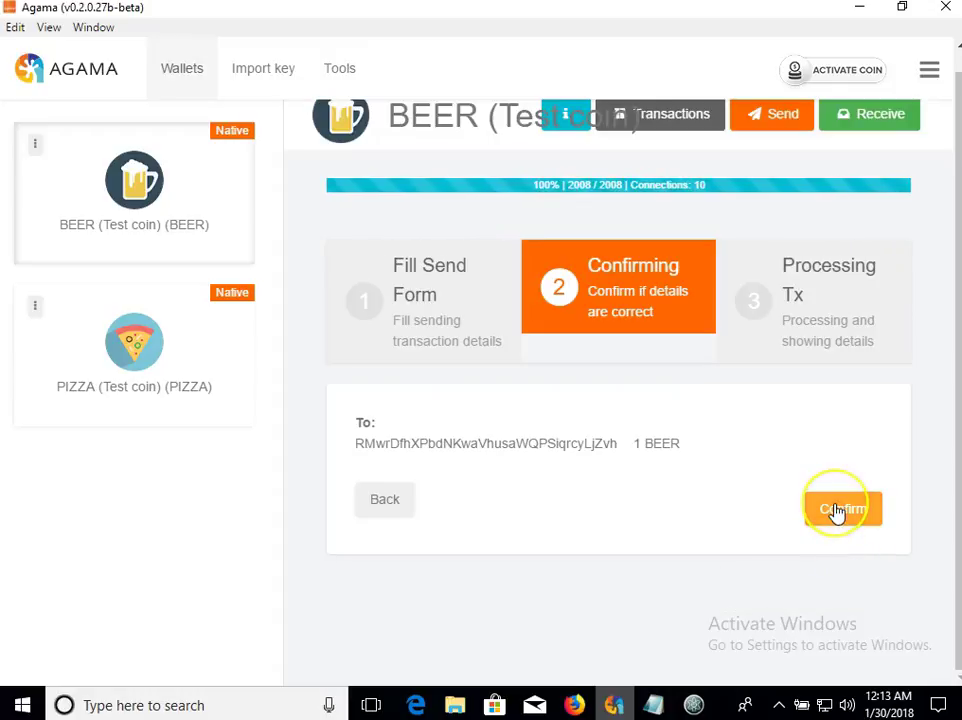
click(840, 508)
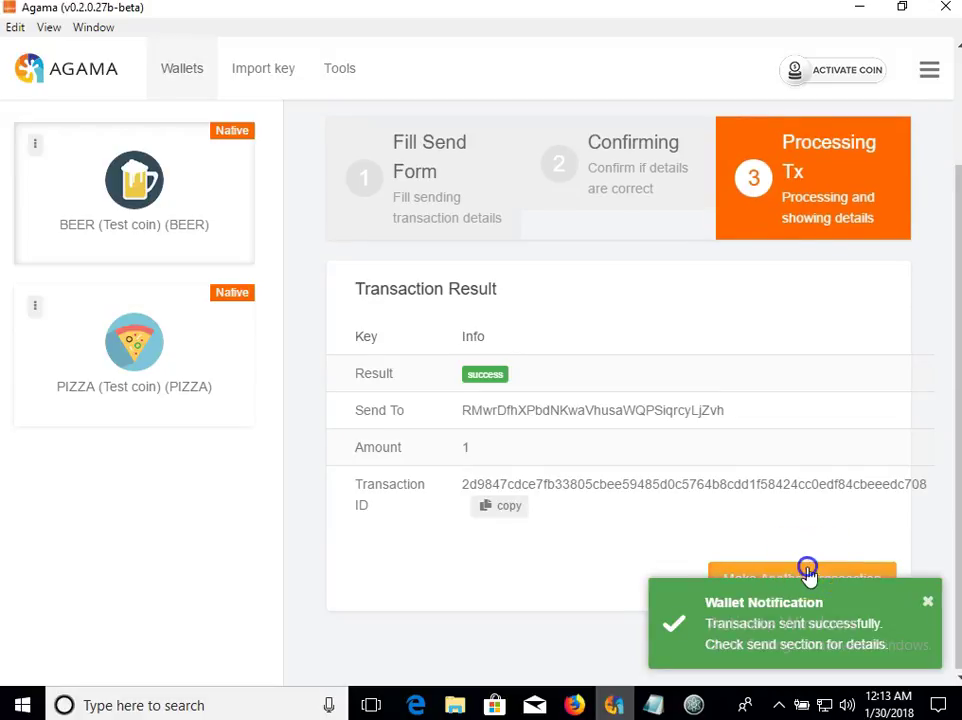
right_click(428, 438)
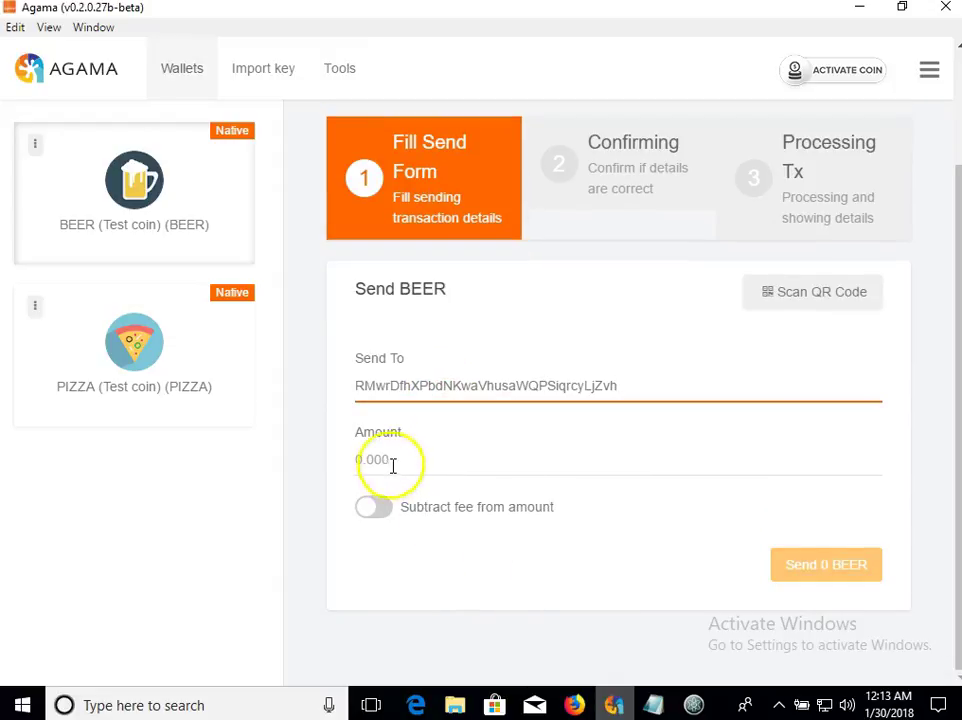
- Change the amount to 0.1 BEER and submit the send
click(392, 458)
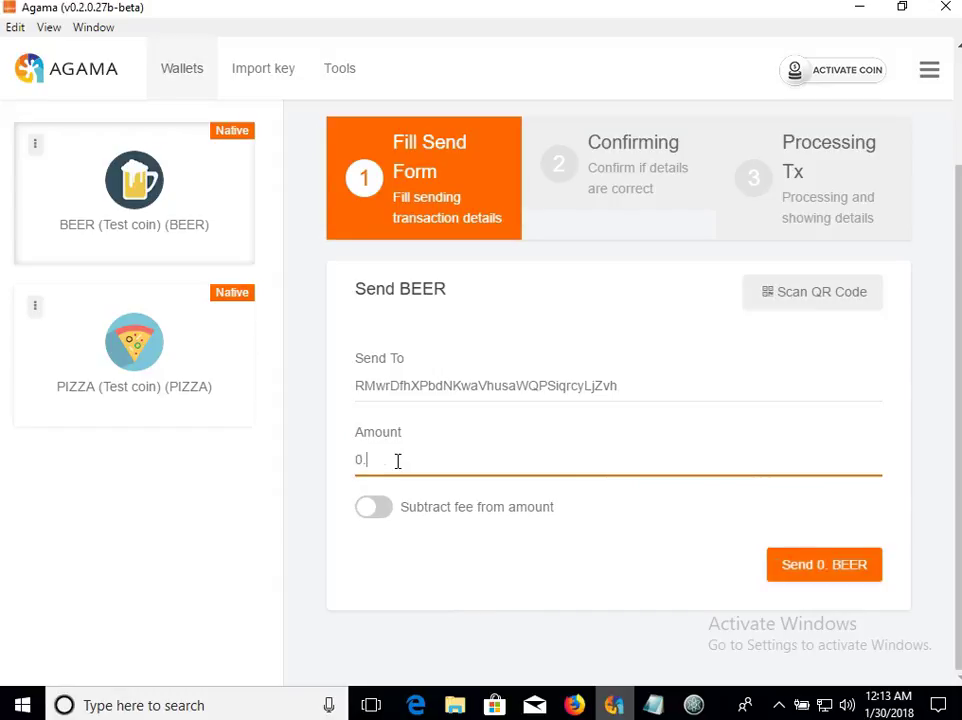
text(1)
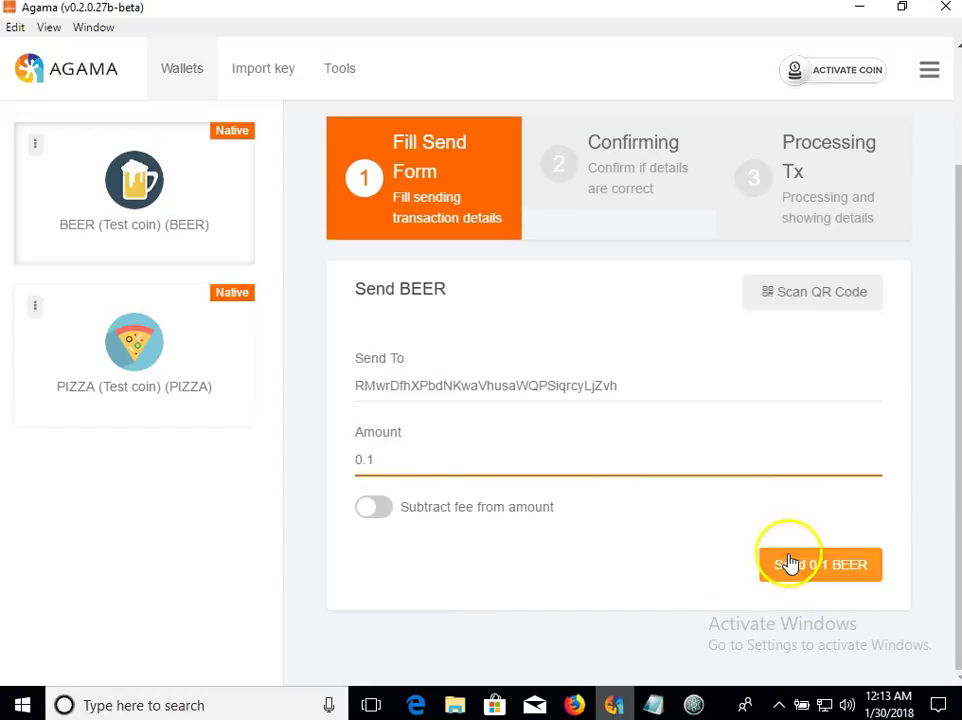
click(820, 564)
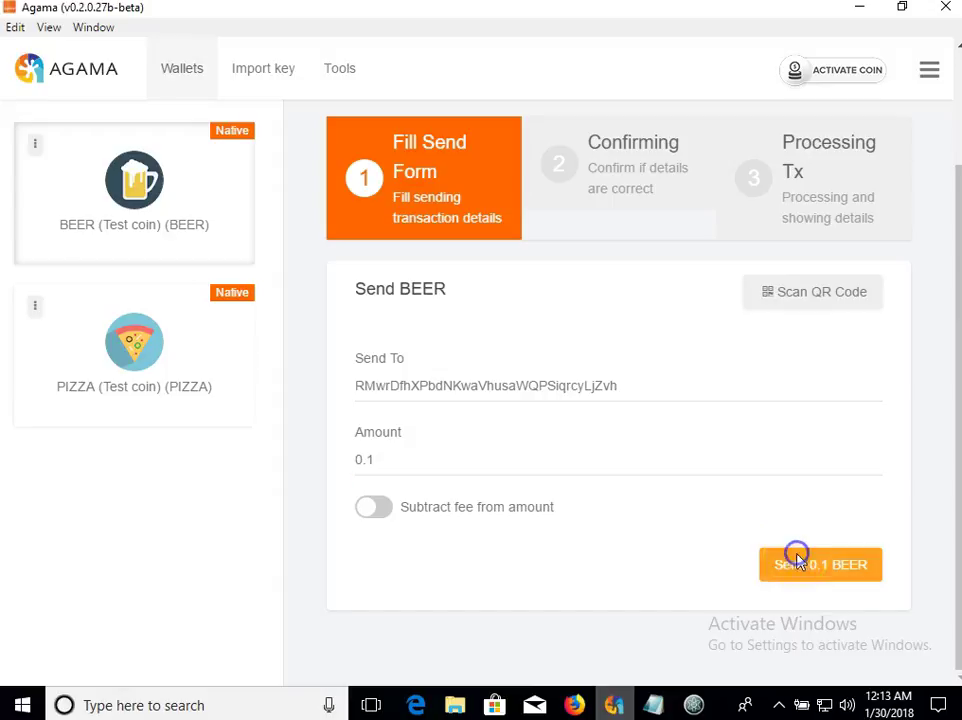
click(820, 564)
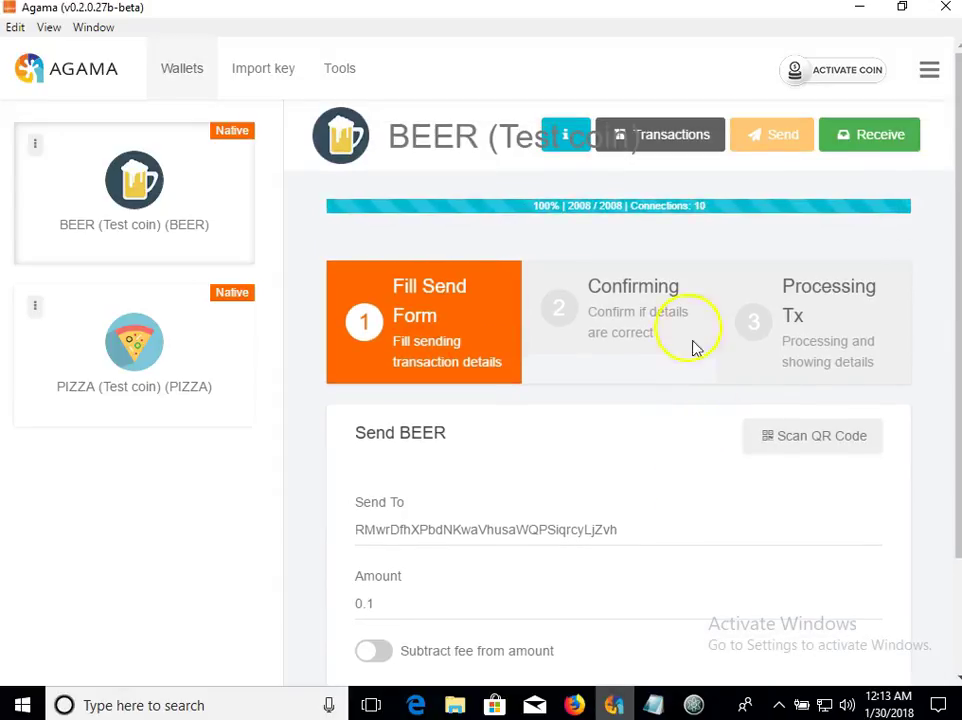
mouse_move(644, 190)
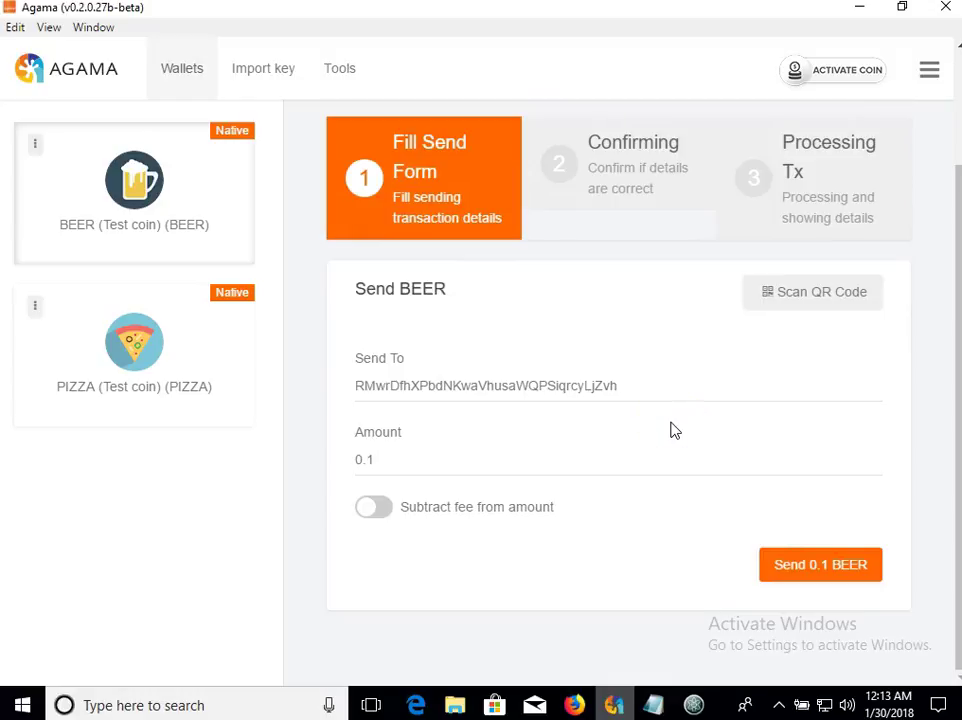
click(134, 180)
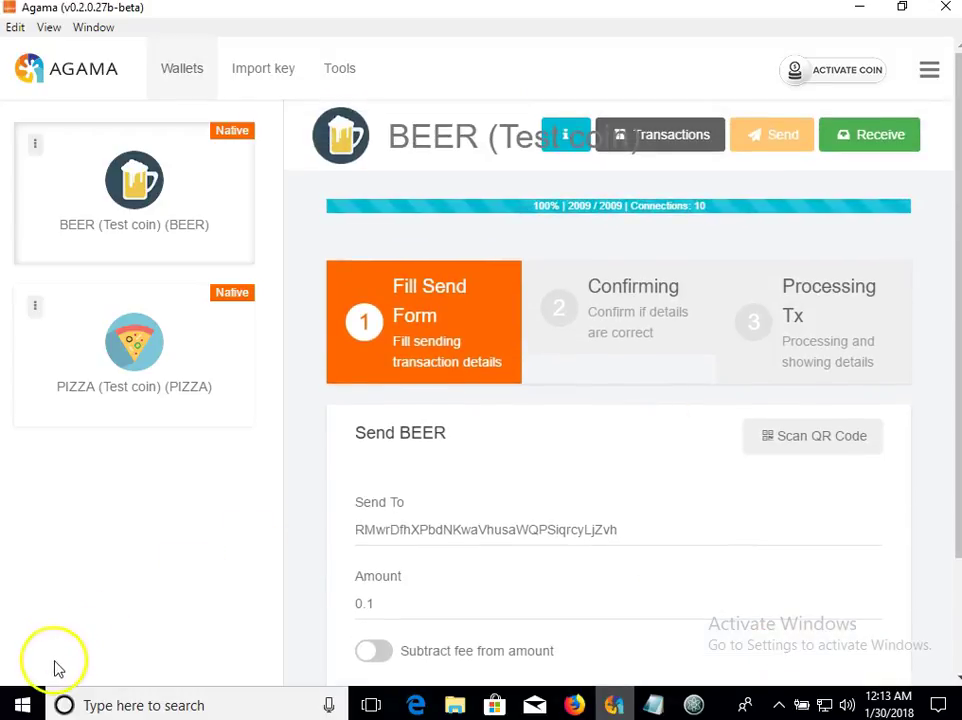
scroll(down, 3)
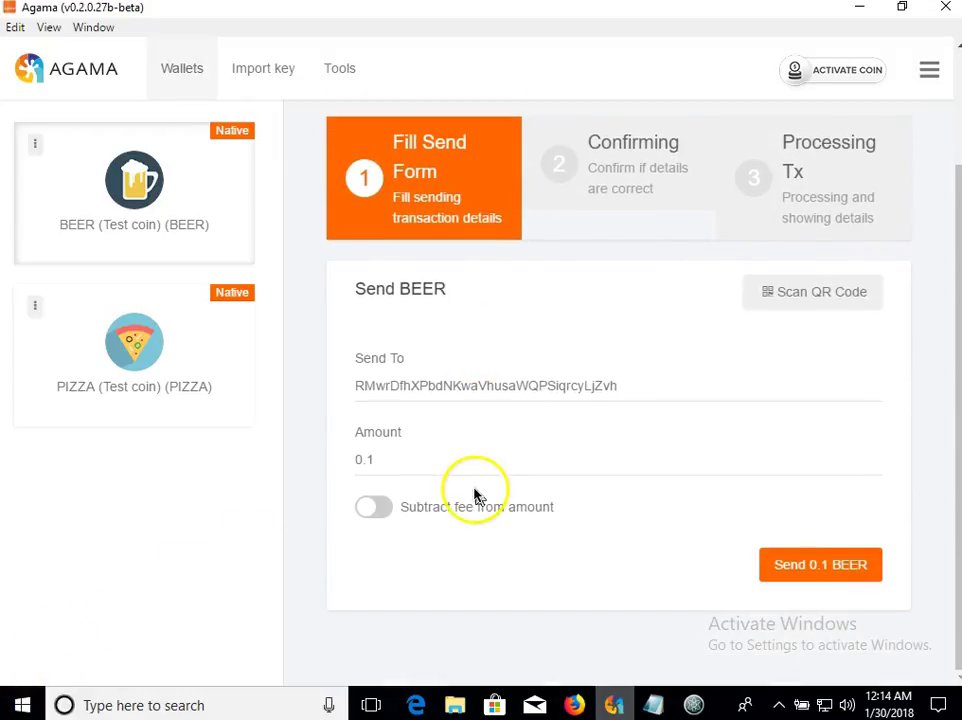
- Confirm the 0.1 BEER send and start another transaction
click(820, 564)
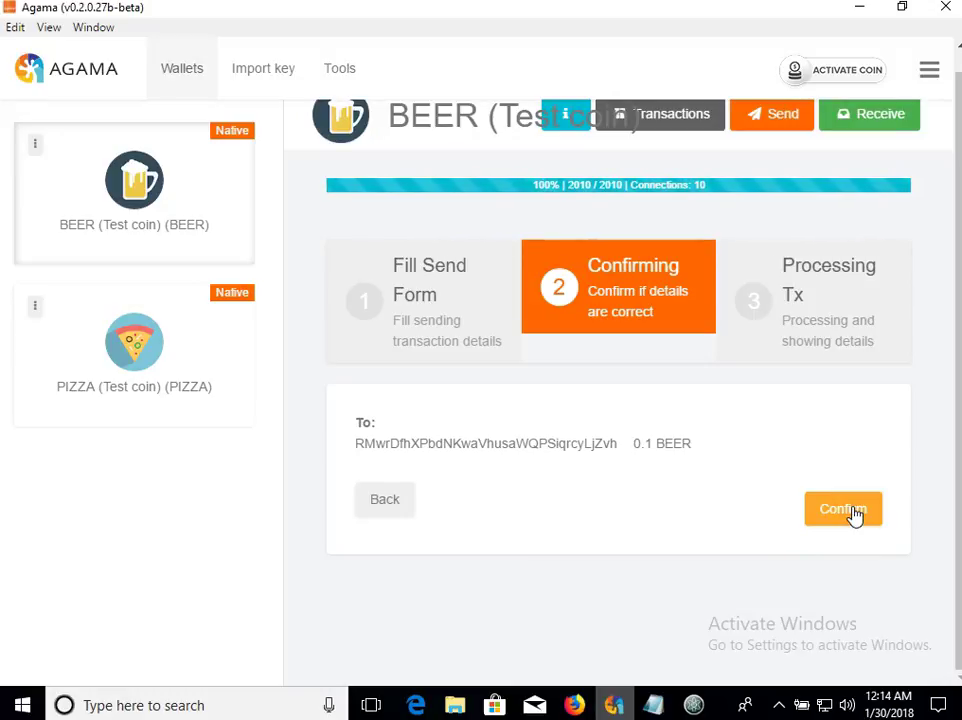
click(844, 510)
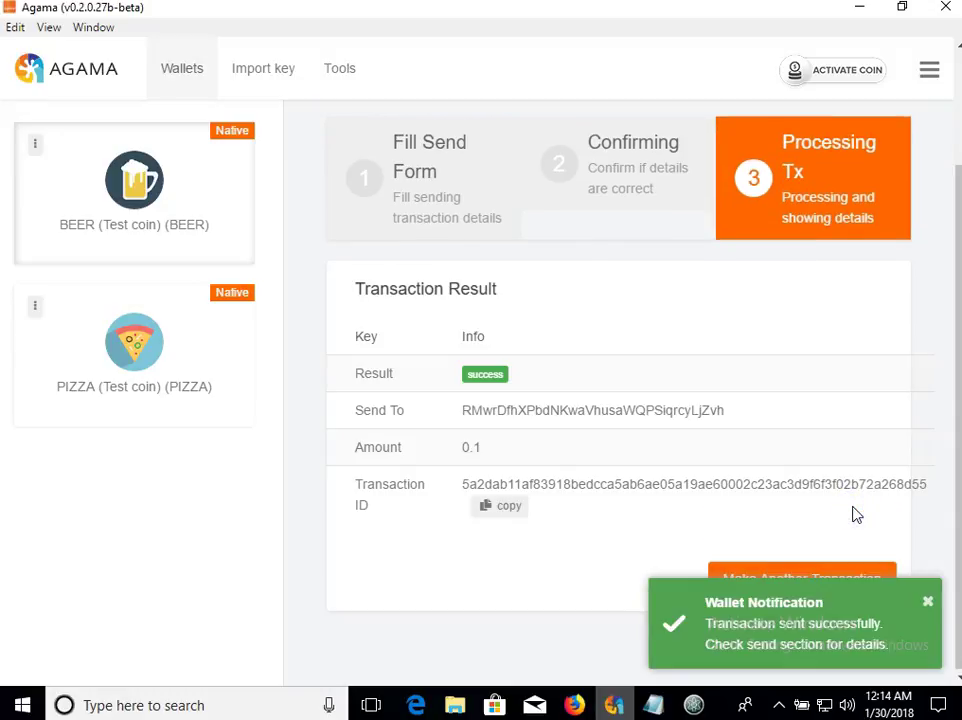
click(800, 576)
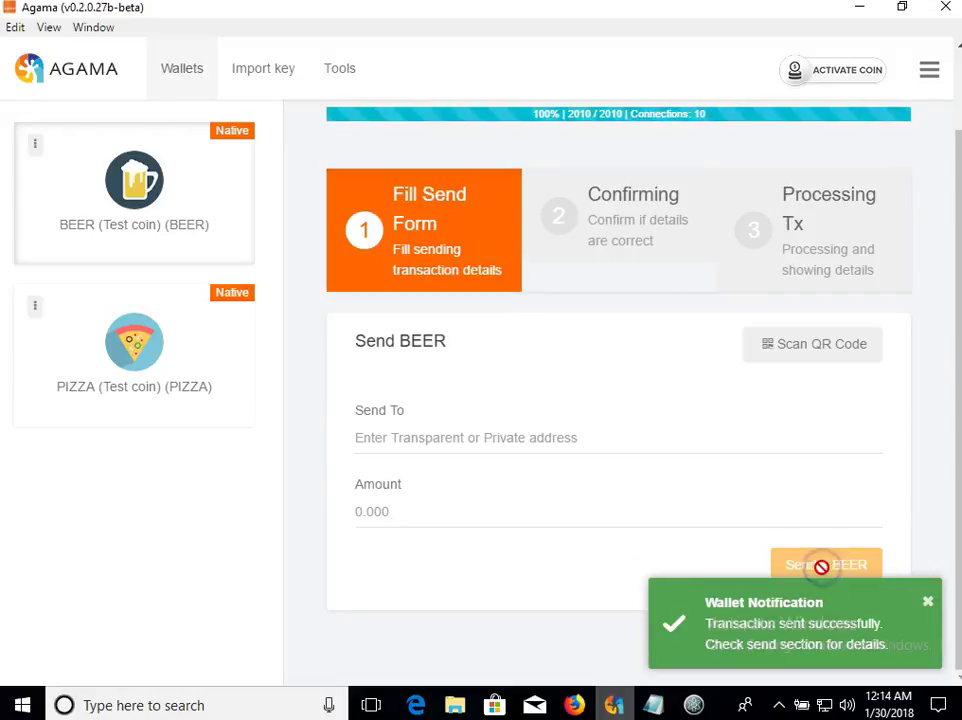
- Send 1.2 BEER to the smart address and confirm, retrying after the funds error
right_click(436, 436)
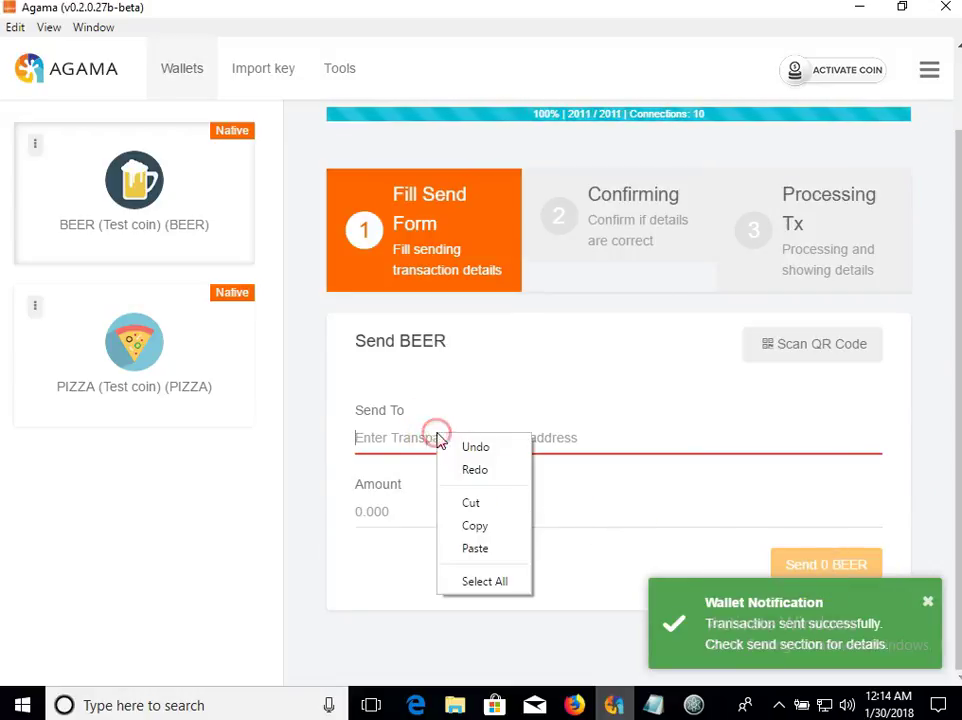
click(476, 548)
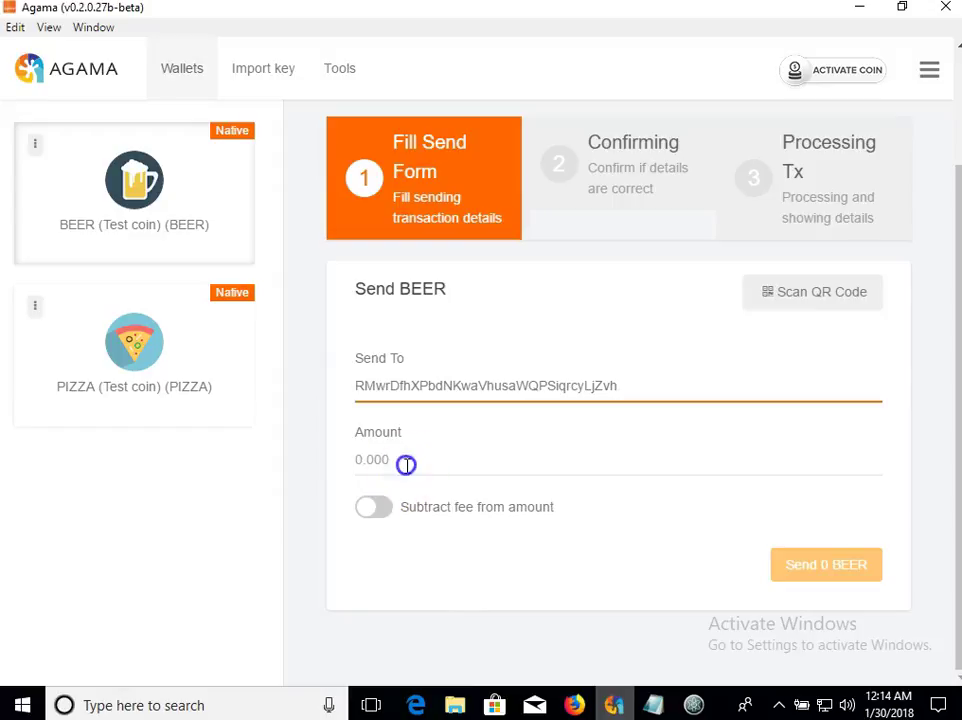
text(1.2)
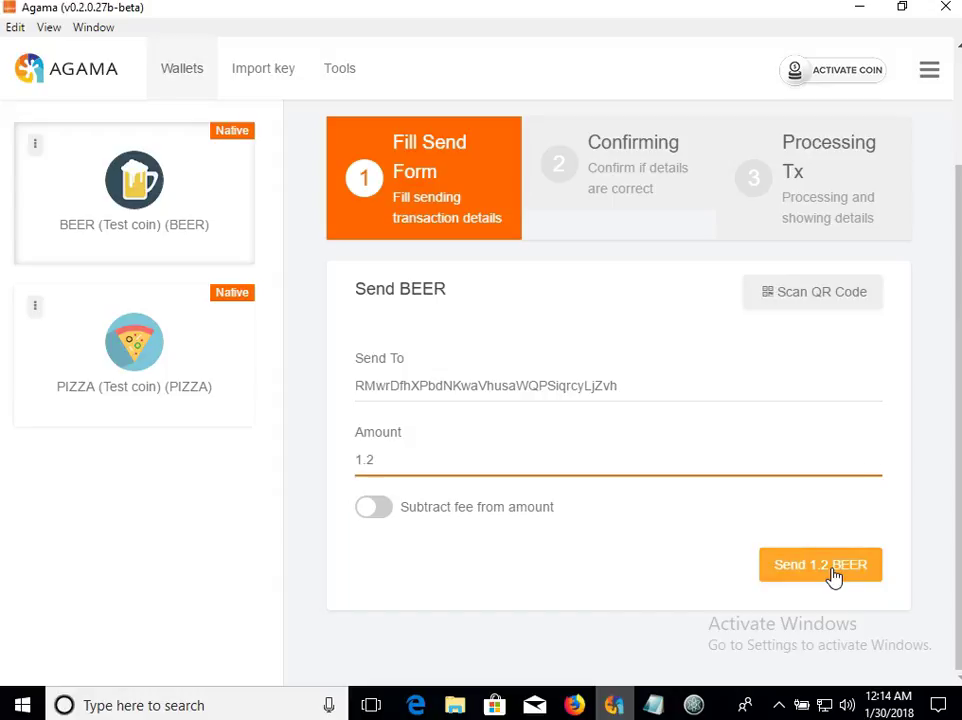
click(820, 564)
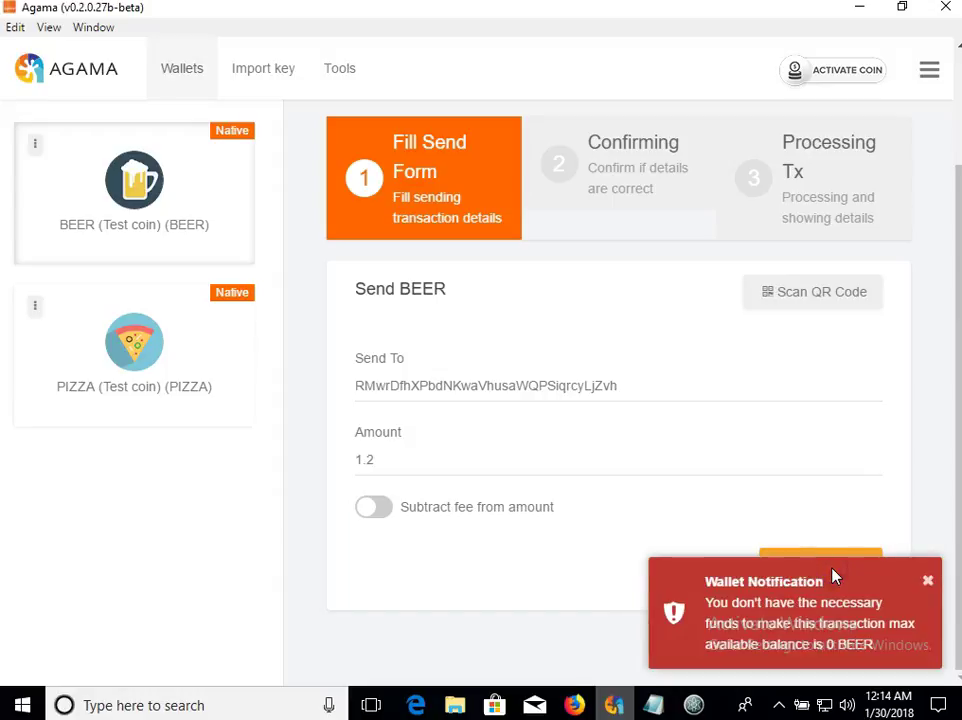
mouse_move(570, 508)
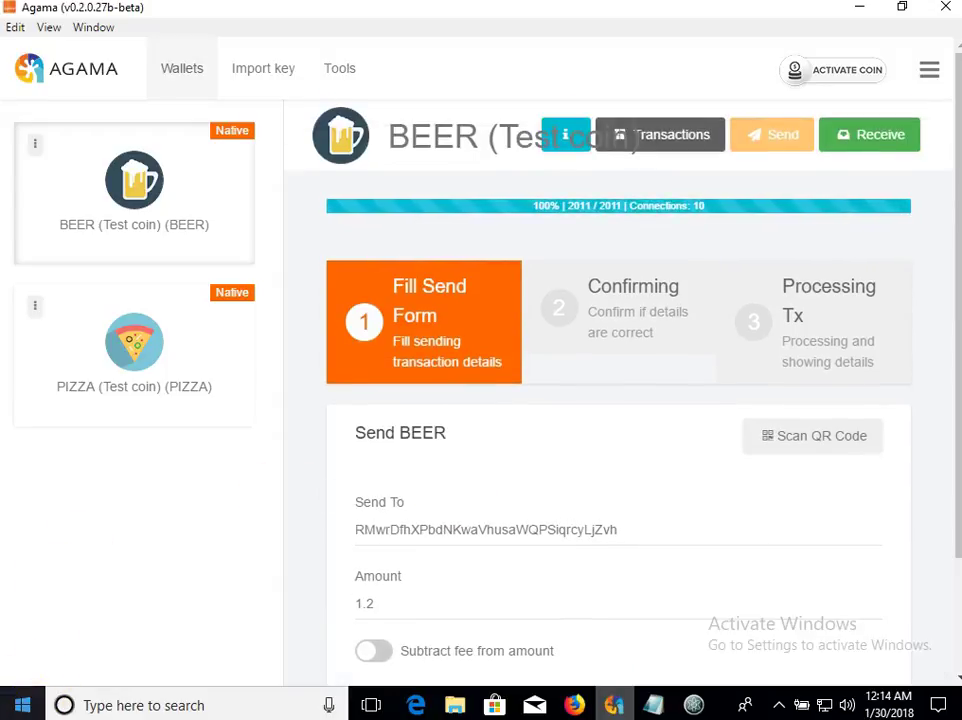
scroll(down, 3)
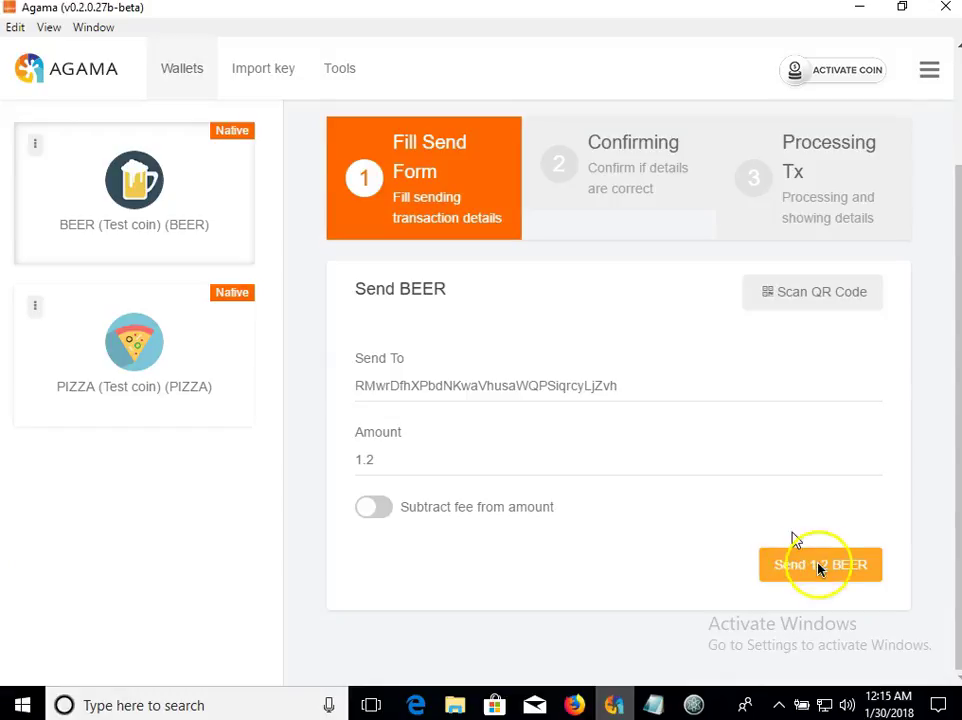
click(820, 564)
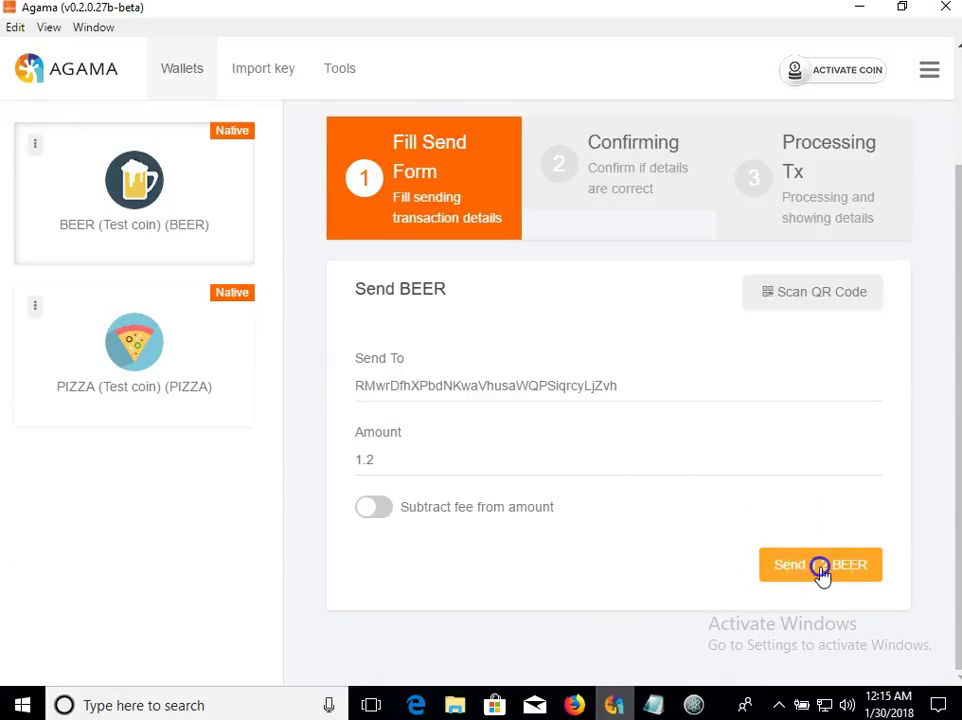
click(820, 564)
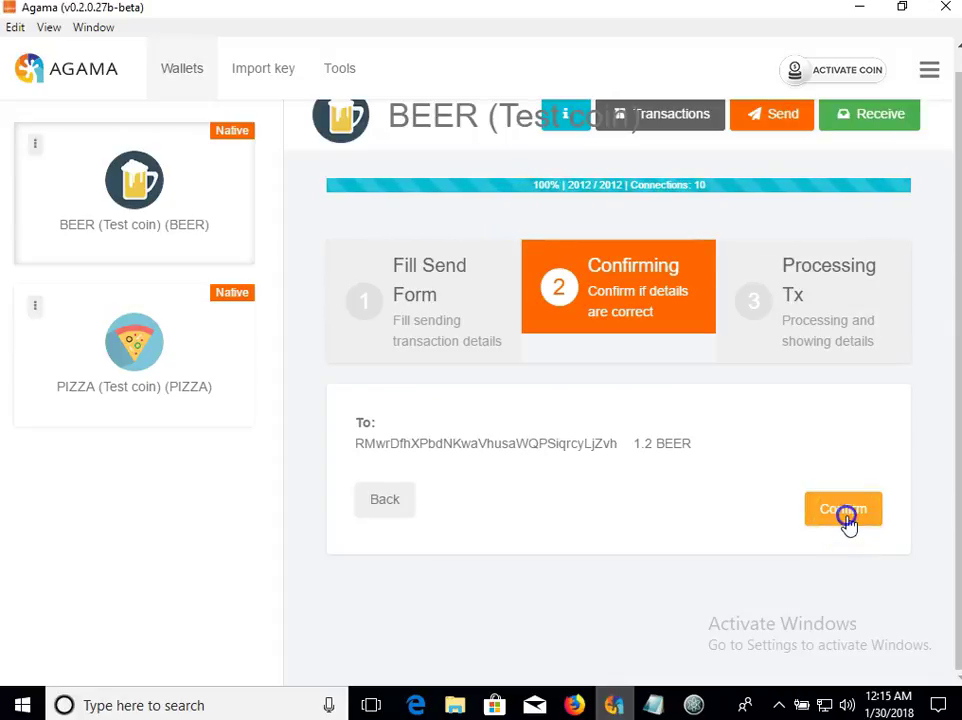
click(844, 510)
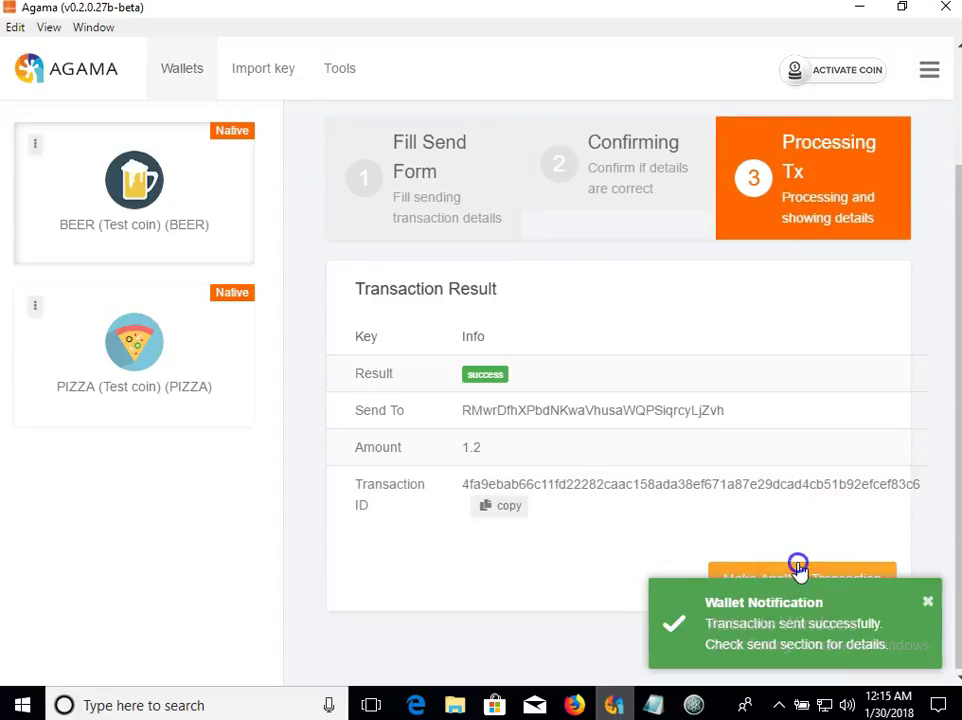
- Attempt a 100 BEER send to the smart address, which fails with insufficient funds
right_click(466, 436)
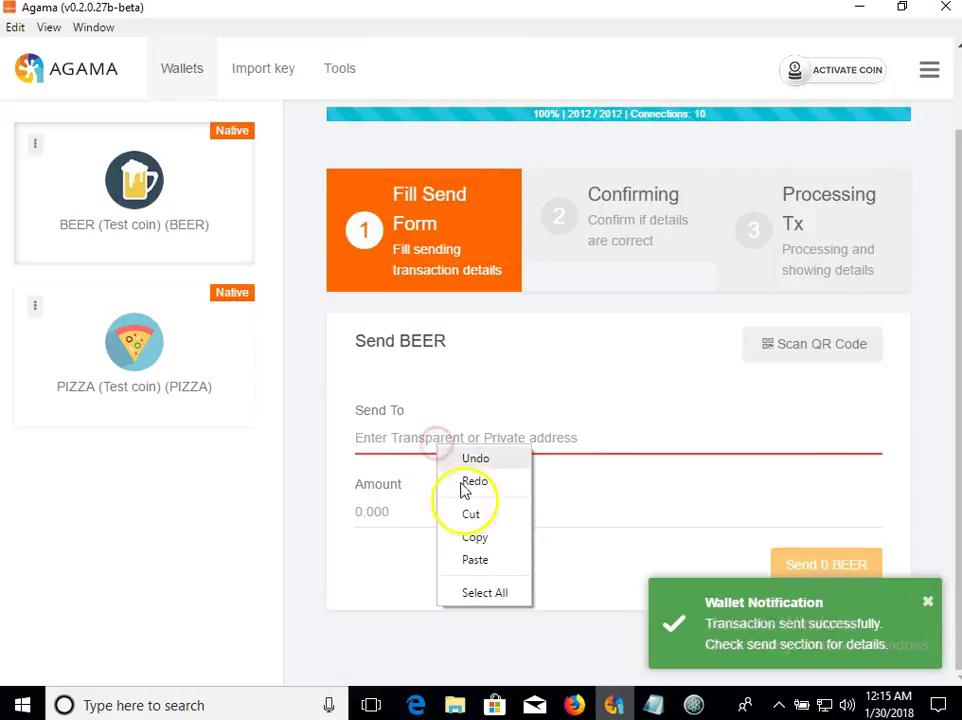
click(474, 560)
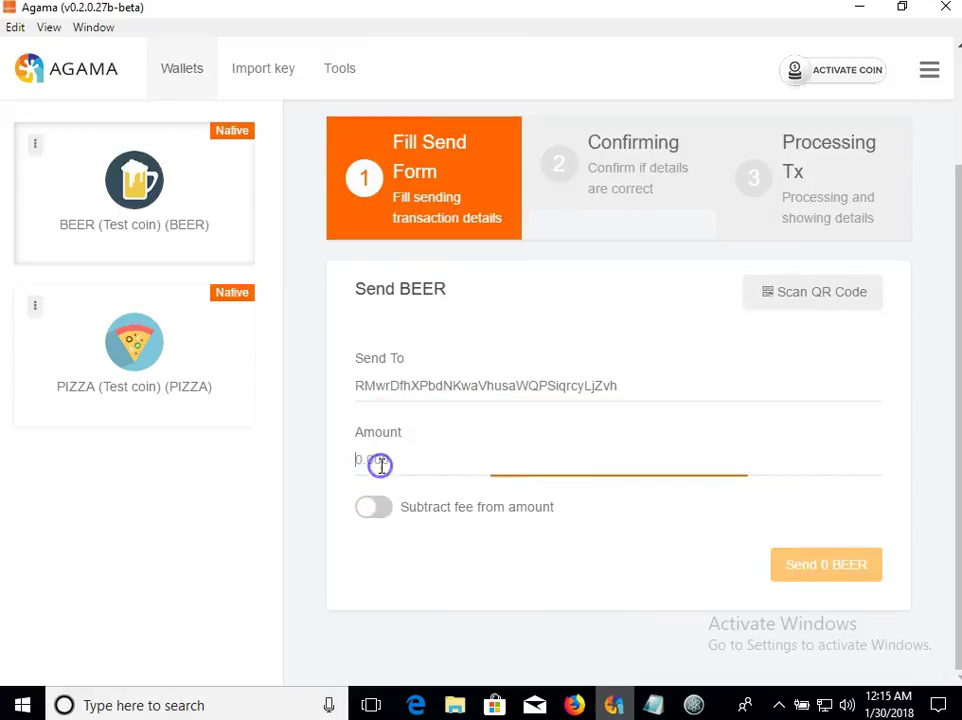
text(100)
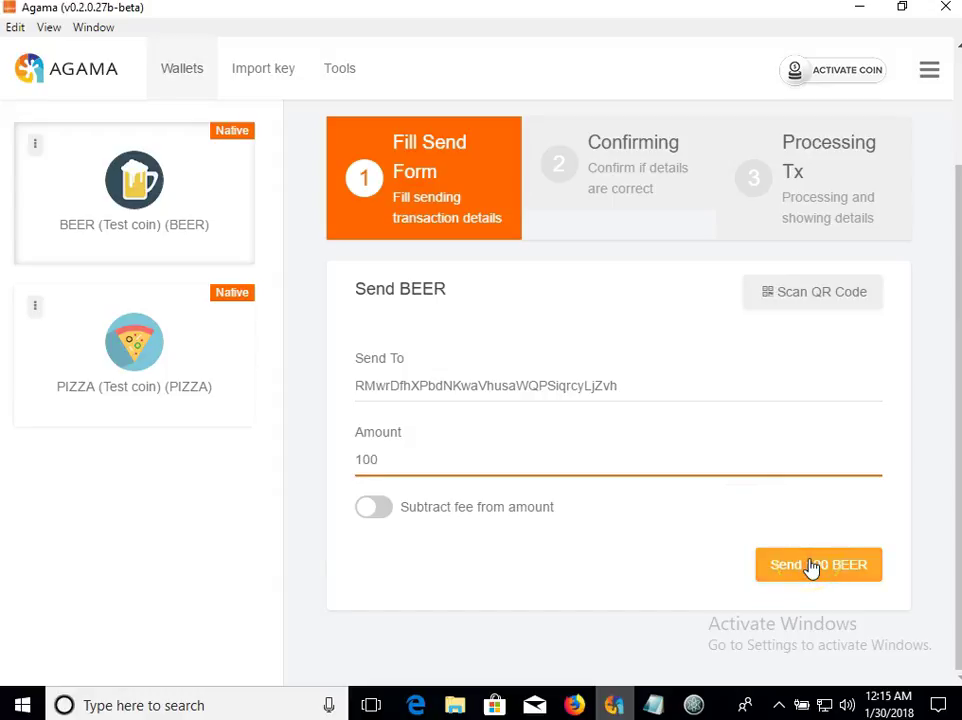
click(818, 564)
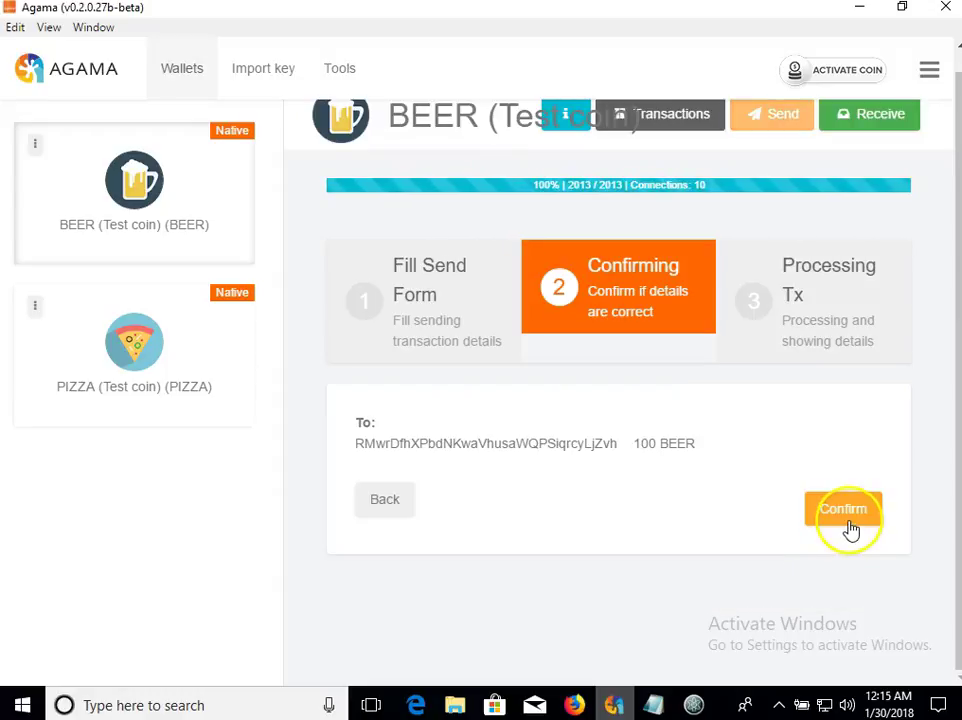
click(844, 510)
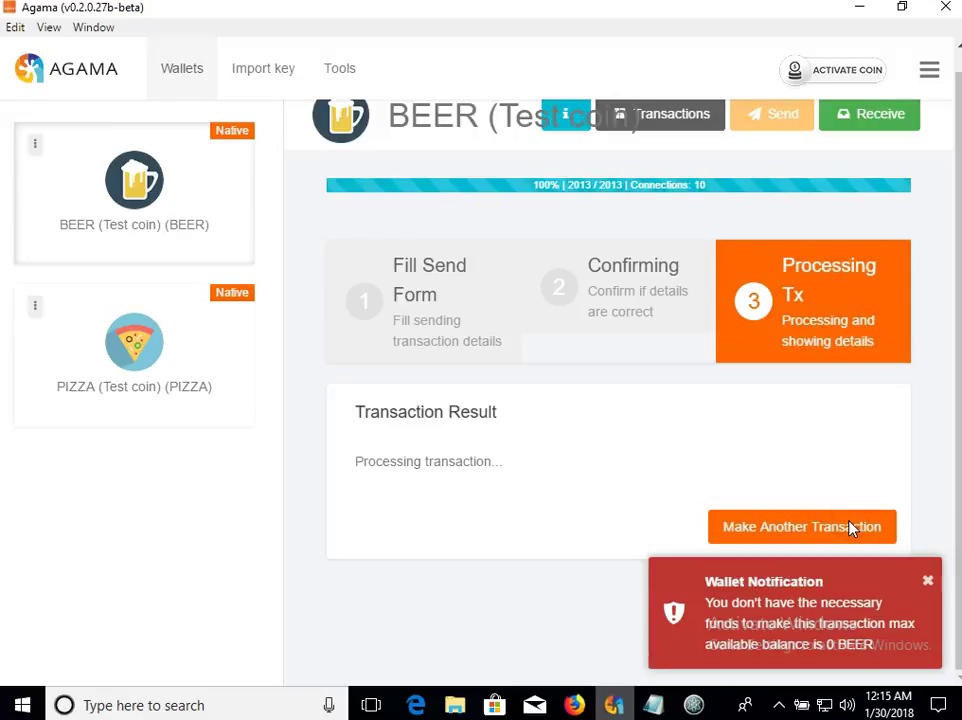
click(800, 526)
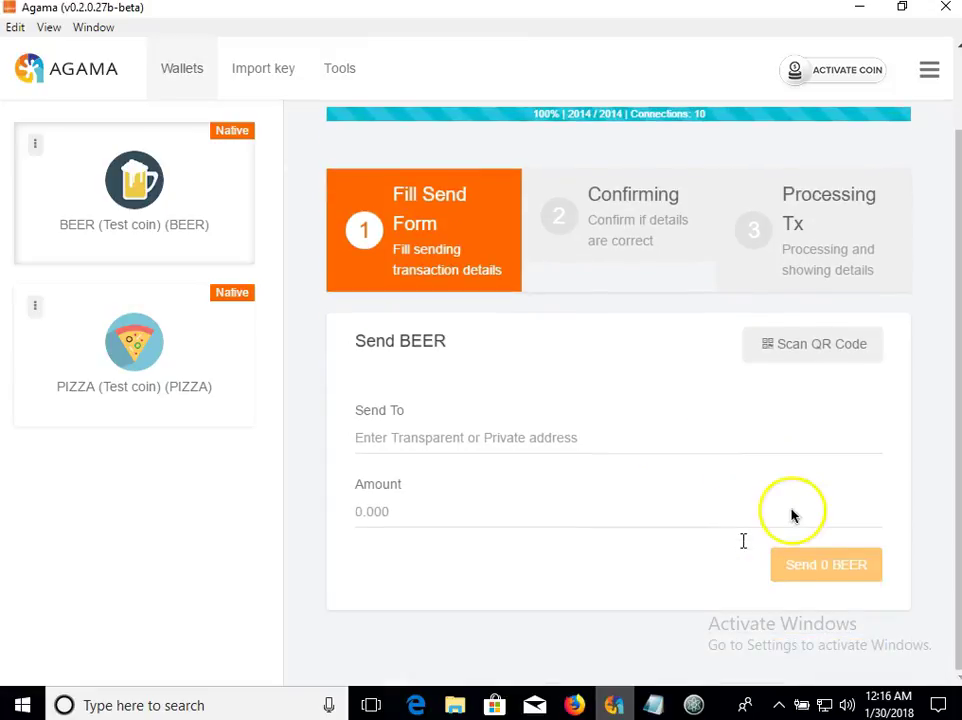
- Resend and confirm the 100 BEER transaction, then start another
click(538, 436)
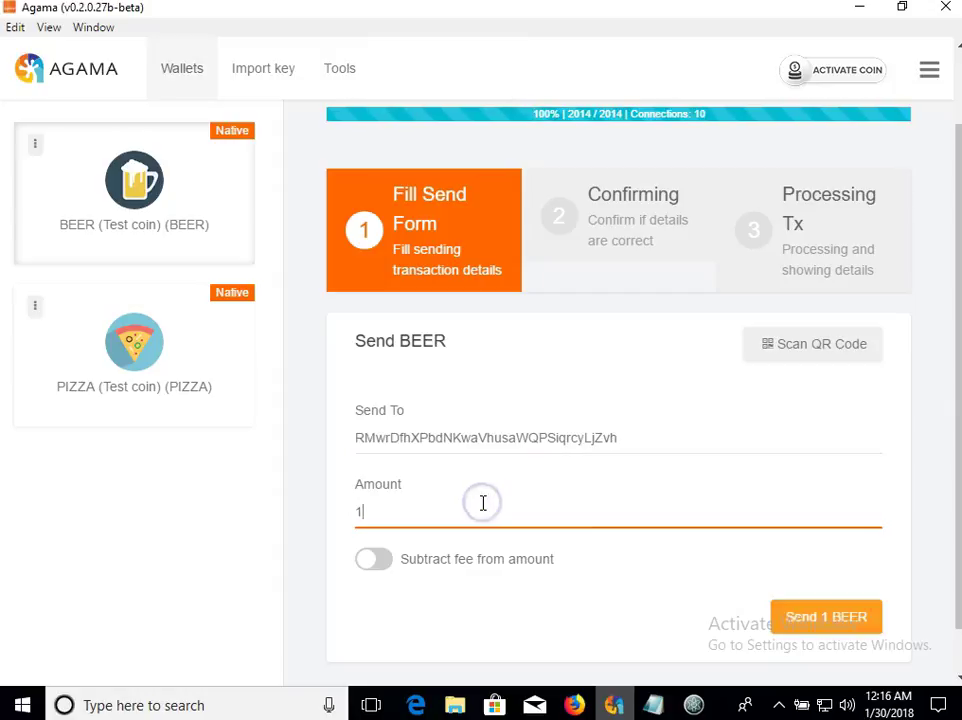
click(826, 616)
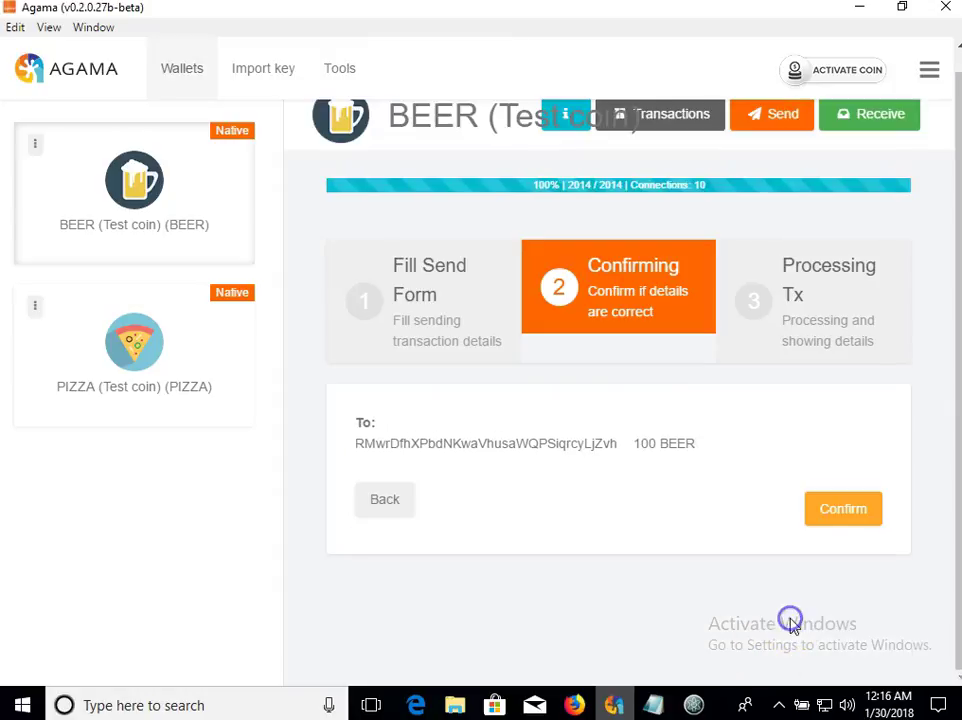
click(844, 508)
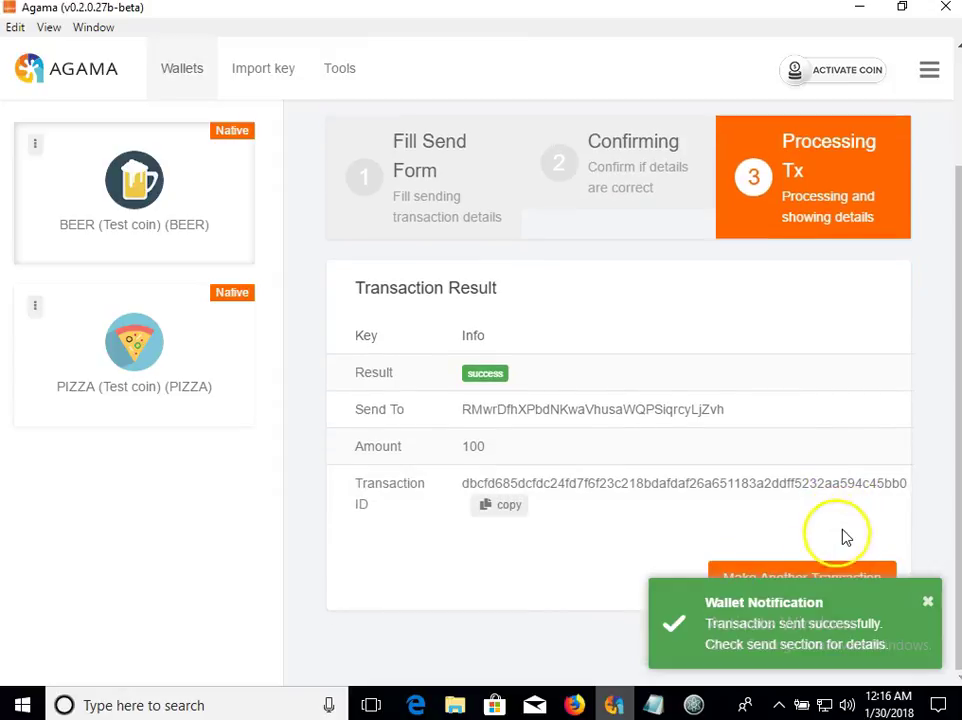
click(802, 576)
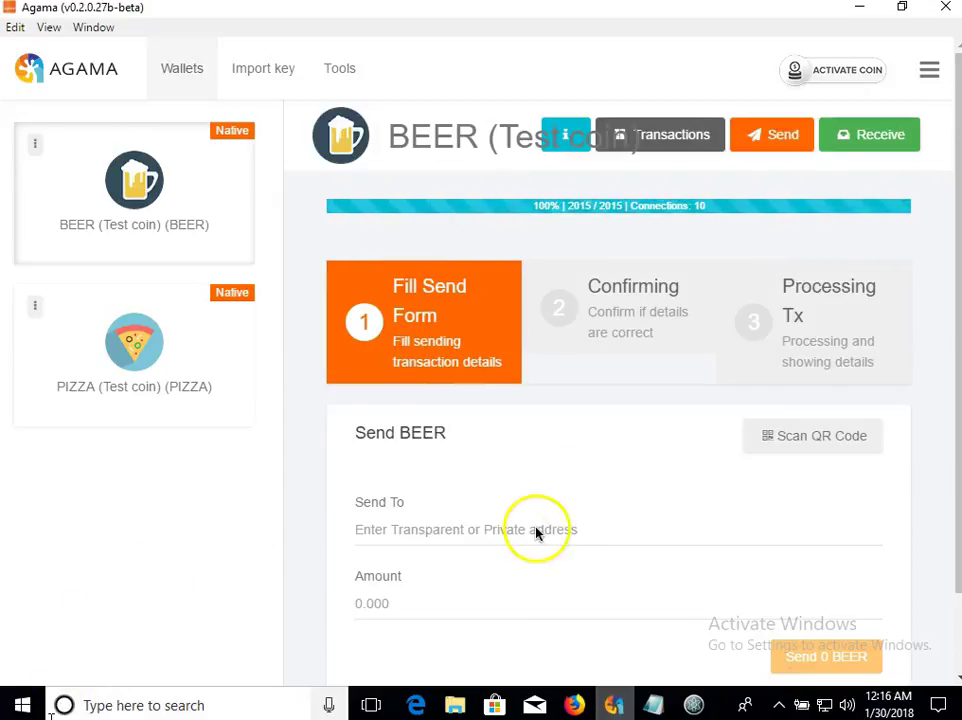
- Send 120 BEER to the pasted smart address, confirm it, and start another transaction
right_click(470, 438)
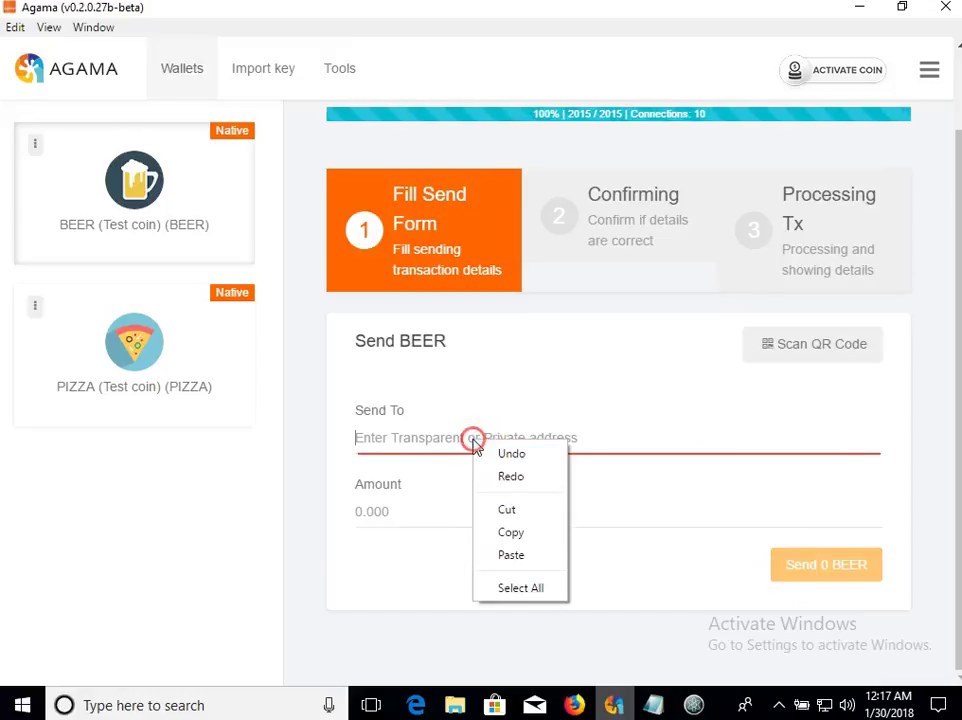
click(510, 556)
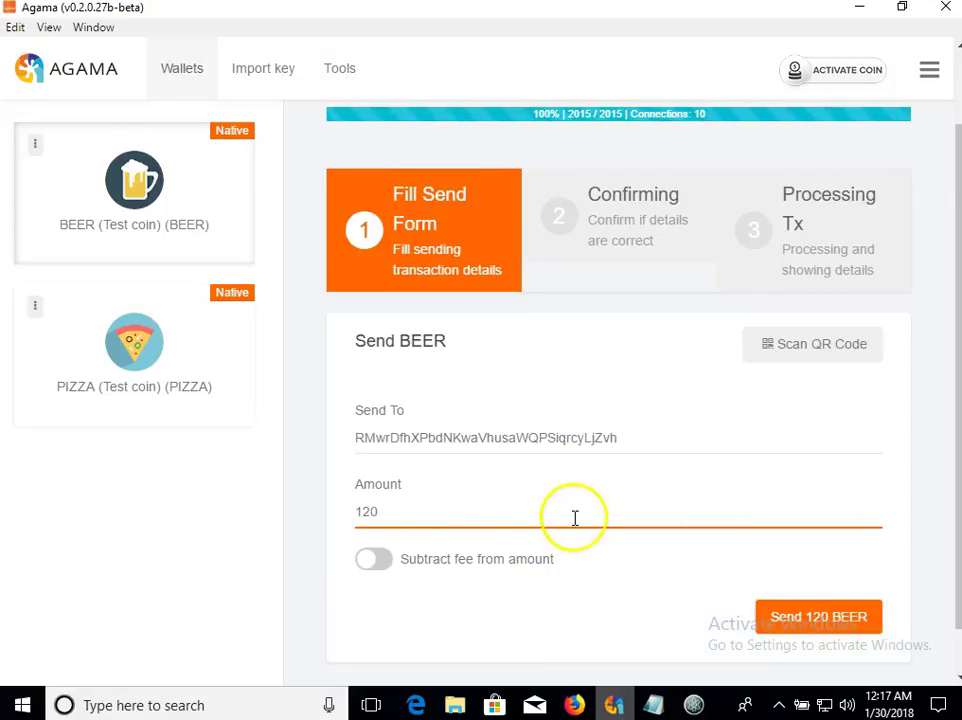
click(818, 616)
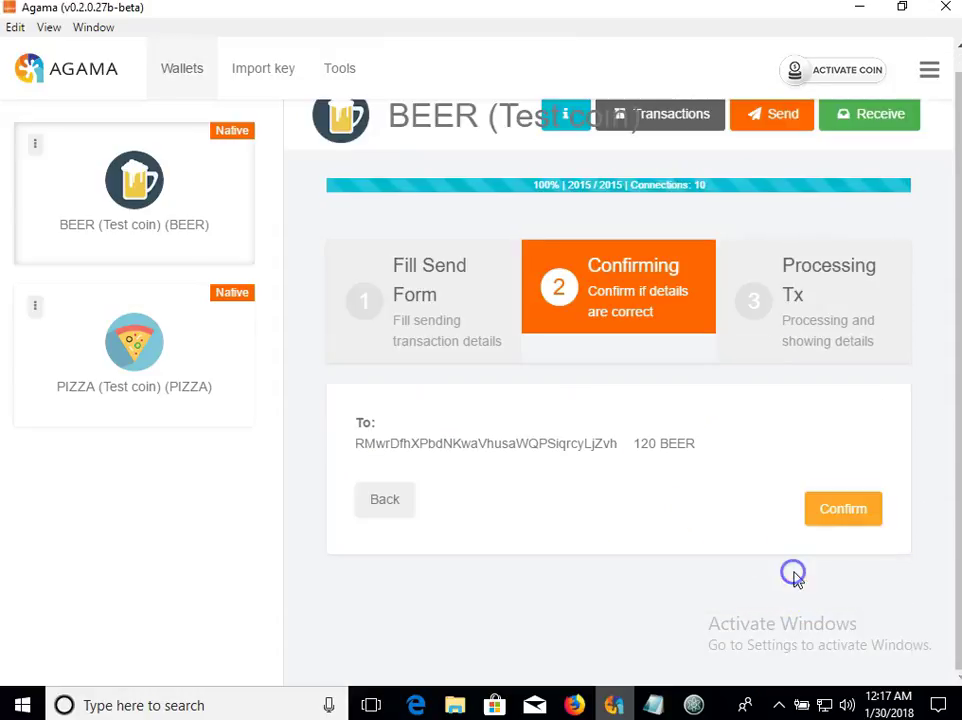
click(844, 508)
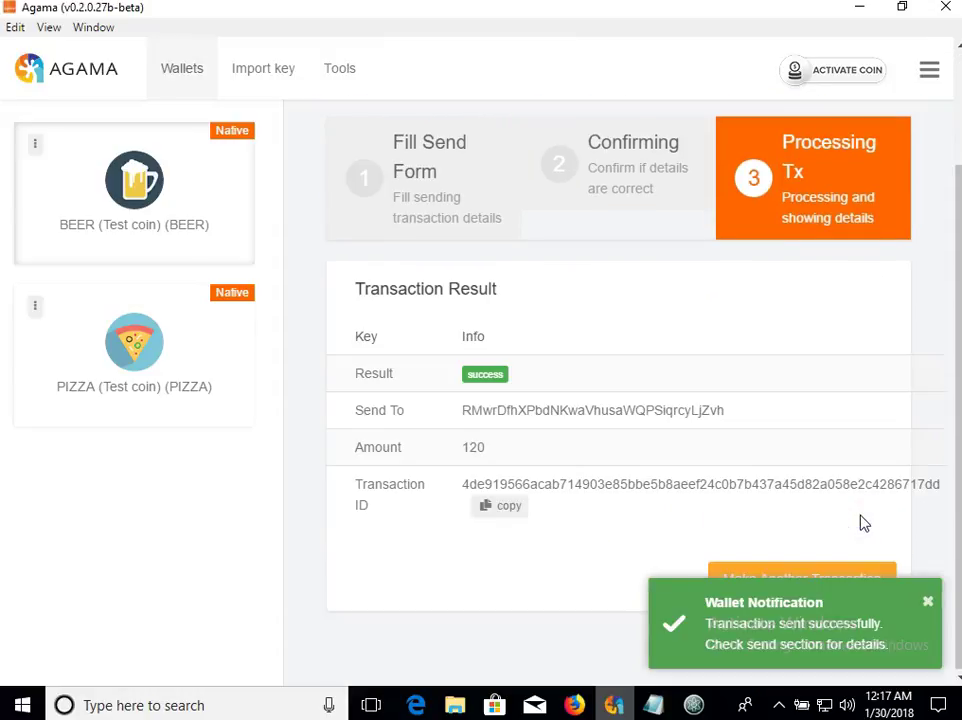
mouse_move(854, 520)
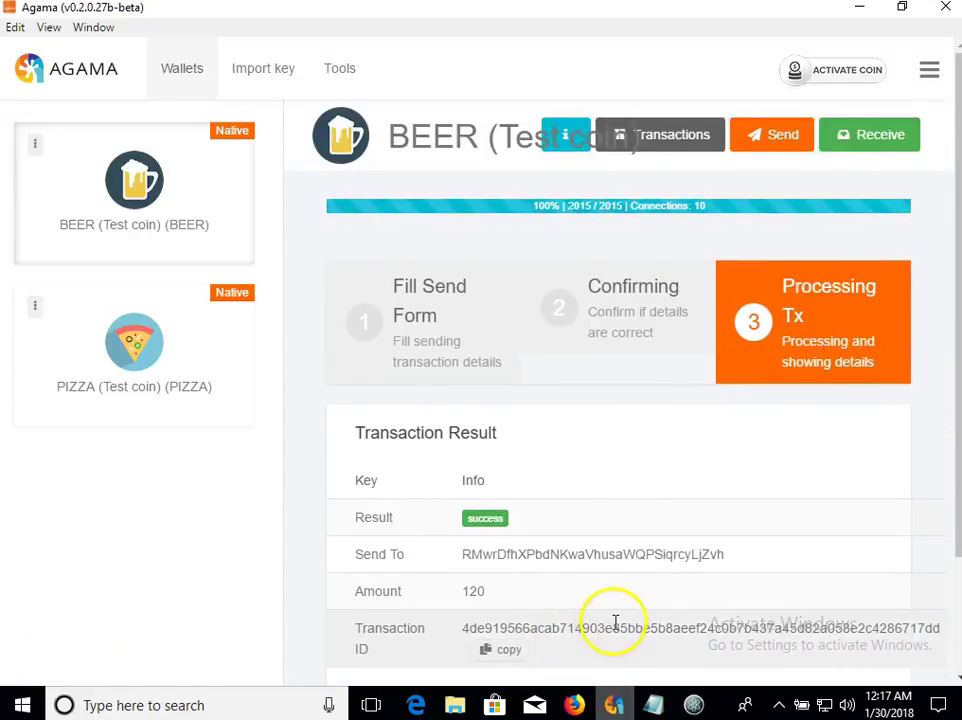
click(772, 134)
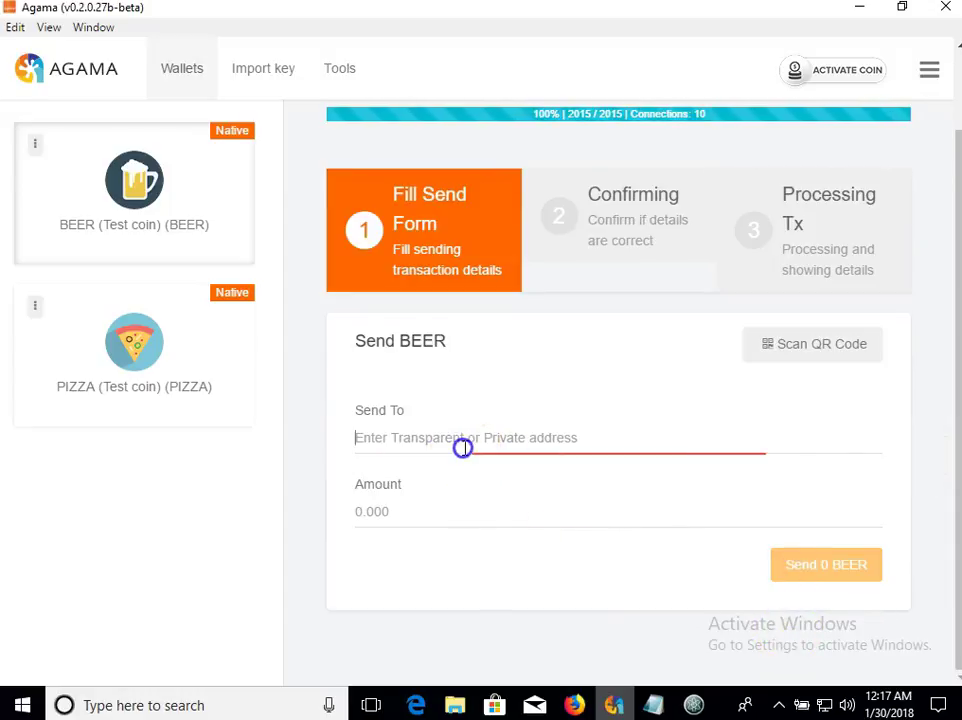
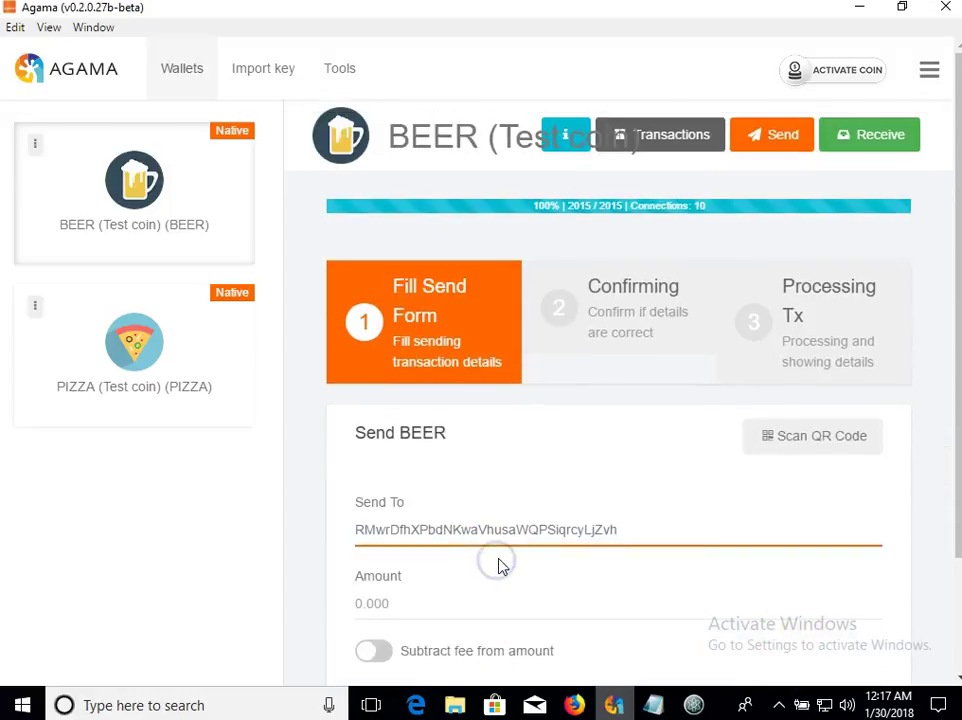
scroll(down, 3)
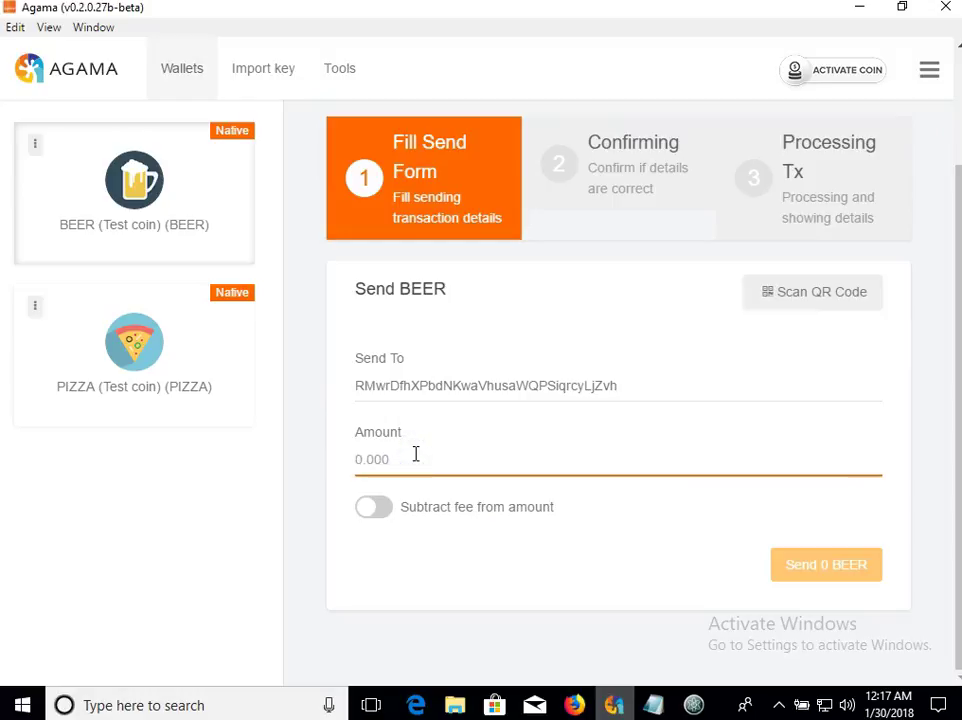
text(10)
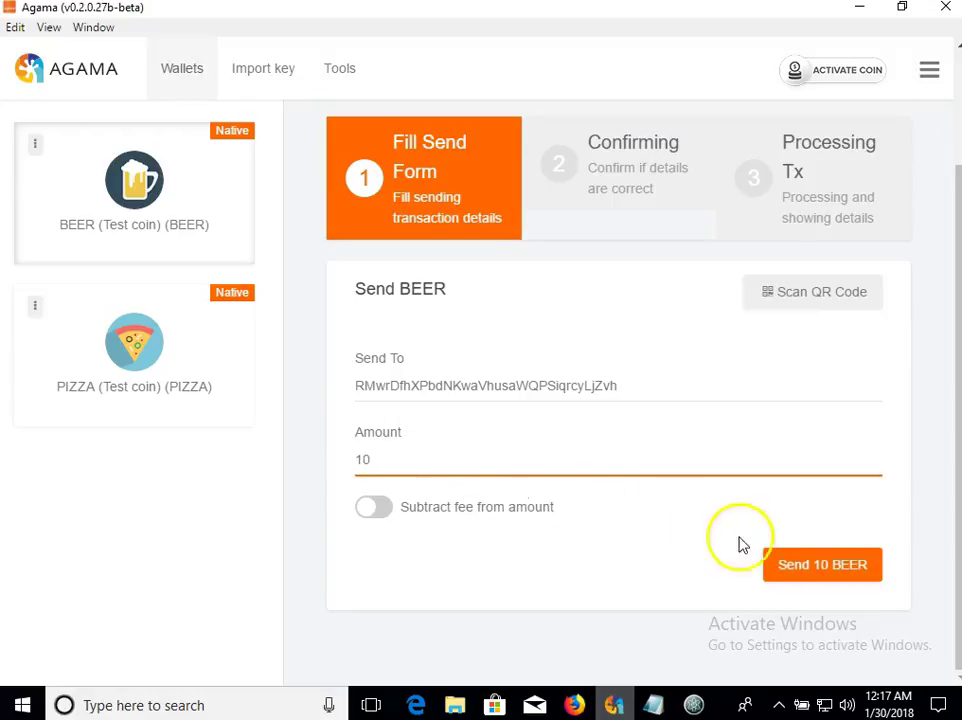
click(822, 564)
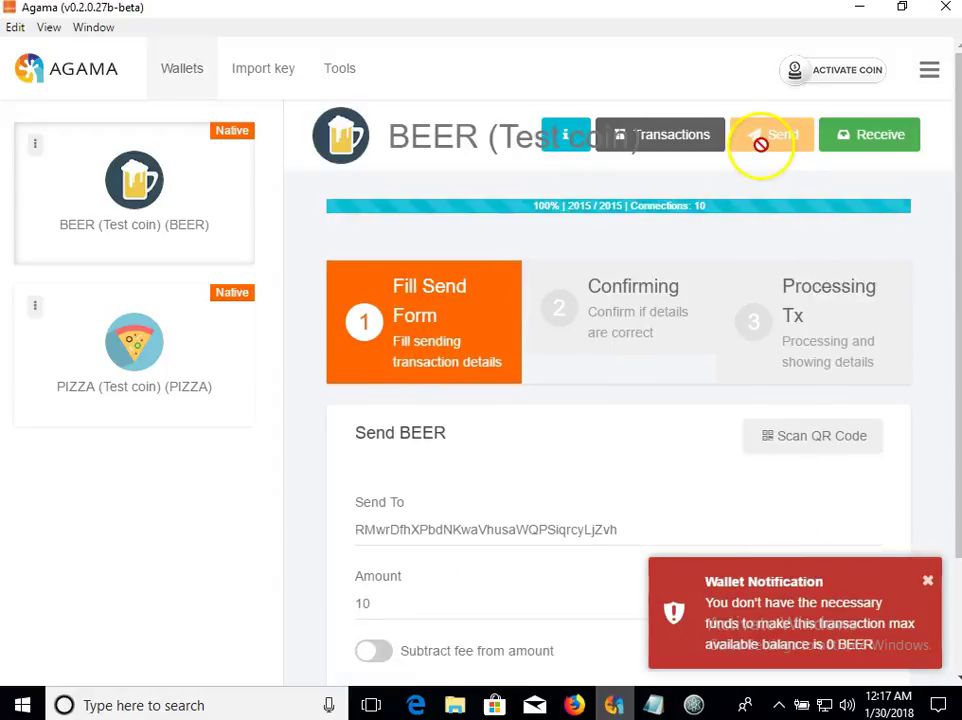
mouse_move(212, 582)
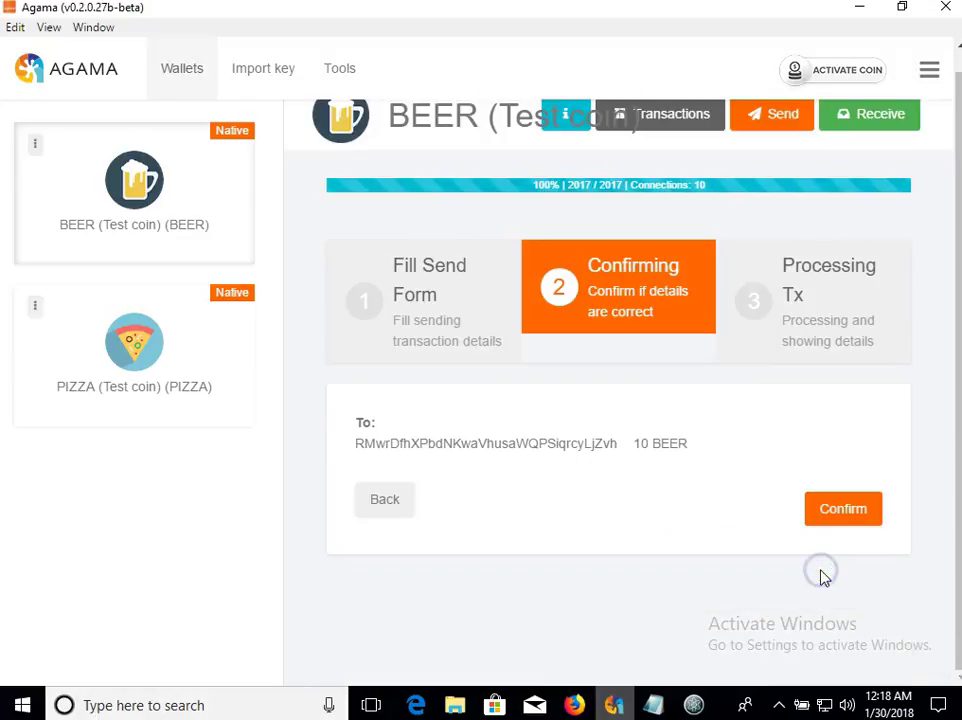
click(844, 508)
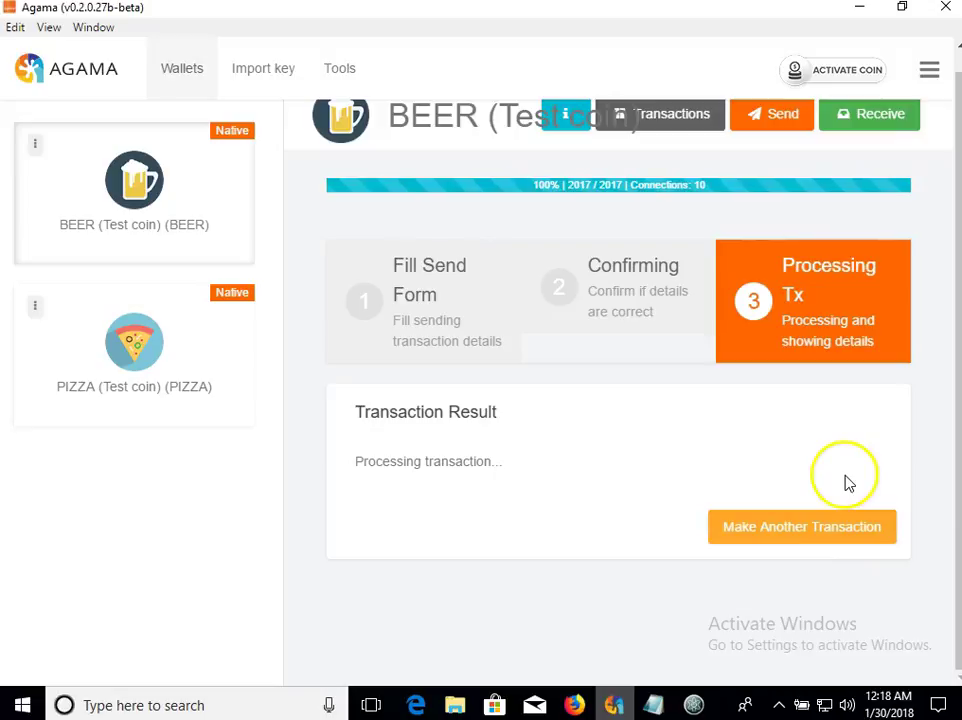
mouse_move(848, 480)
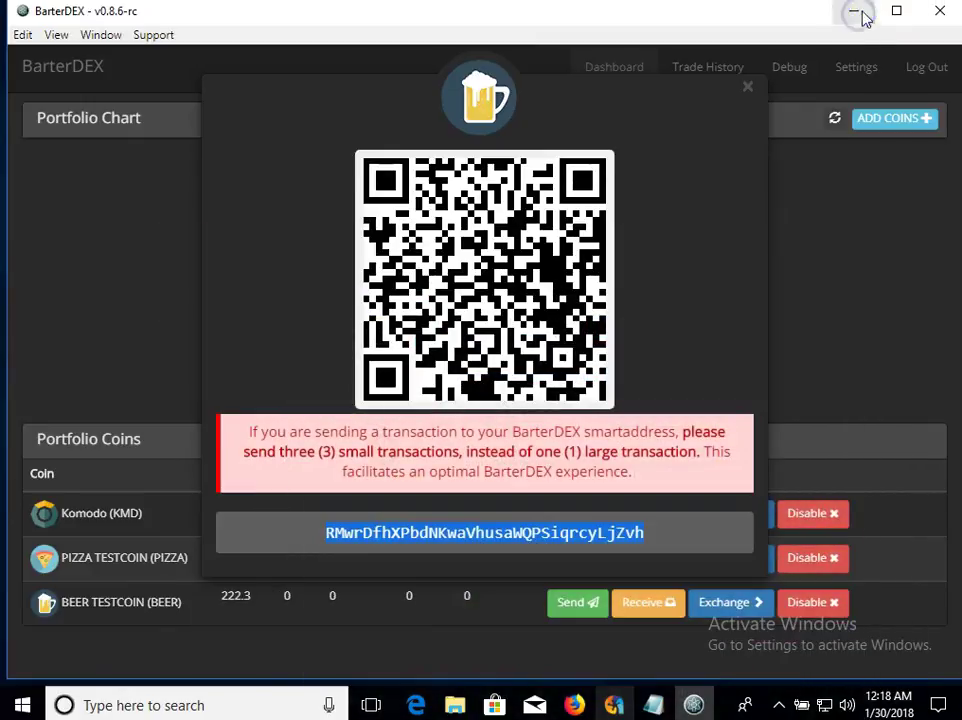
- Close the receive notice and open the exchange view for BEER
click(748, 86)
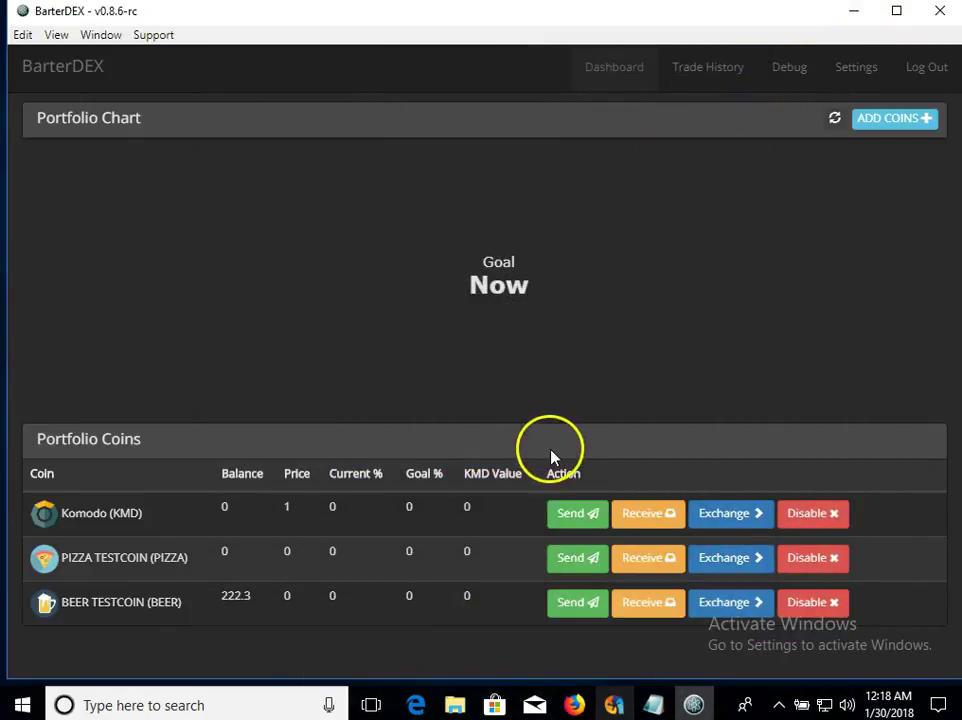
mouse_move(696, 650)
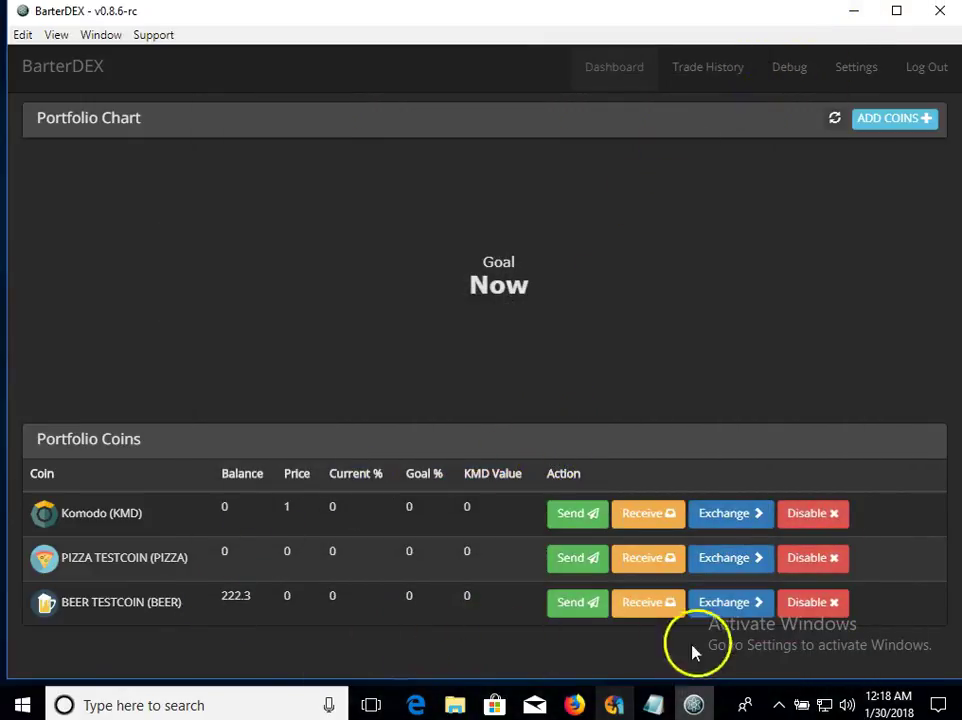
click(724, 602)
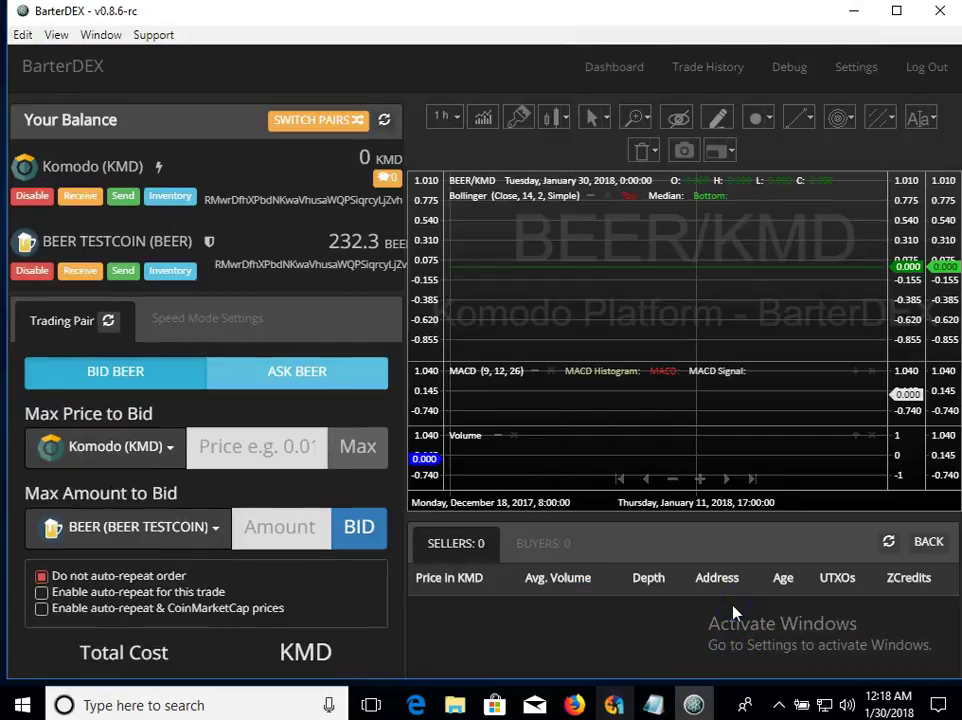
scroll(down, 3)
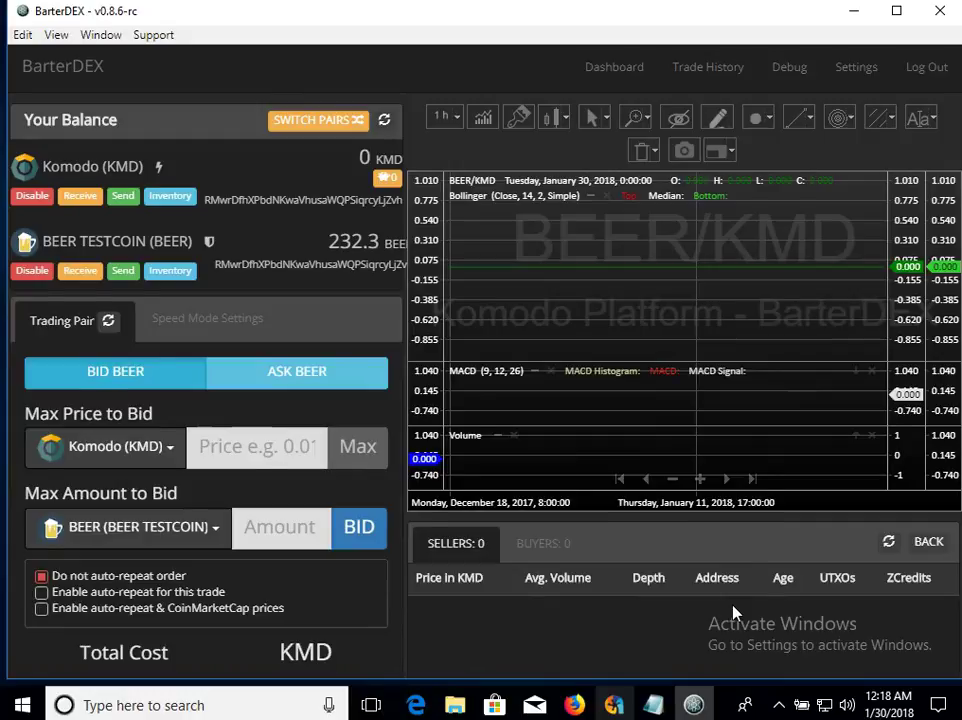
scroll(down, 3)
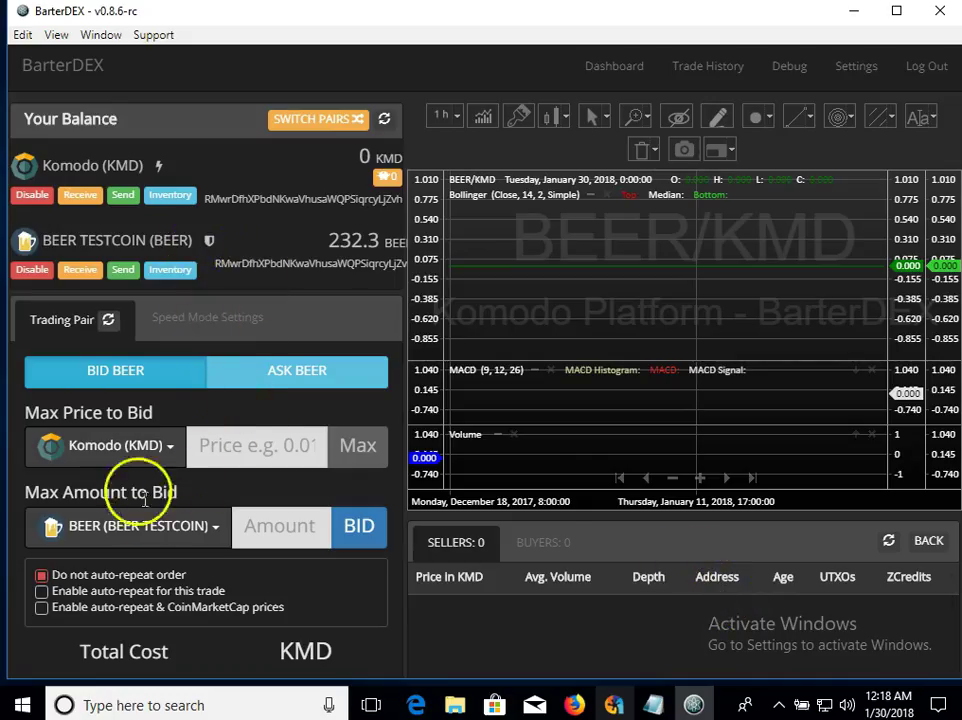
- Choose PIZZA as the price coin to show the PIZZA/BEER pair
click(104, 444)
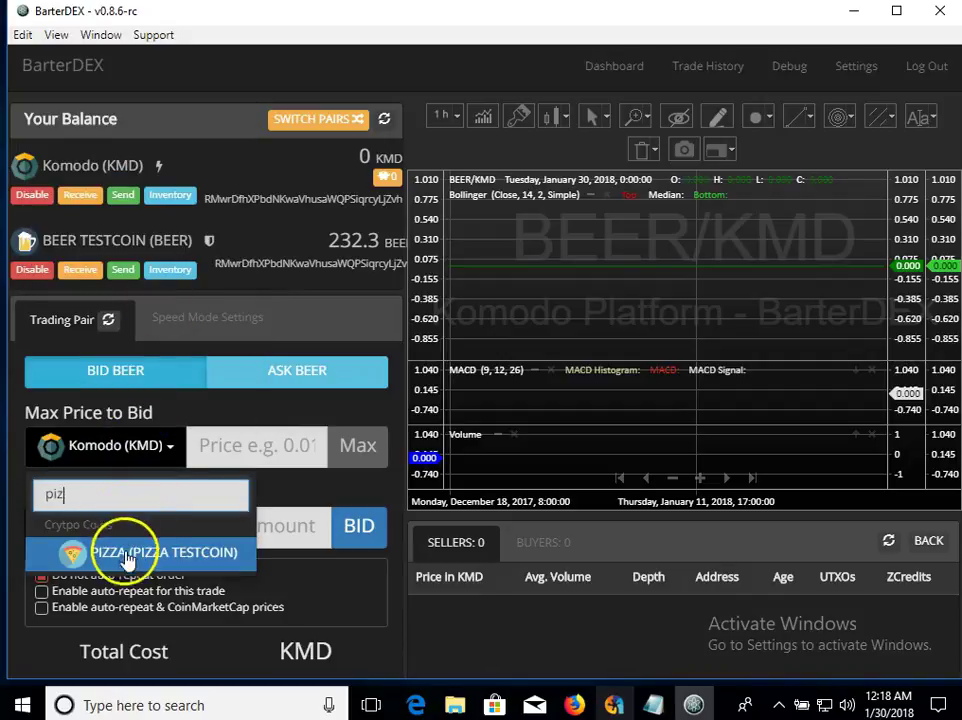
click(164, 552)
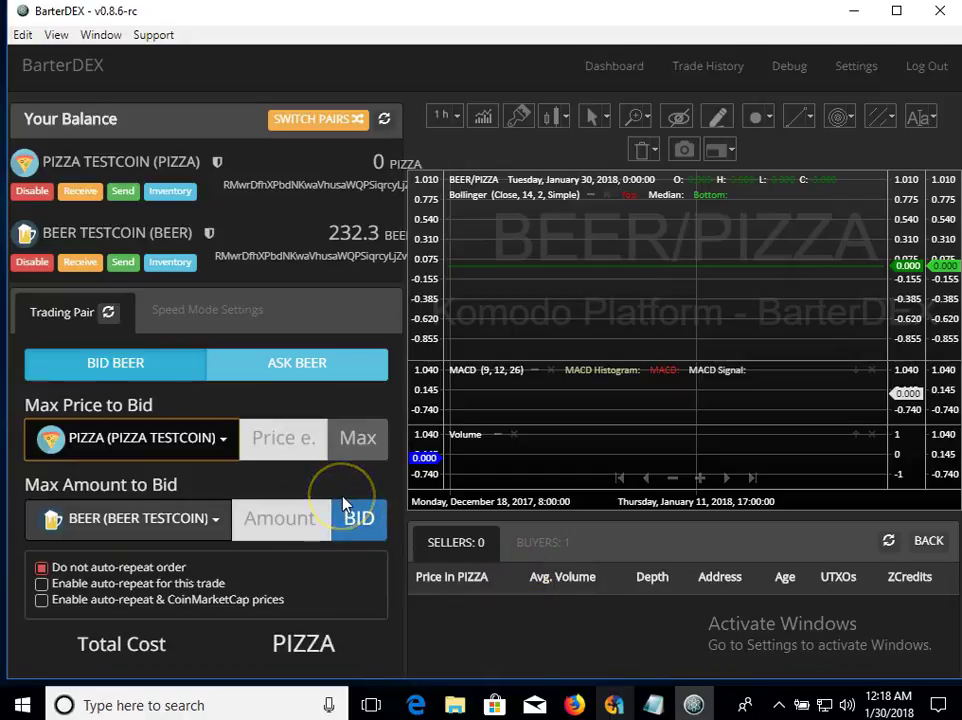
scroll(down, 3)
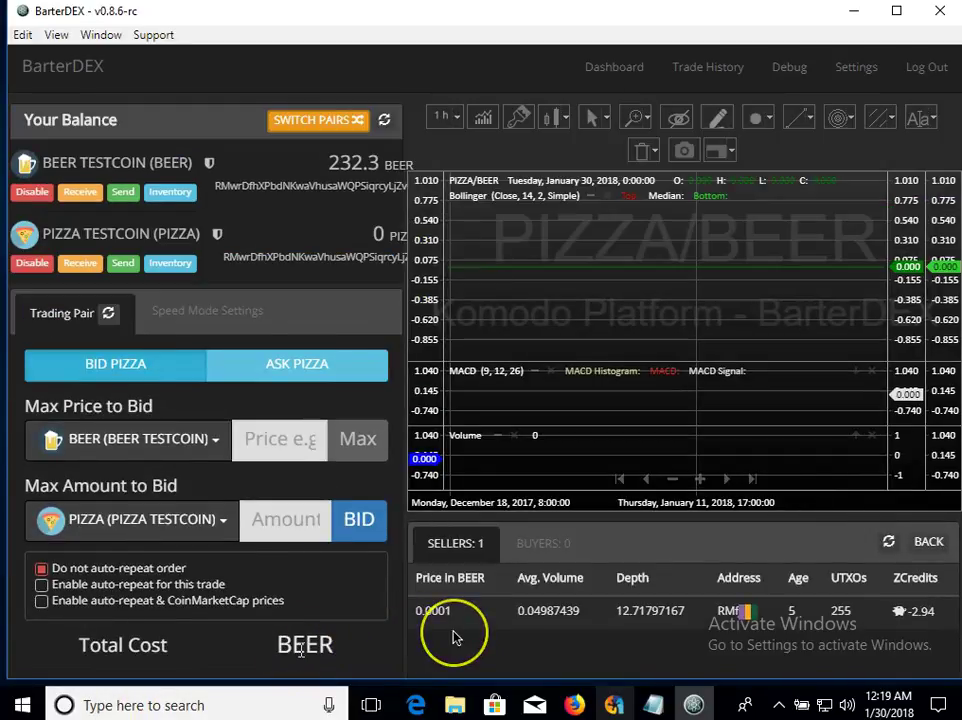
- Place a bid for 100000 PIZZA at 0.00011 BEER, total 11 BEER
scroll(down, 3)
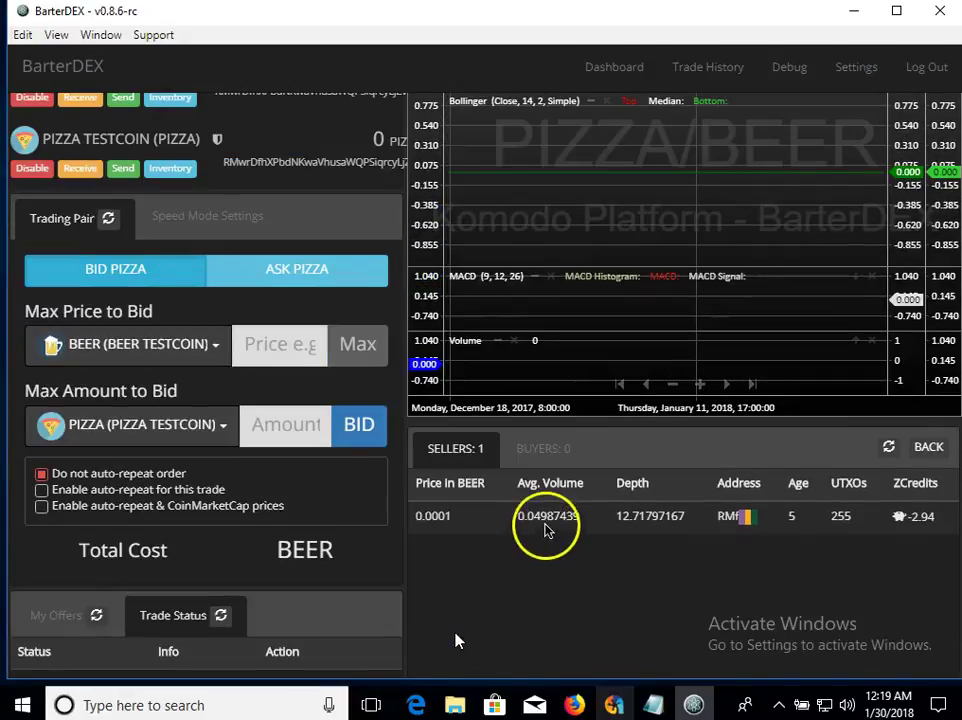
click(548, 516)
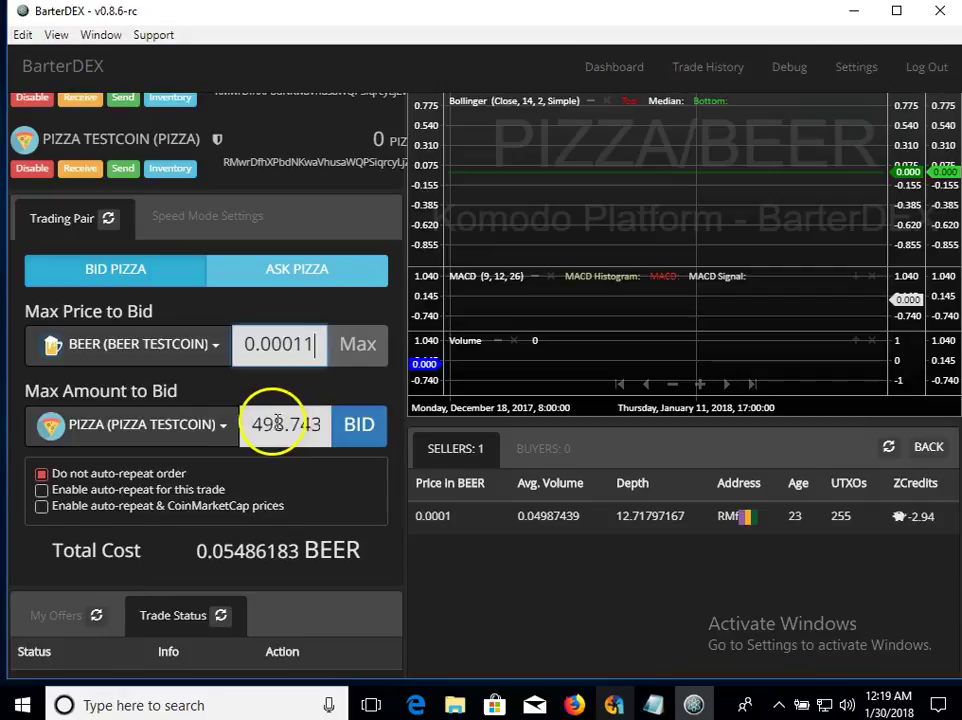
triple_click(284, 424)
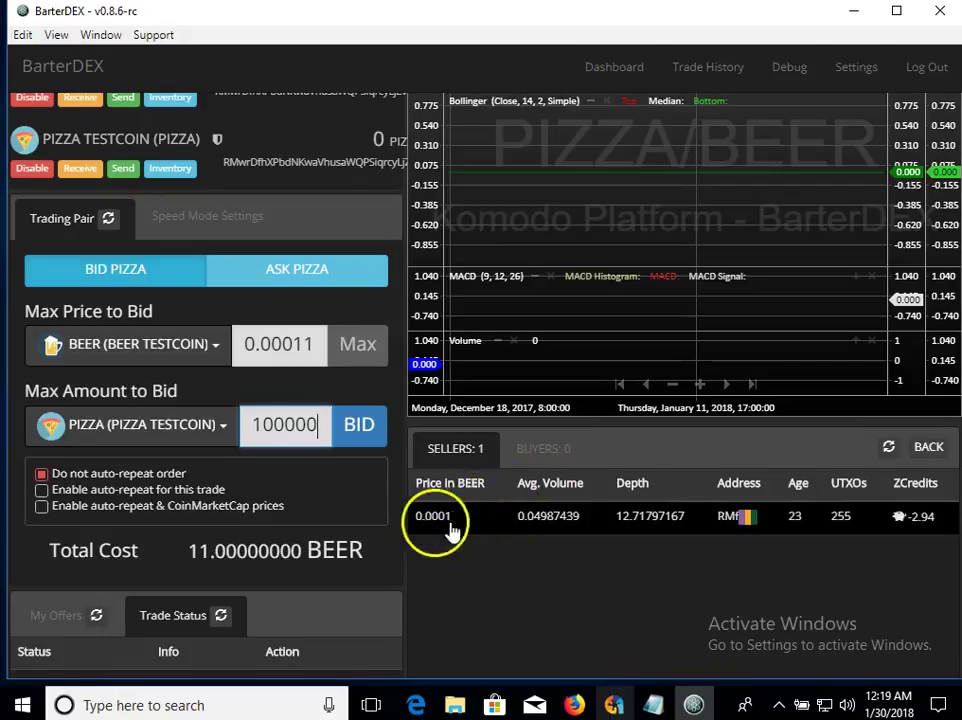
click(358, 424)
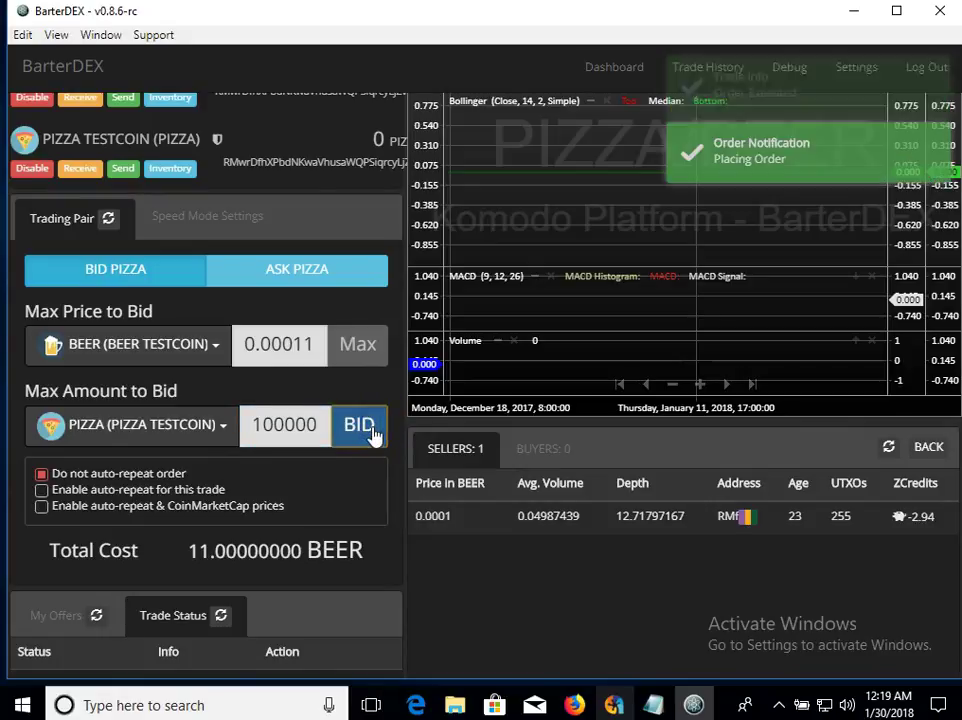
- Place the bid for 100000 PIZZA and view it on the buyers side at 0.00011011
click(358, 424)
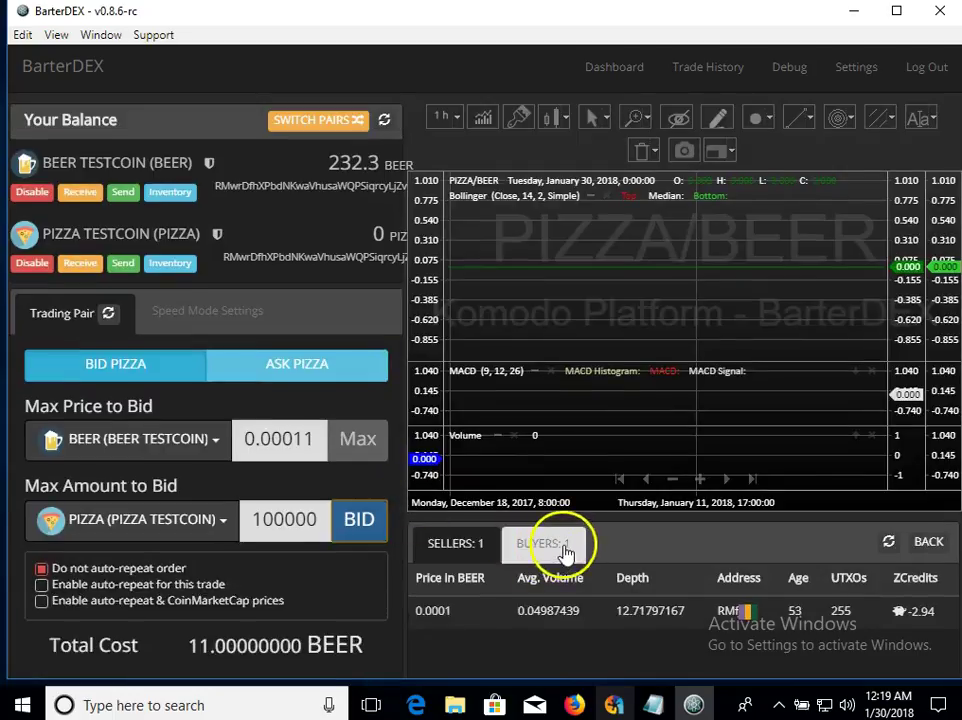
click(540, 544)
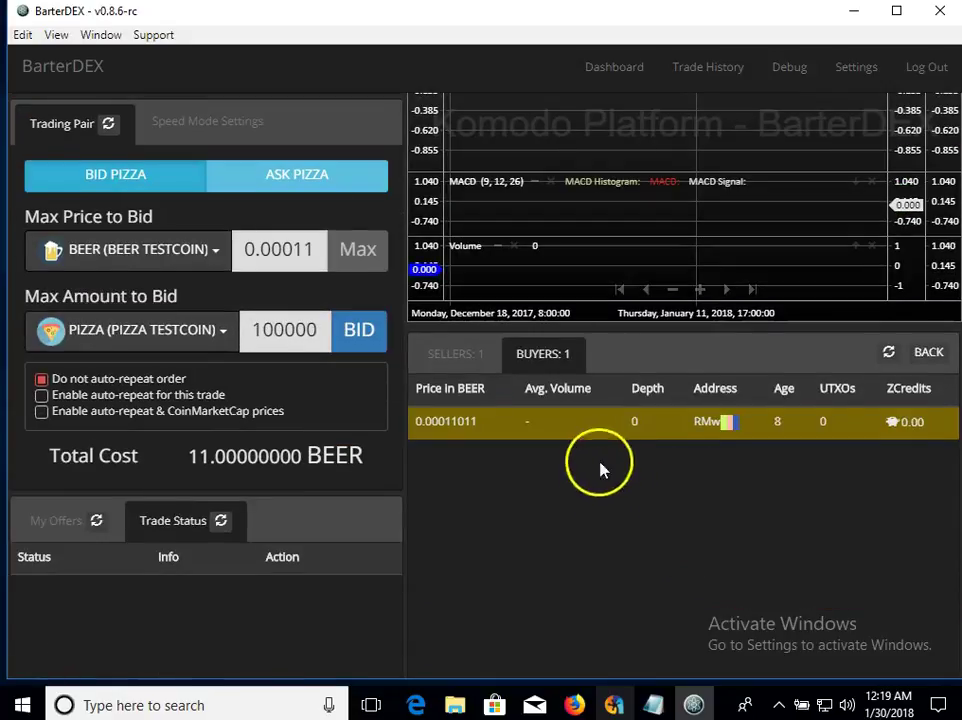
mouse_move(528, 490)
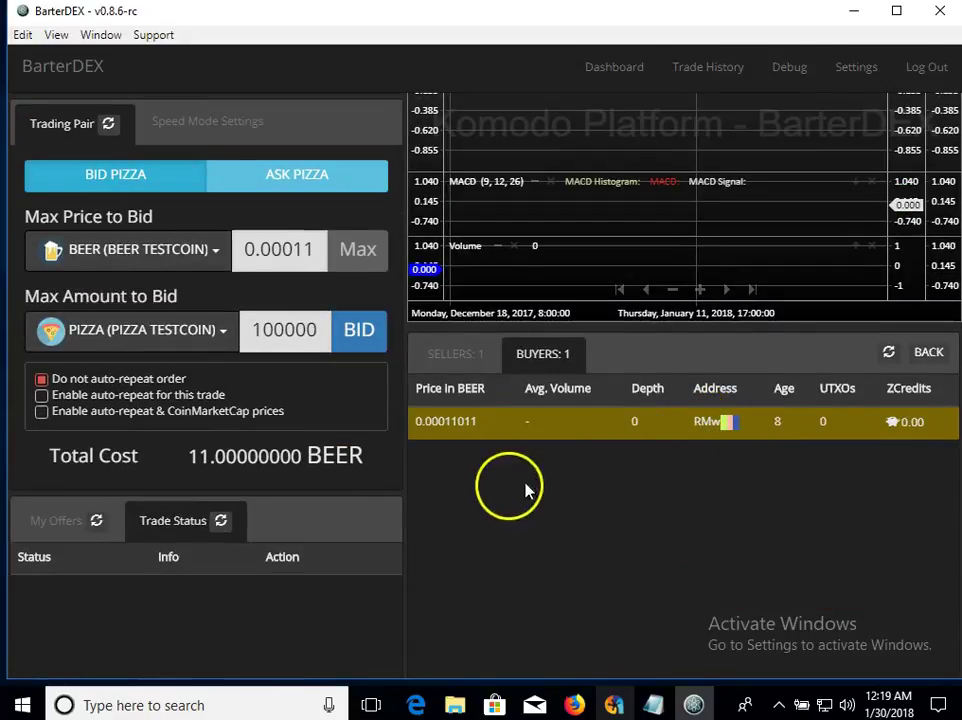